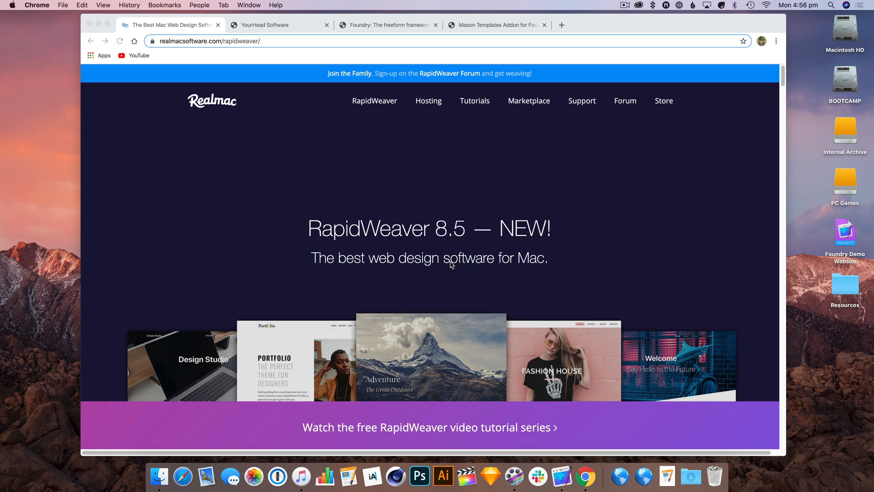
mouse_move(439, 269)
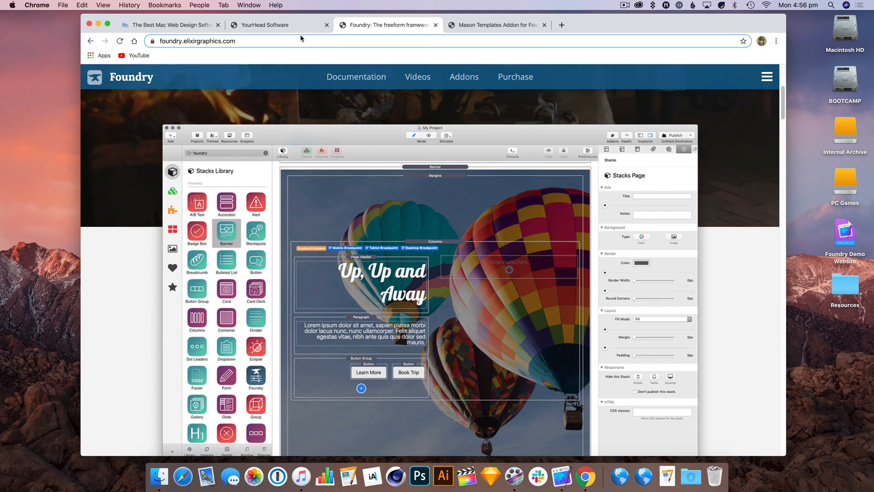
- View the YourHead Stacks 4 page, then return to the Foundry framework tab
click(280, 25)
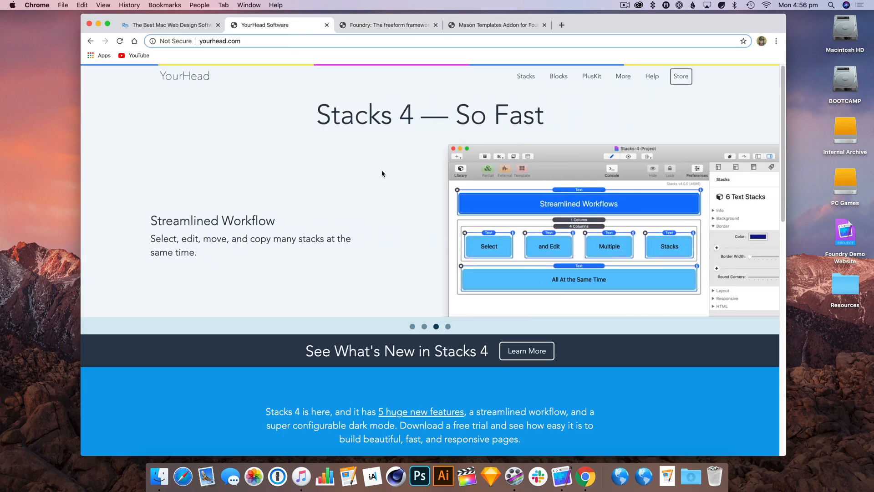
click(388, 25)
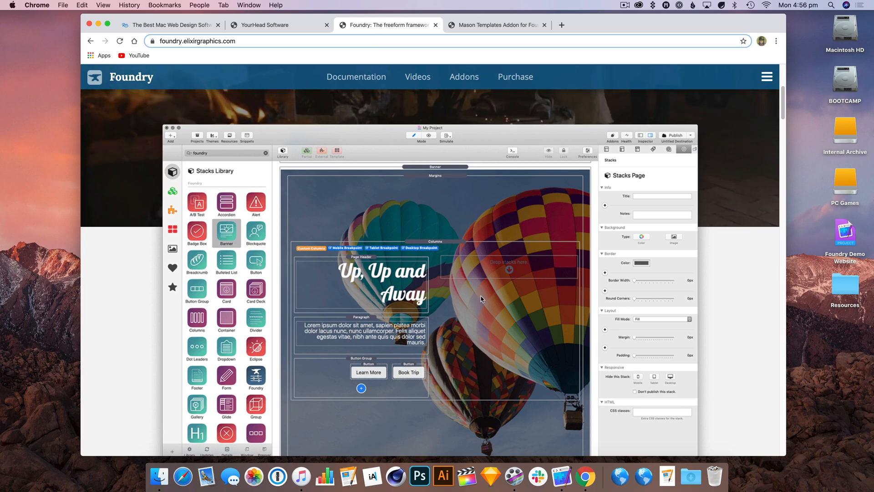
mouse_move(443, 236)
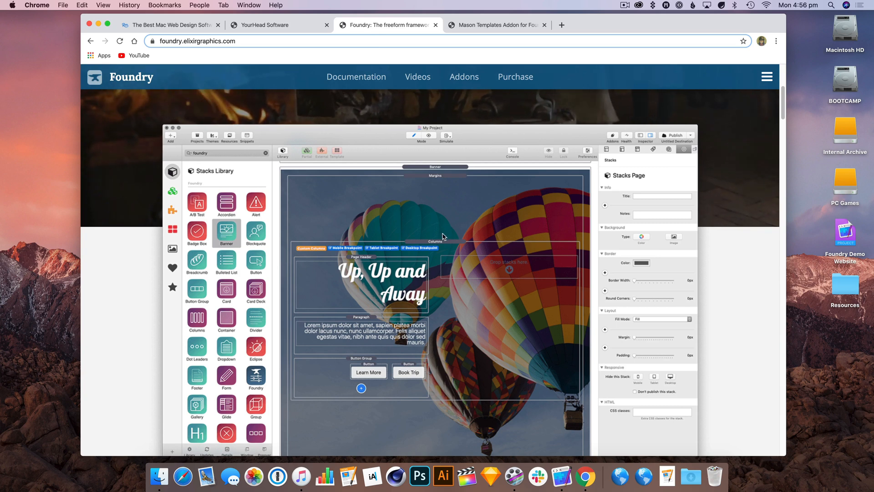
- Browse the Foundry Mason Templates Addon page through its template previews
click(495, 24)
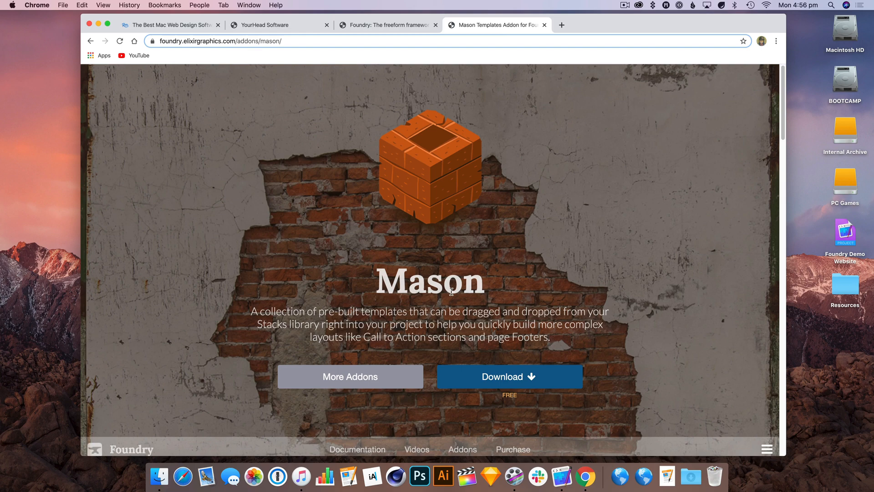
scroll(down, 3)
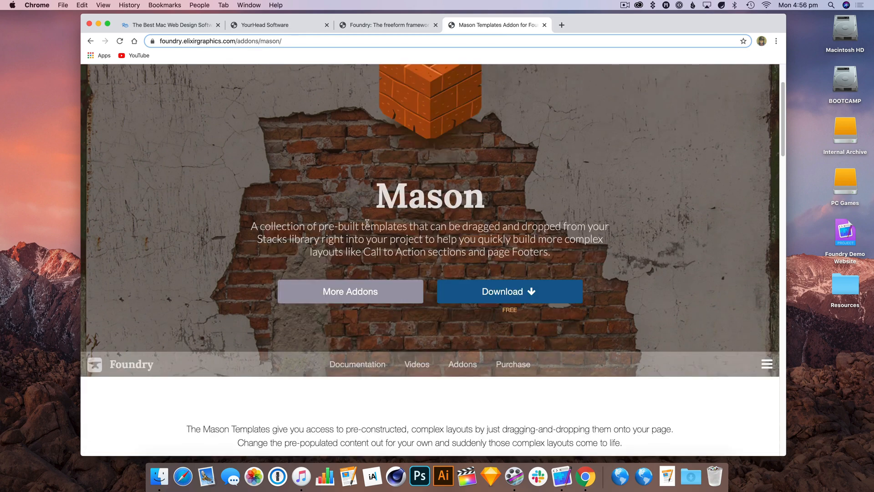
mouse_move(427, 229)
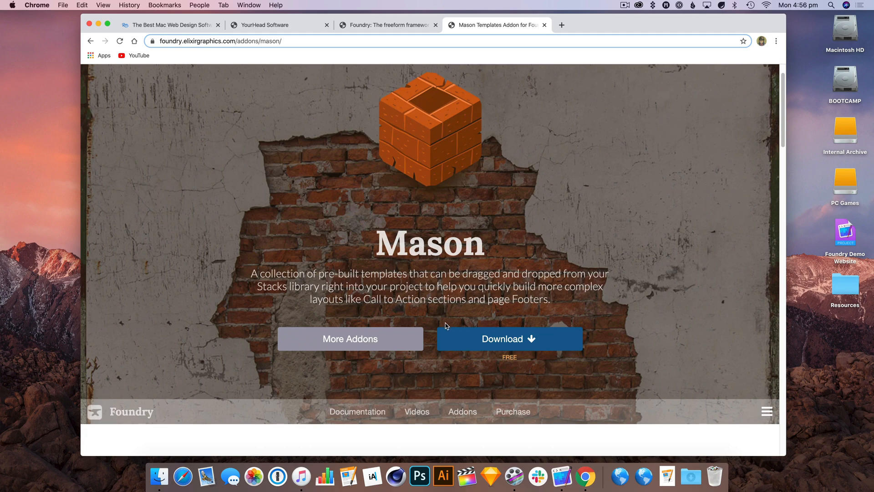
scroll(down, 3)
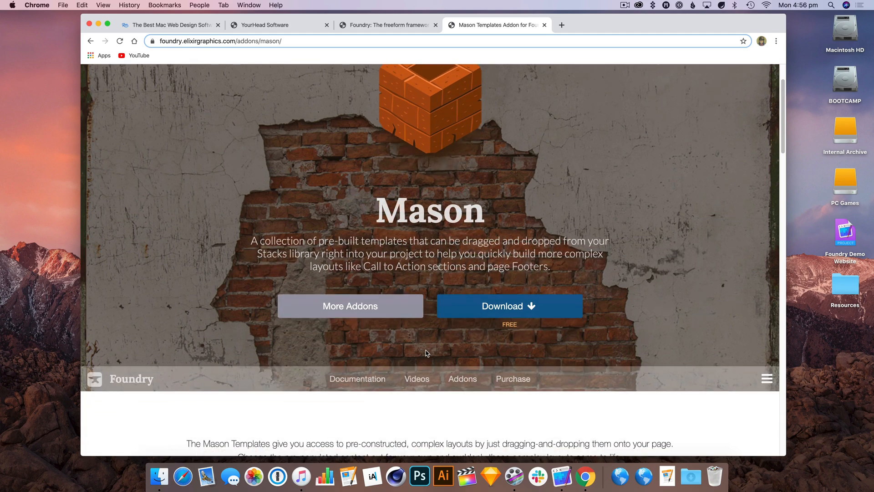
scroll(down, 3)
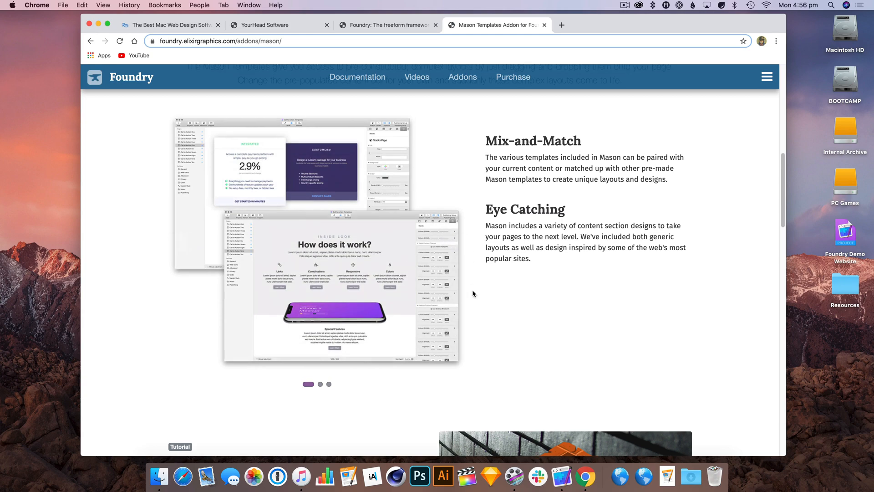
scroll(down, 3)
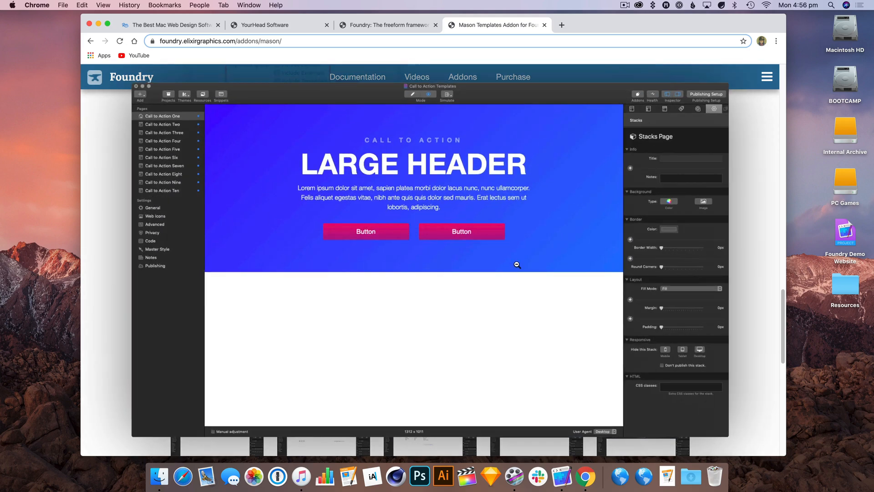
scroll(down, 3)
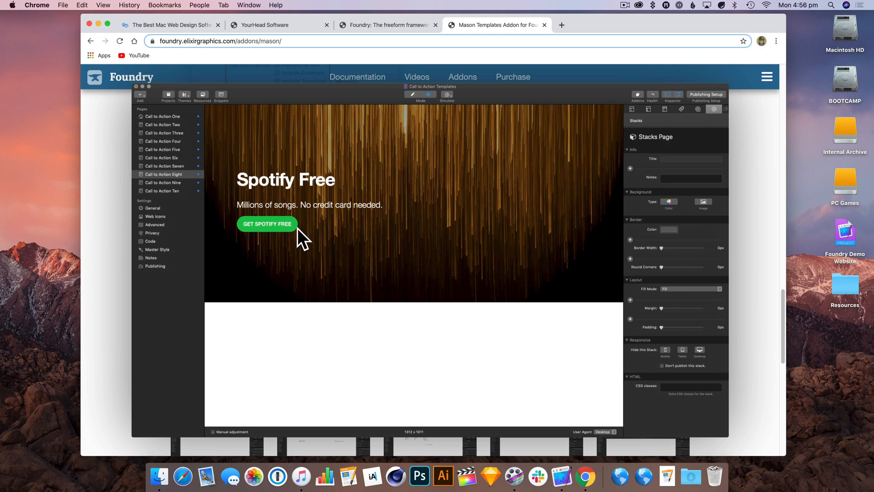
scroll(down, 3)
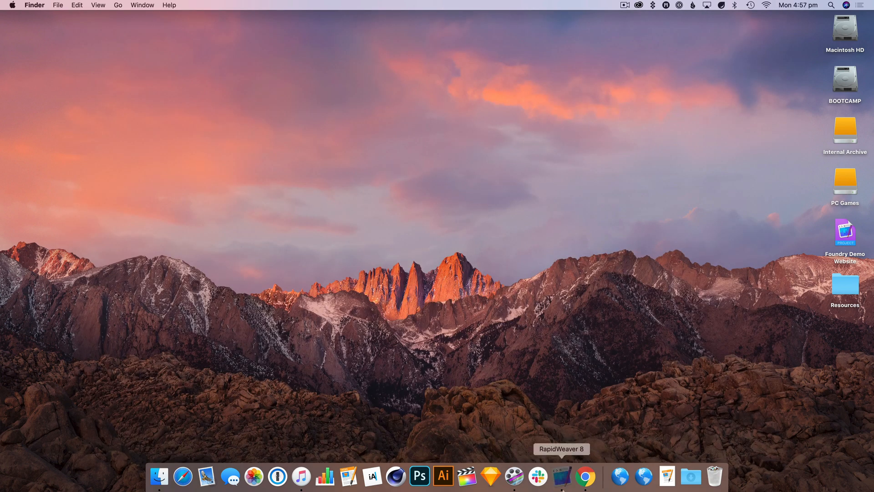
- Launch RapidWeaver and create a new project with a Stacks page
click(562, 477)
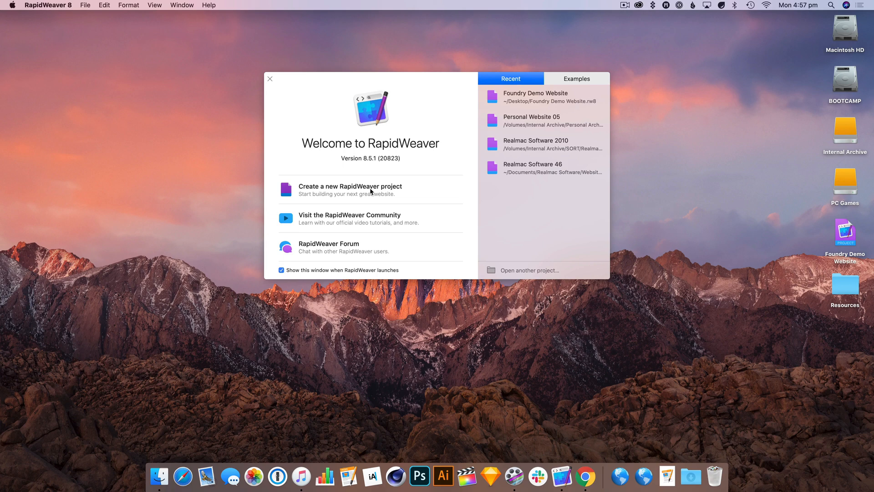
click(351, 189)
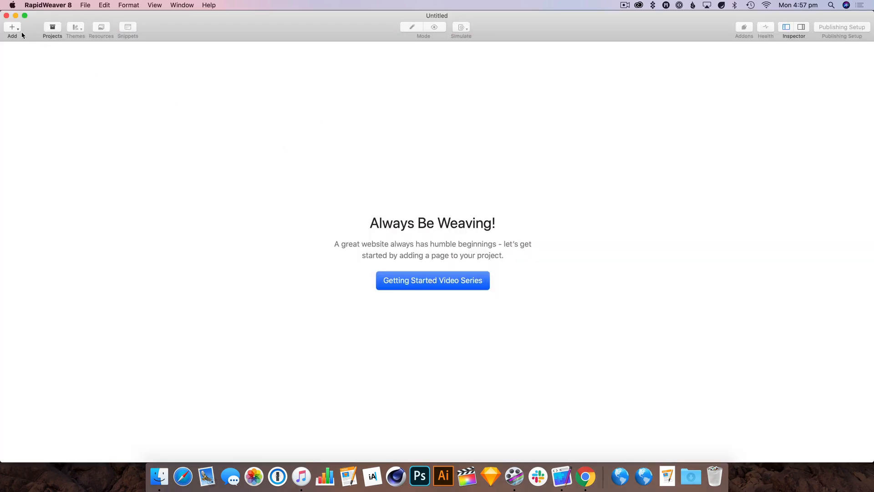
click(12, 28)
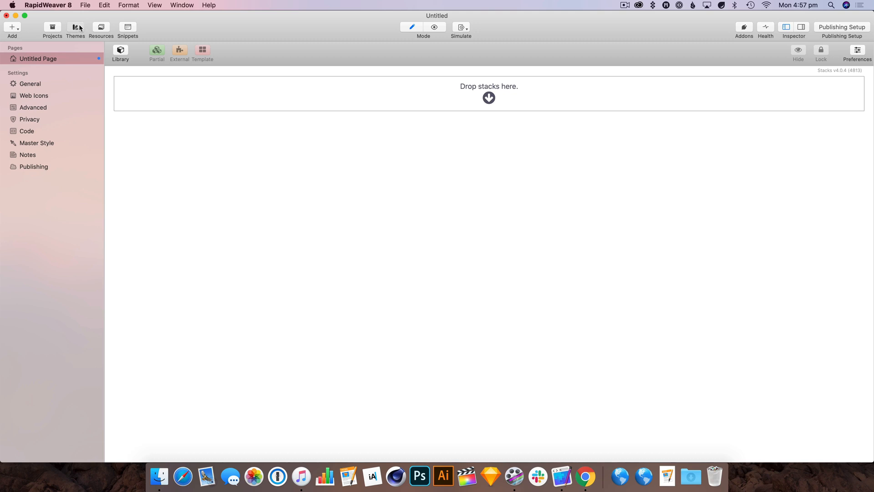
- Search the themes for 'foun' and apply the Foundry theme
click(75, 29)
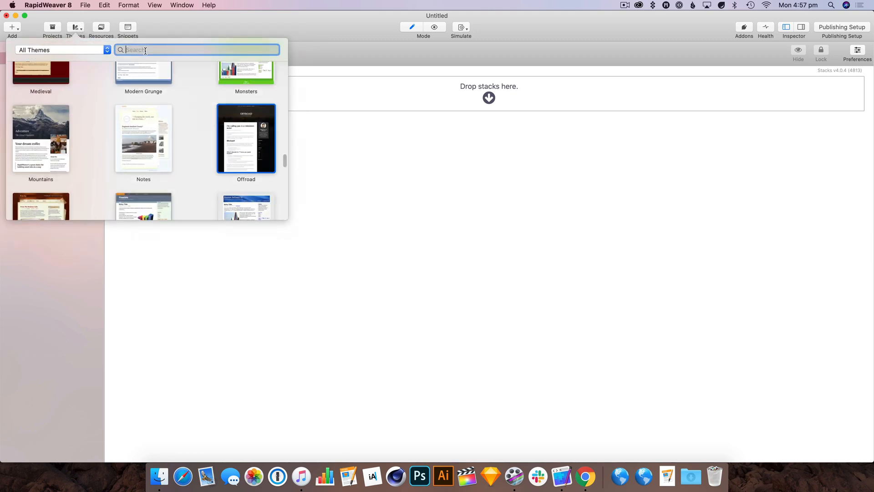
text(foun)
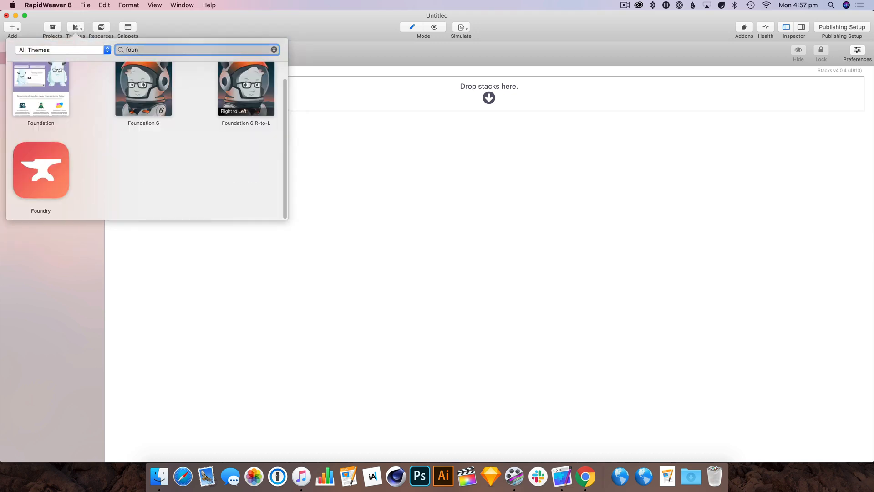
click(41, 169)
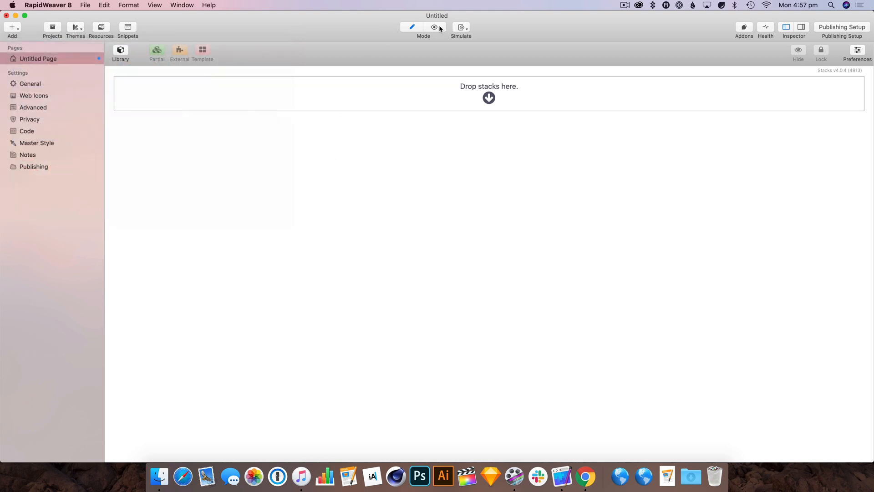
mouse_move(223, 23)
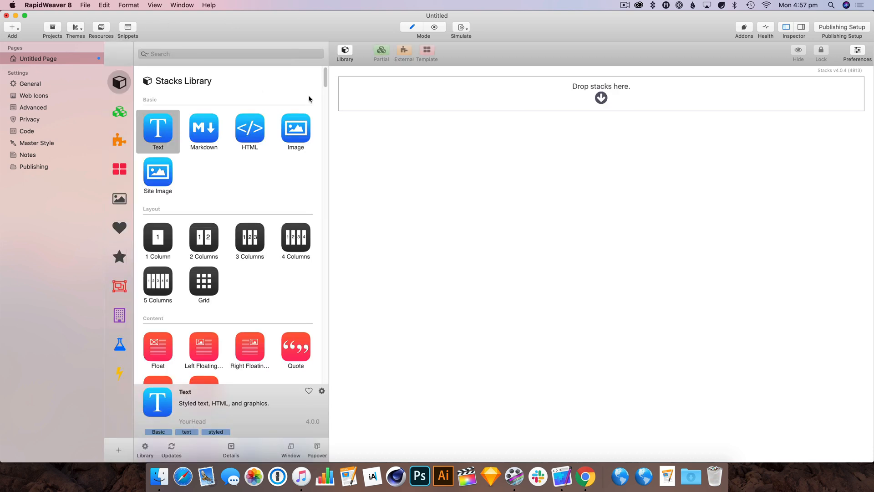
- Show the Inspector, widen the library to three columns, and list the Foundry stacks
click(793, 27)
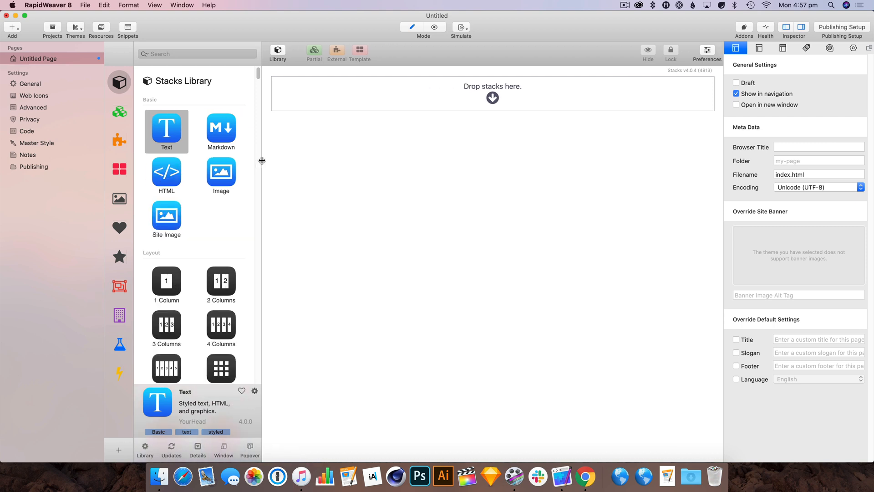
drag(261, 161, 285, 161)
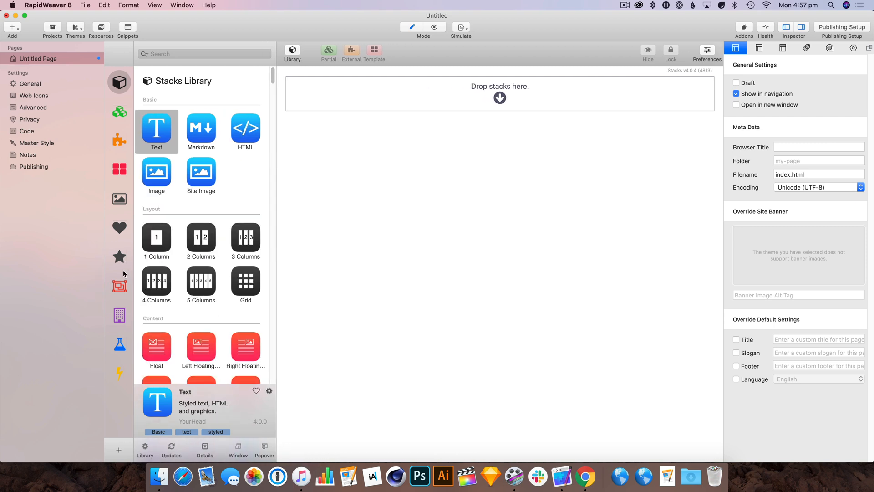
click(119, 315)
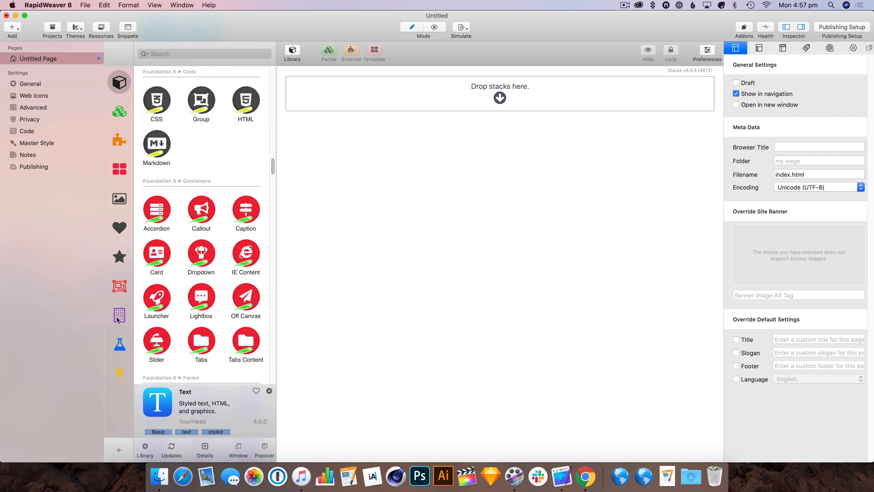
click(119, 315)
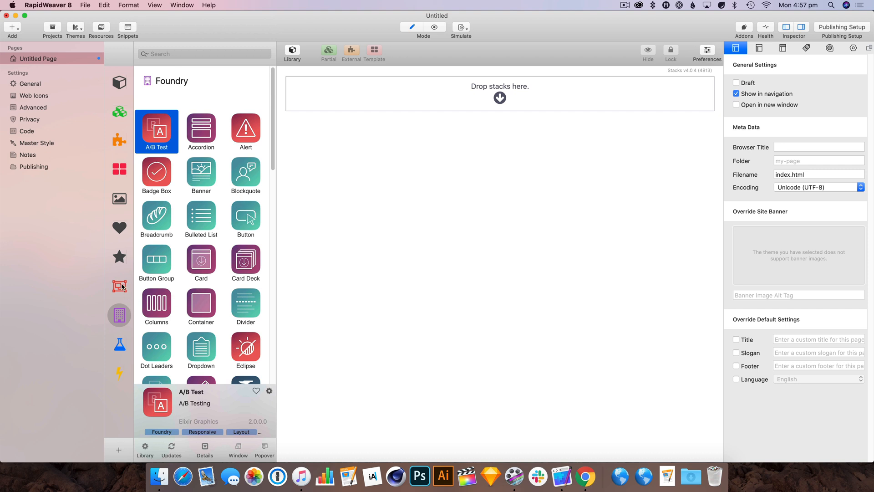
click(119, 315)
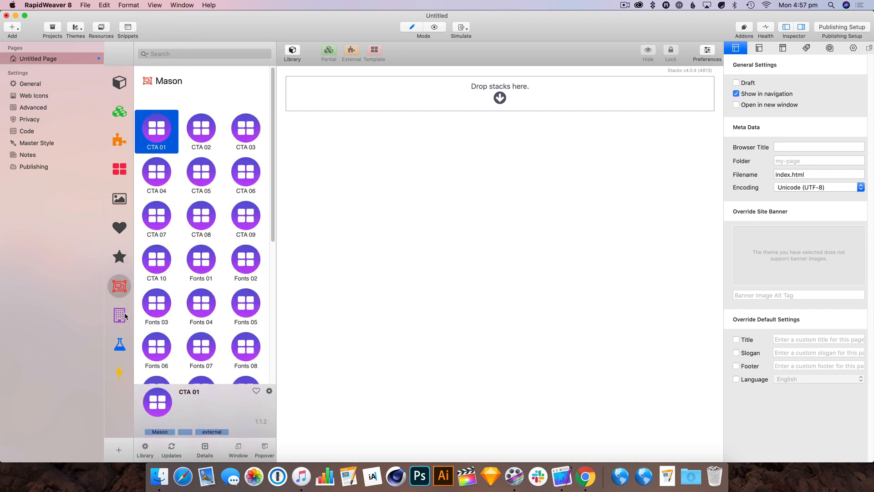
click(120, 315)
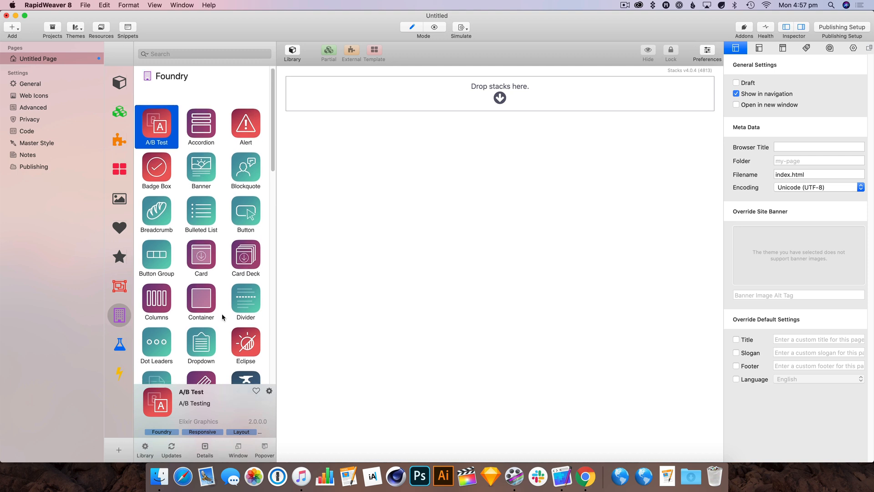
scroll(down, 3)
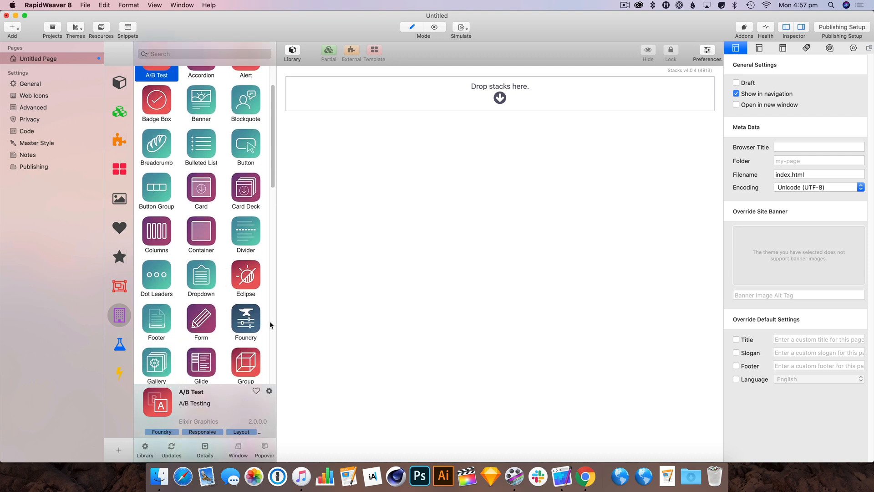
- Add the Foundry Control Center stack, then a two-column Container below it
drag(246, 322, 388, 132)
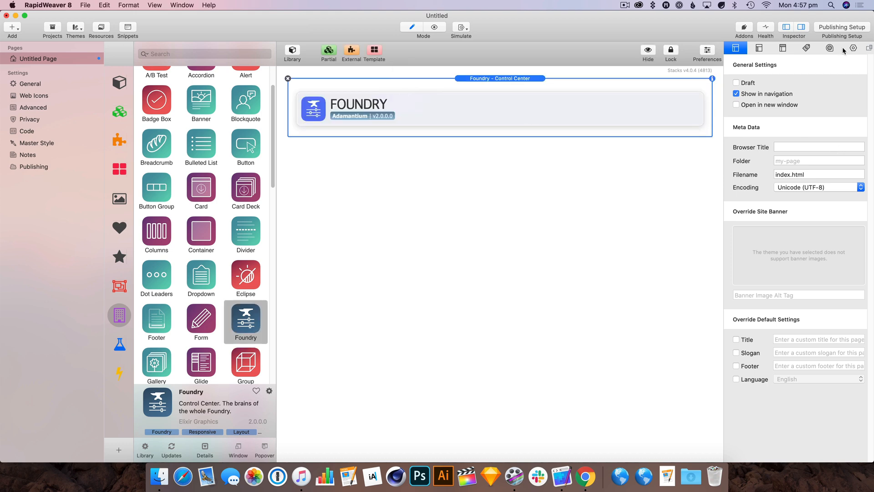
click(852, 48)
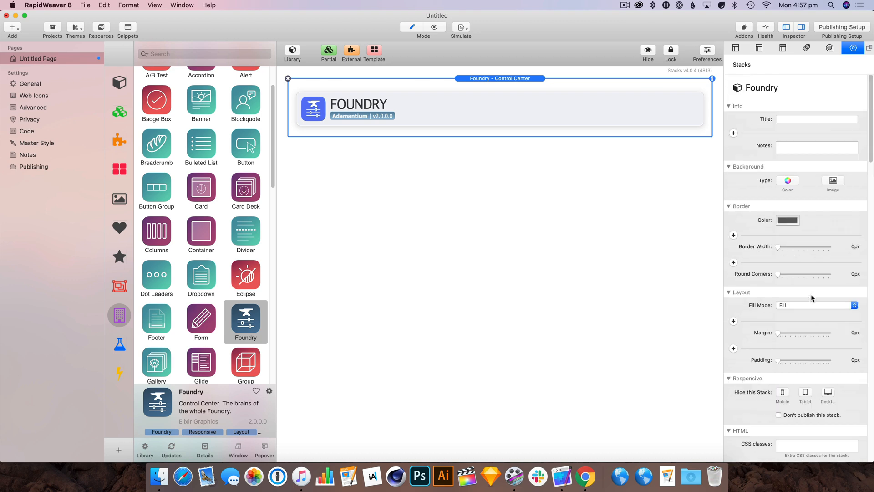
mouse_move(338, 252)
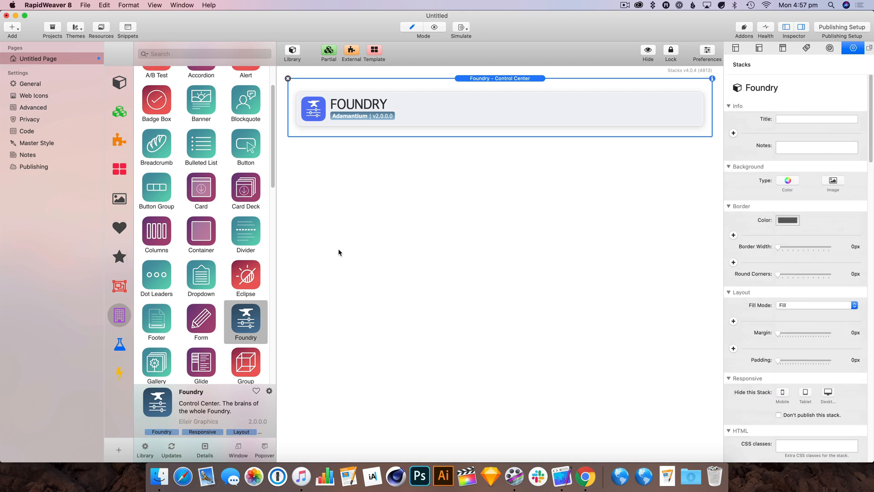
drag(200, 234, 399, 149)
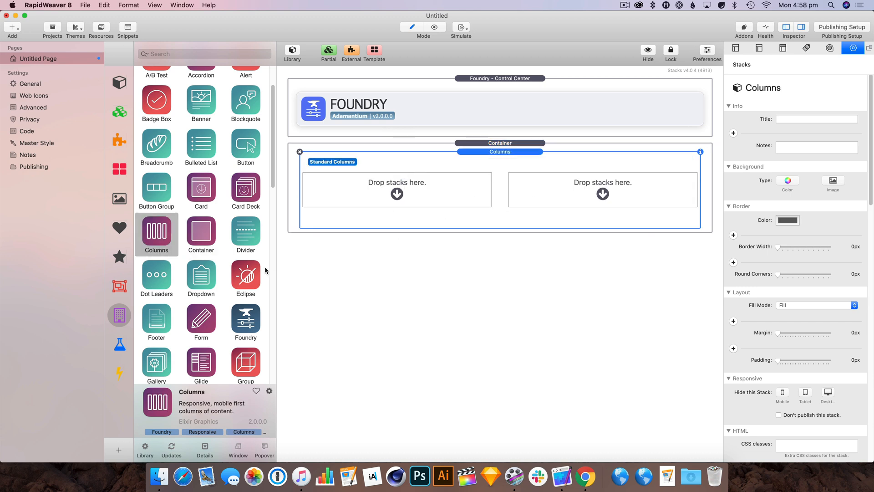
scroll(down, 3)
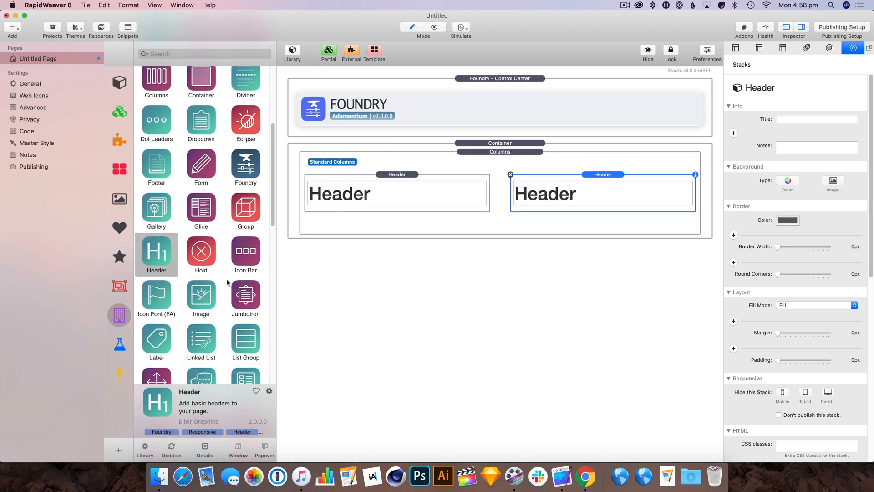
scroll(down, 3)
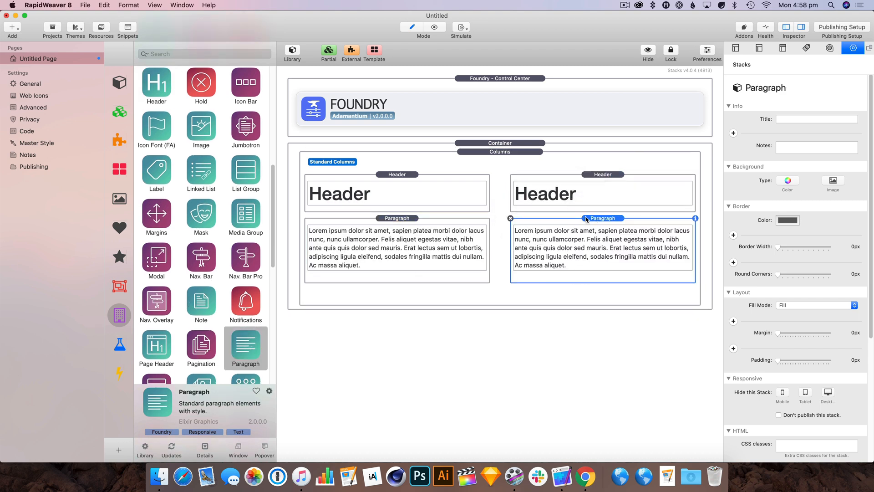
click(434, 27)
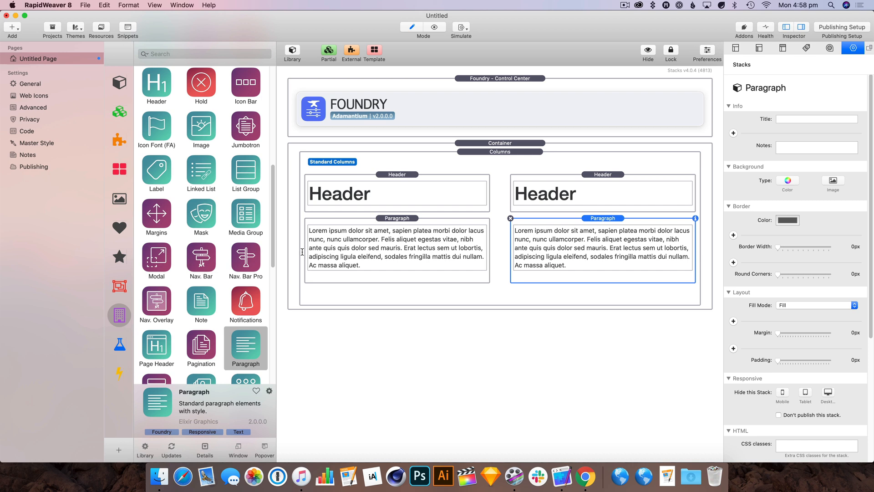
mouse_move(427, 319)
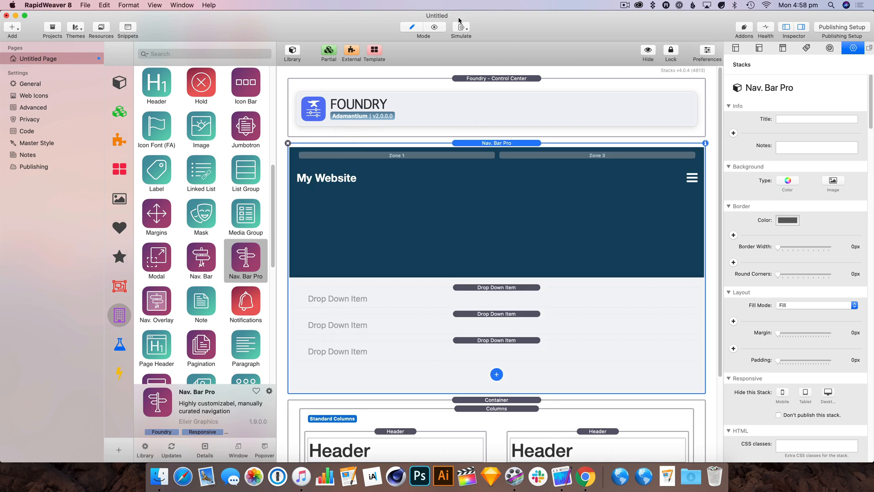
- Preview the page with the new Nav Bar Pro bar, then resume editing
click(434, 26)
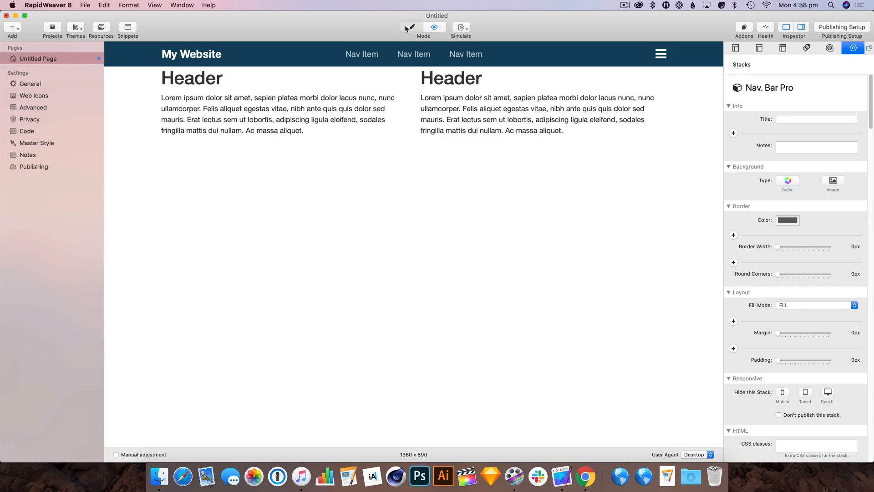
click(411, 27)
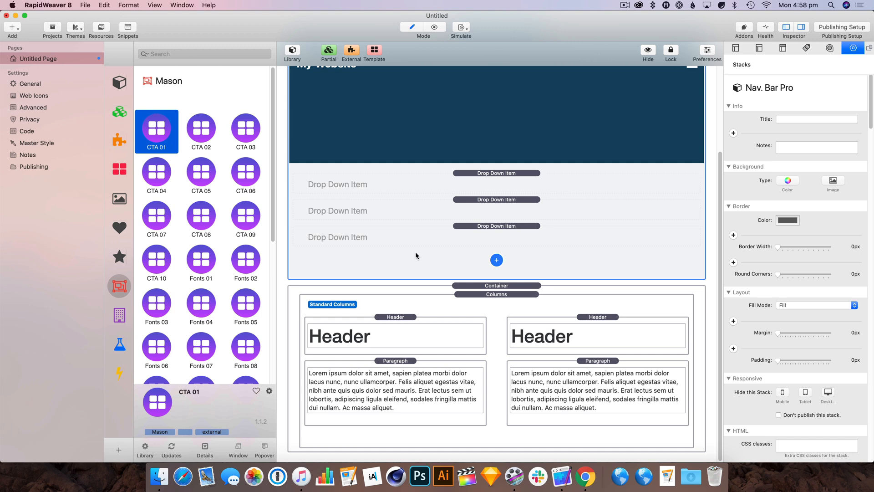
- Scroll the Mason addon page in Chrome to the call-to-action template previews
click(201, 217)
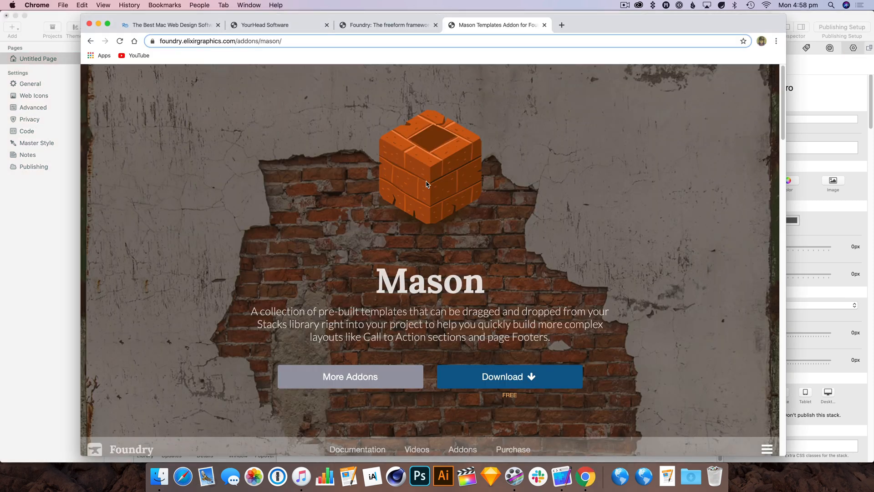
scroll(down, 3)
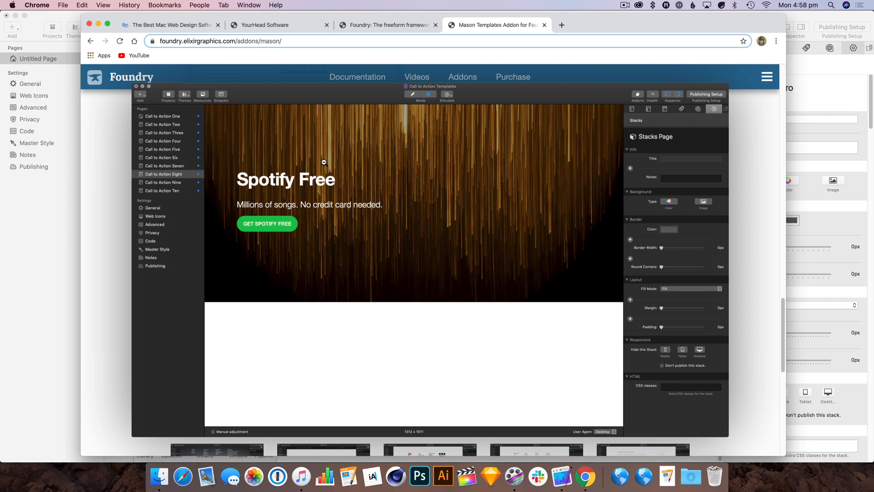
mouse_move(179, 180)
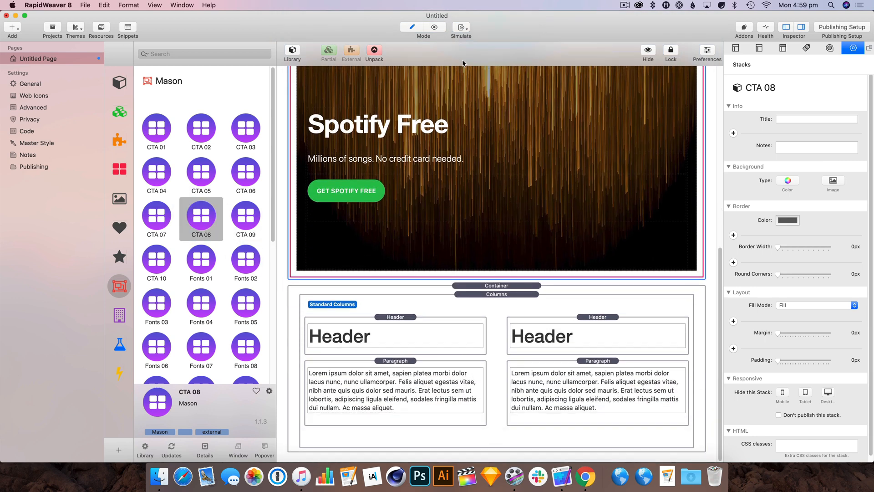
- Place the CTA 08 Spotify Free banner below the navigation bar
click(434, 27)
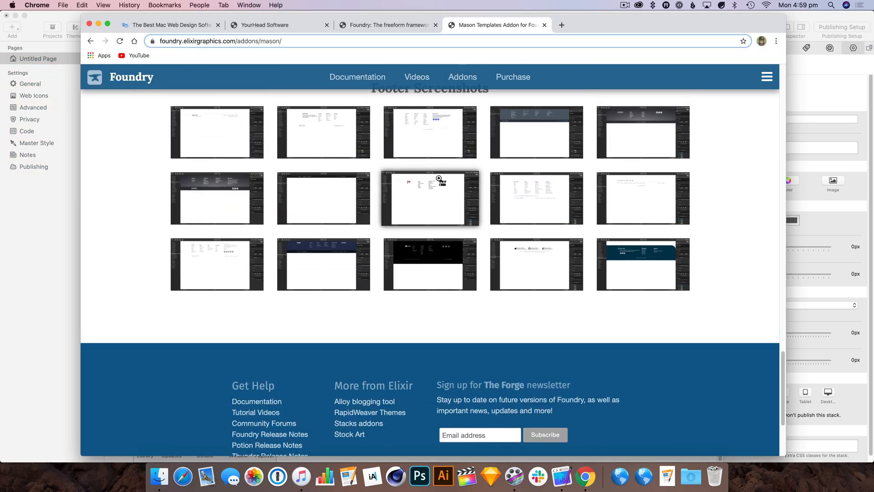
mouse_move(300, 132)
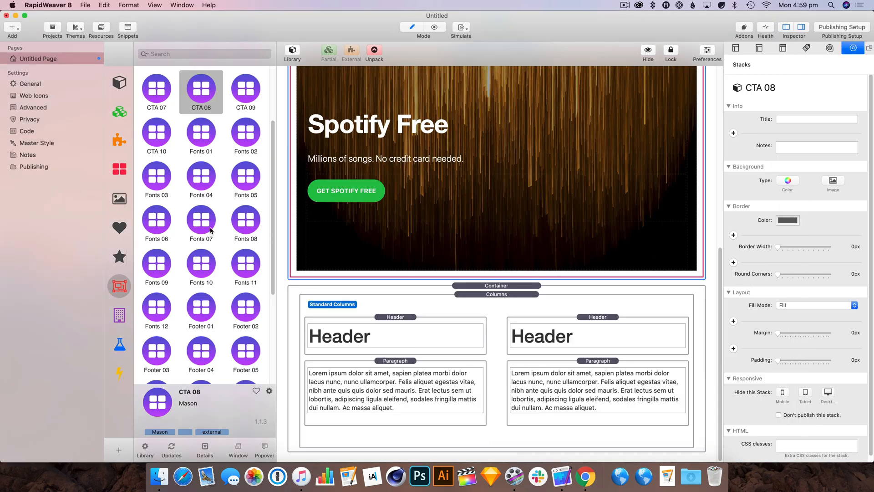
- Scroll the Mason library to Footer 02 and place it at the page bottom
scroll(down, 3)
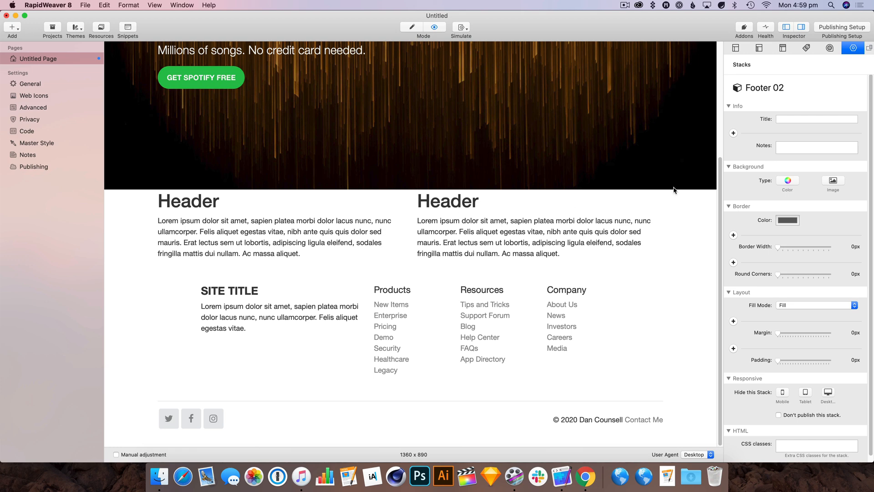
scroll(down, 3)
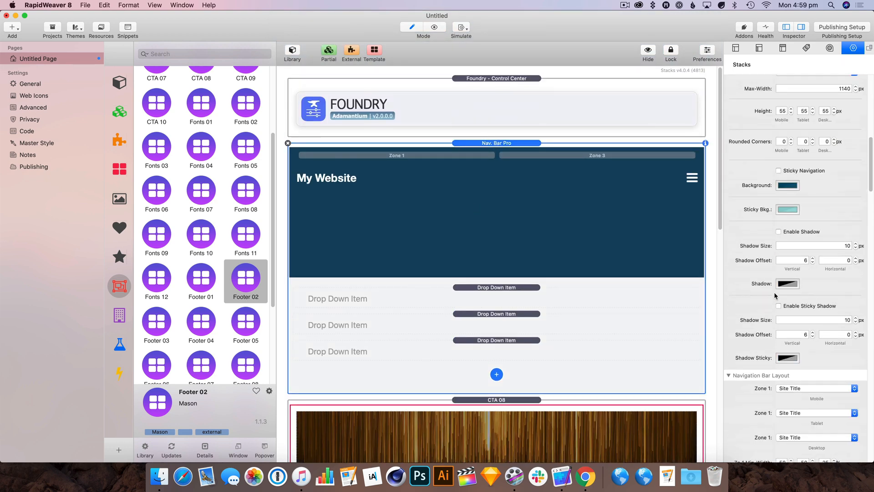
- Choose realmac-logo.png as the Nav Bar Pro logo image
scroll(down, 3)
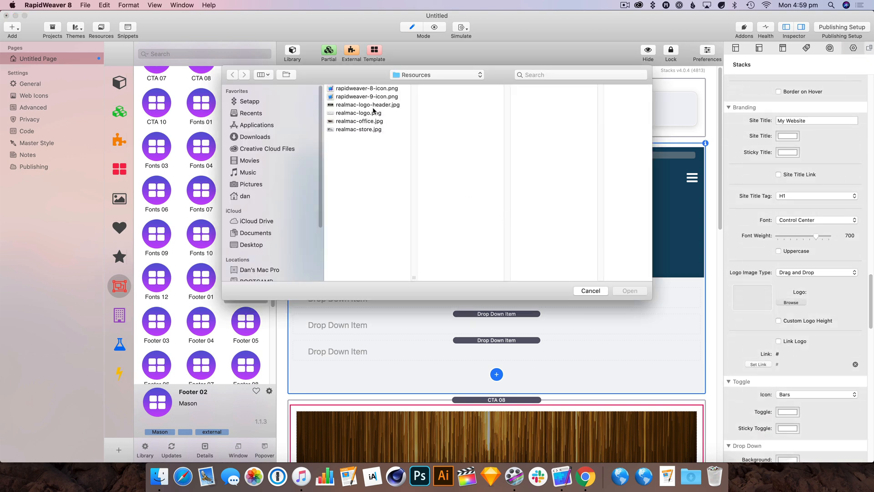
click(359, 113)
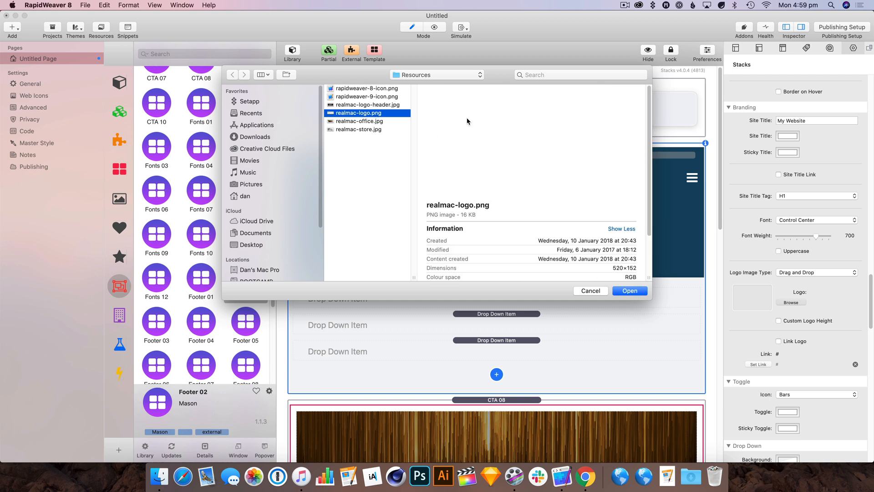
click(629, 291)
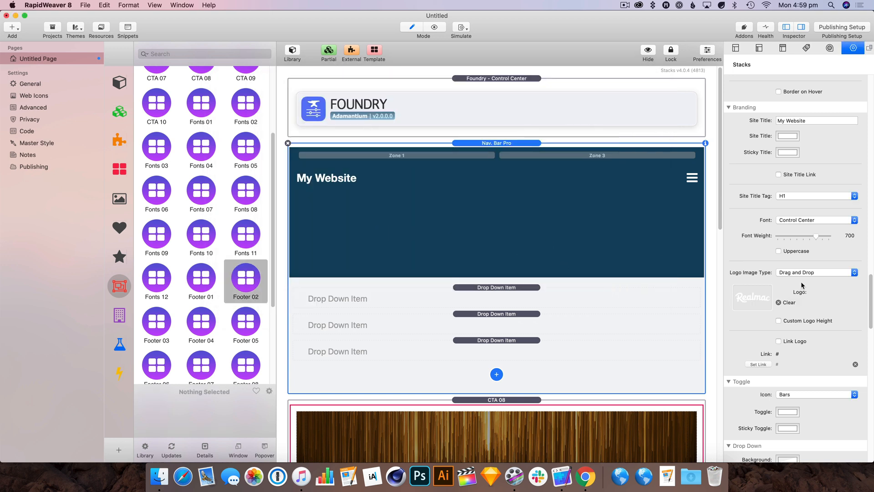
mouse_move(469, 63)
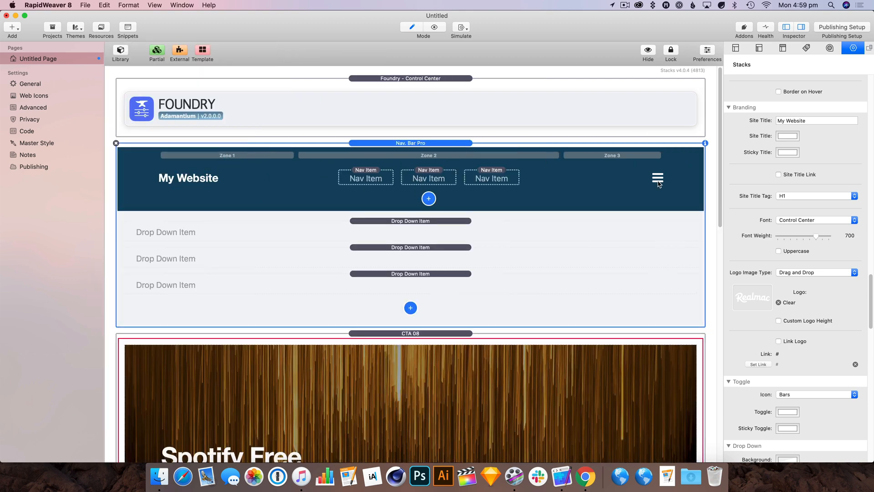
mouse_move(456, 213)
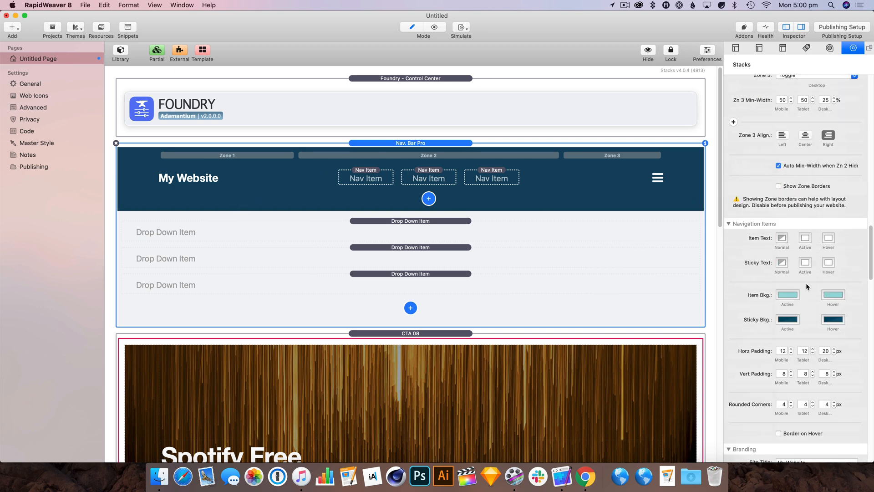
- Set Navigation Bar Layout Zone 1 to Logo and check the Realmac logo in preview
click(814, 110)
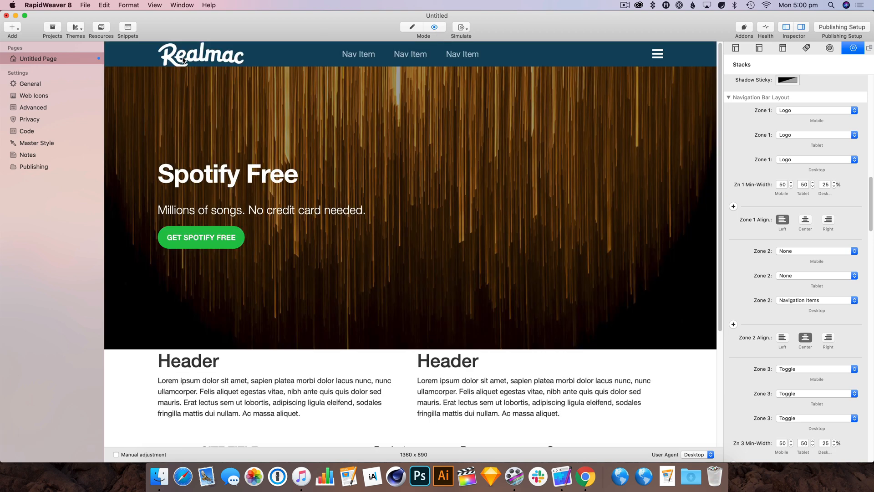
mouse_move(172, 49)
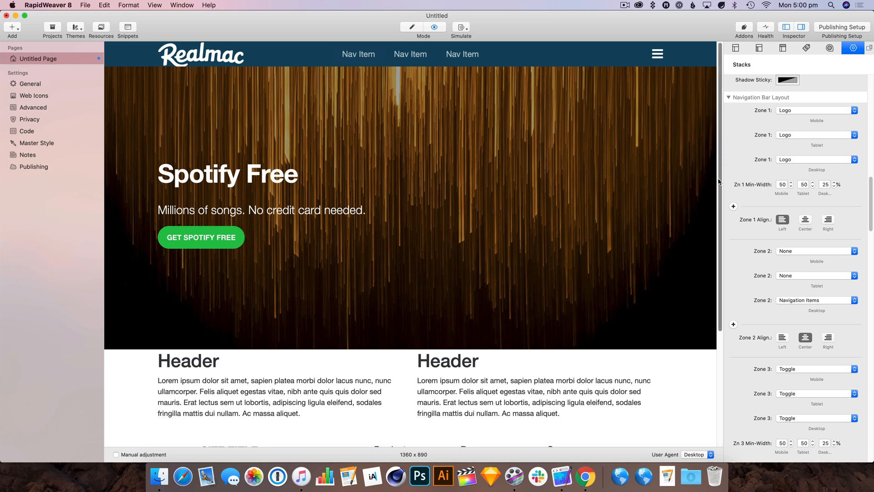
scroll(up, 3)
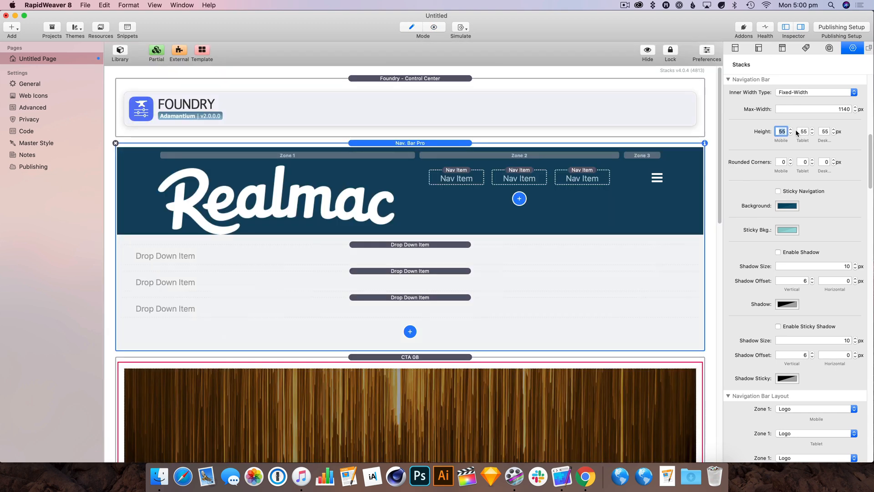
- Make the navigation bar 80 px tall with a custom 32 px logo height, checking in preview
text(80)
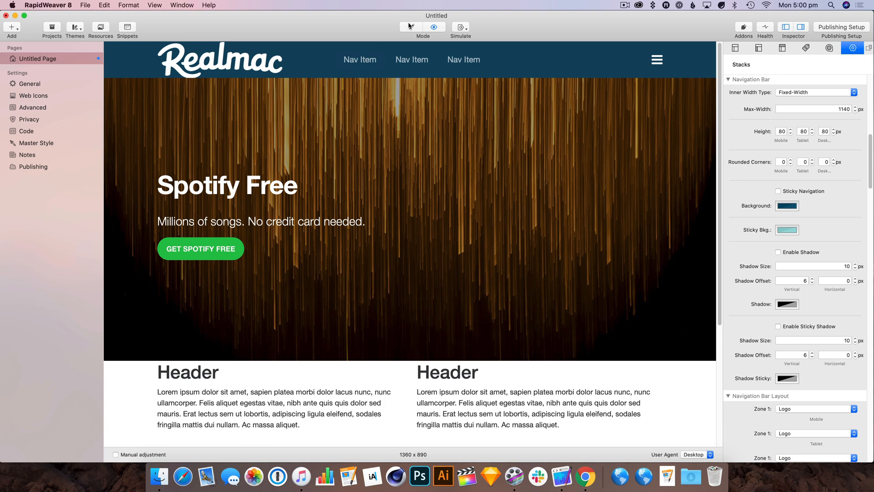
click(410, 27)
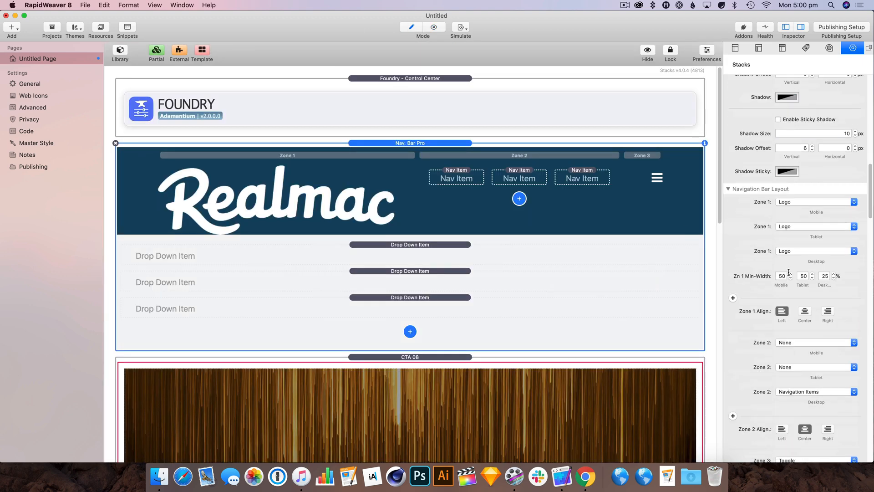
scroll(down, 3)
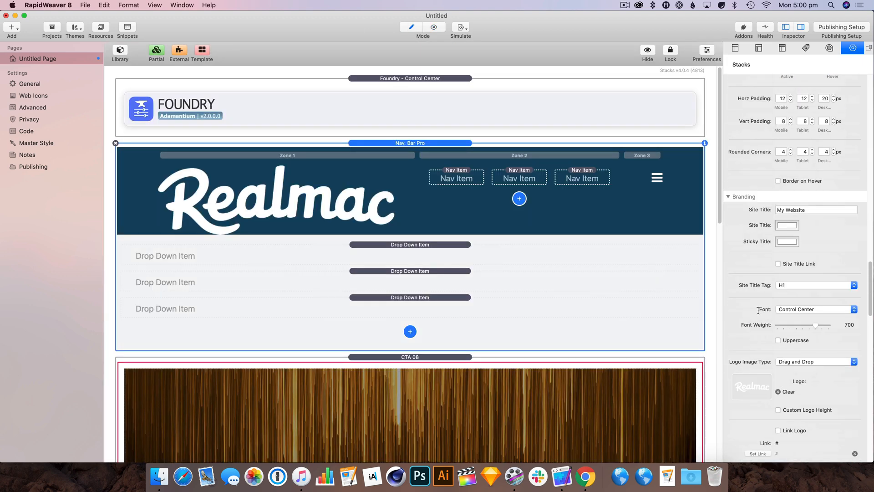
scroll(down, 3)
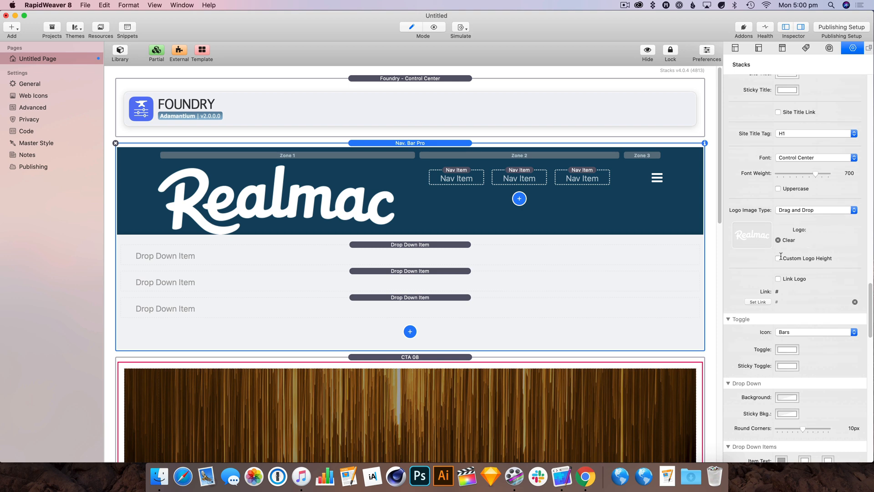
click(778, 258)
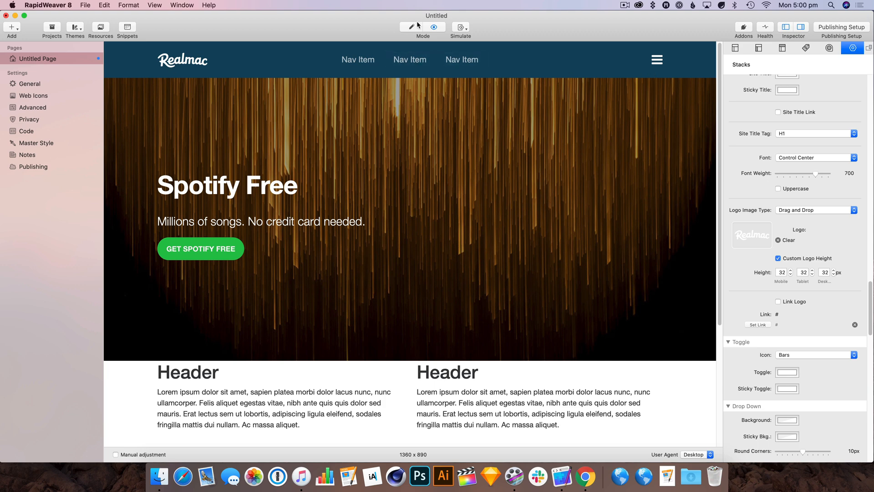
click(410, 27)
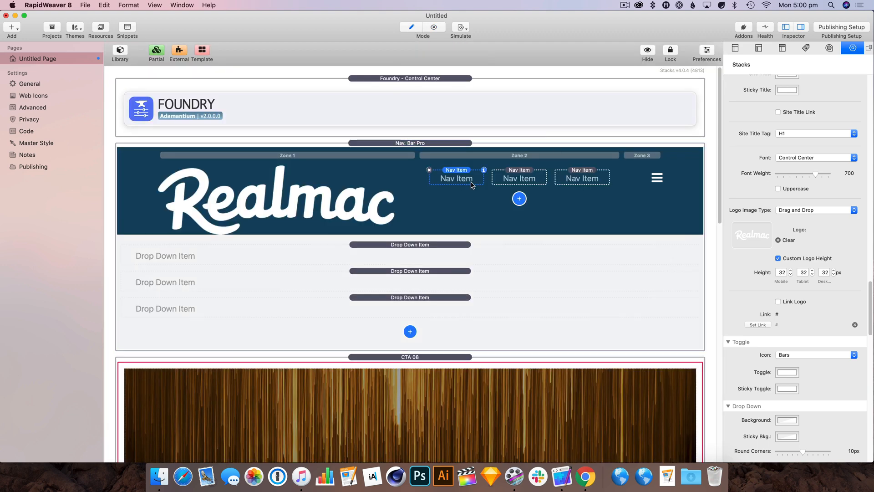
- Relabel the three nav items Products, Store and Support, then rename the page to Home
click(455, 178)
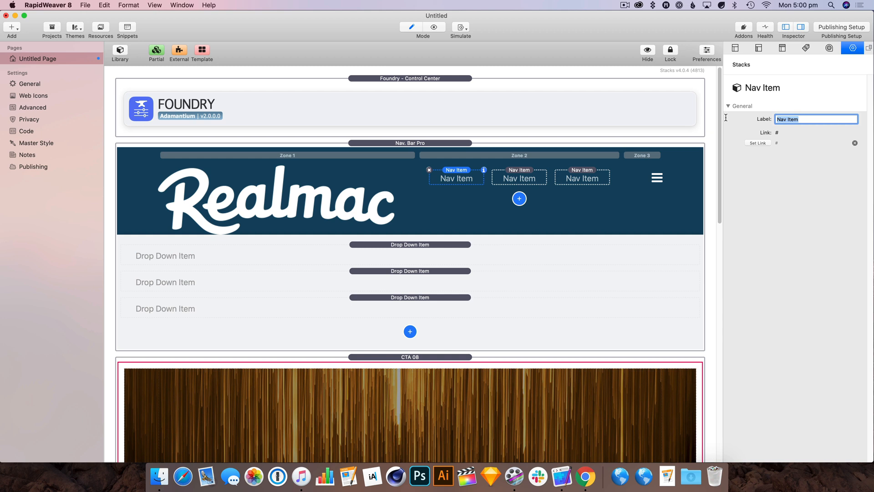
text(Products)
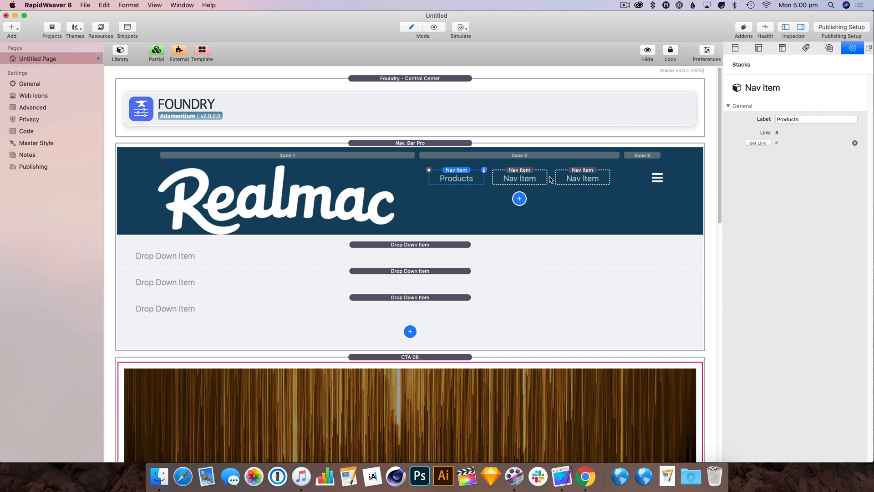
click(519, 178)
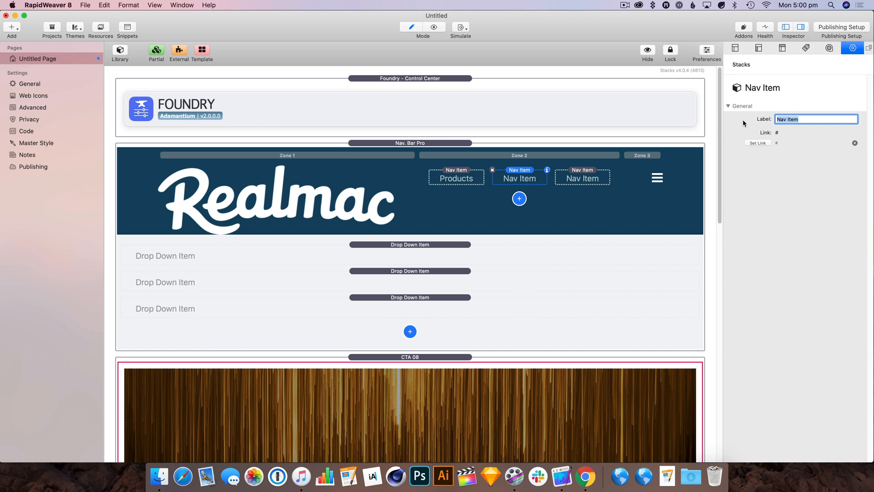
text(Store)
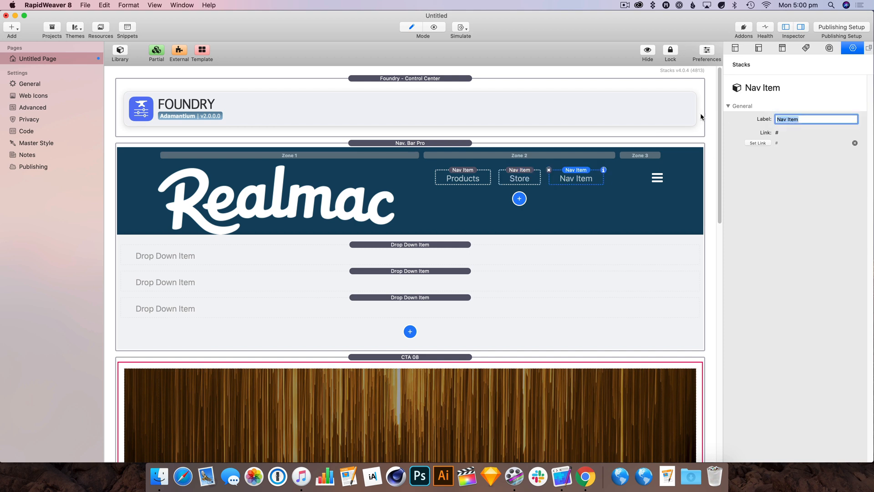
text(Support)
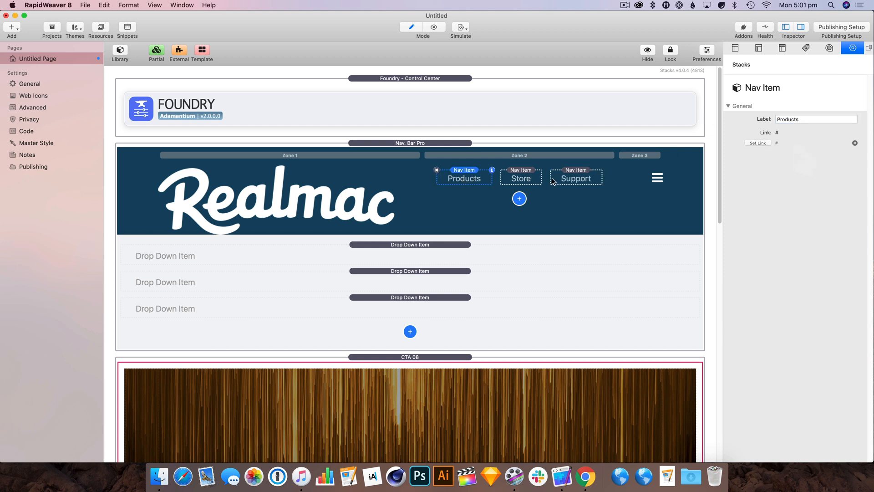
double_click(37, 59)
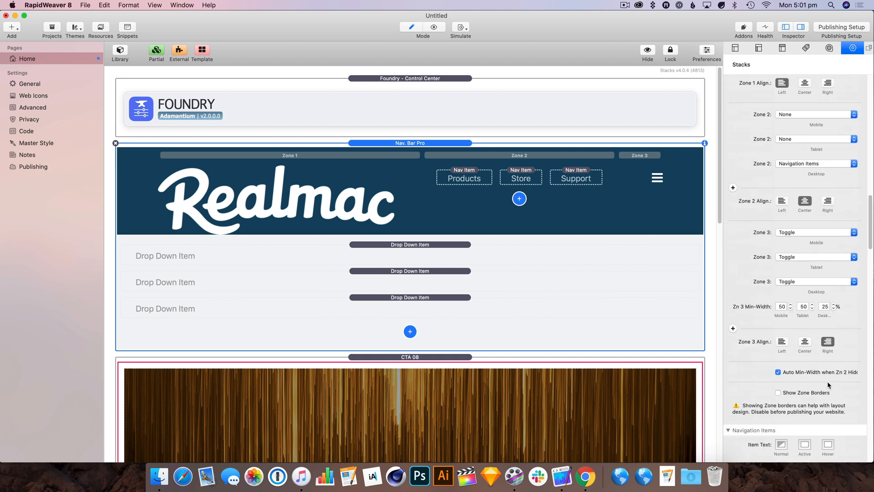
- Set the Realmac logo's link to Page > Home, preview it, and resume editing
scroll(down, 3)
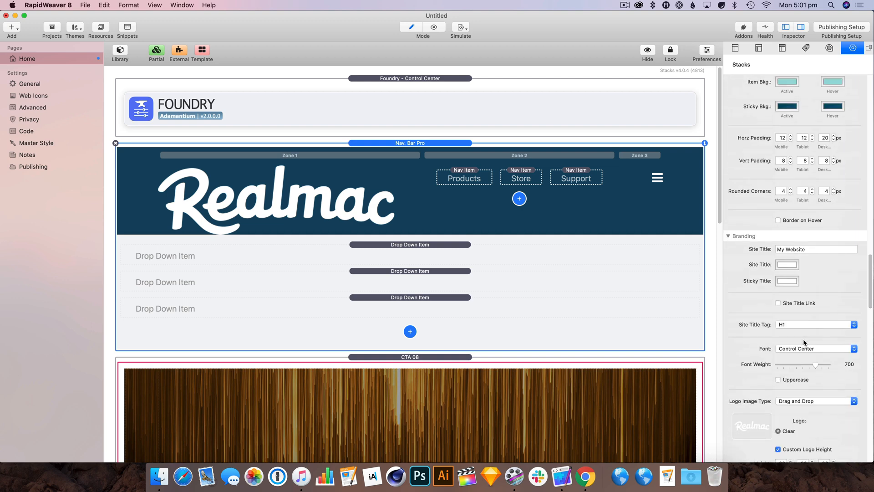
scroll(down, 3)
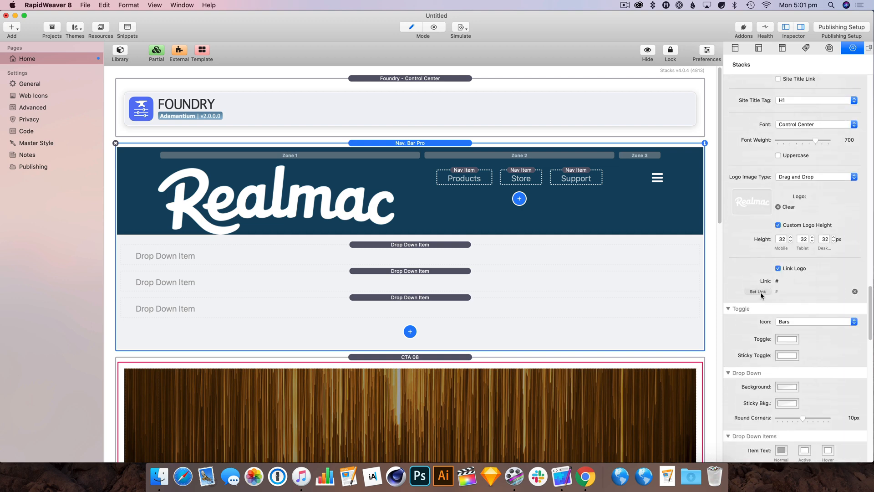
click(758, 291)
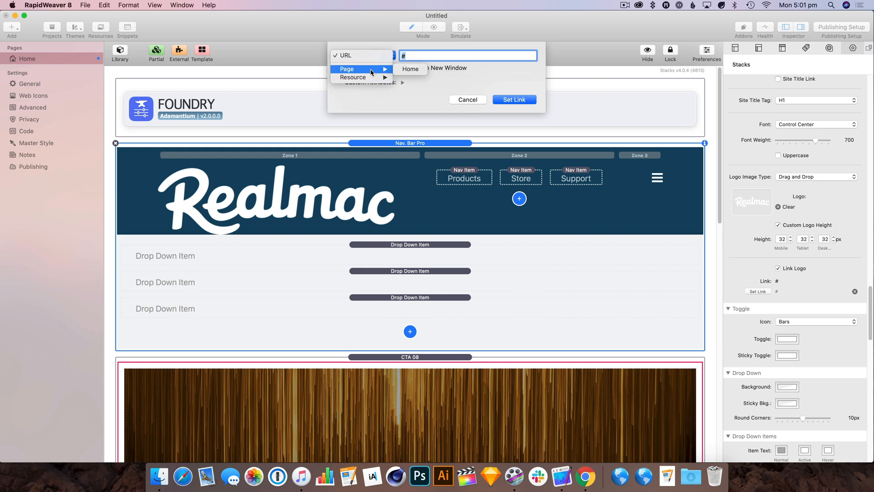
click(410, 69)
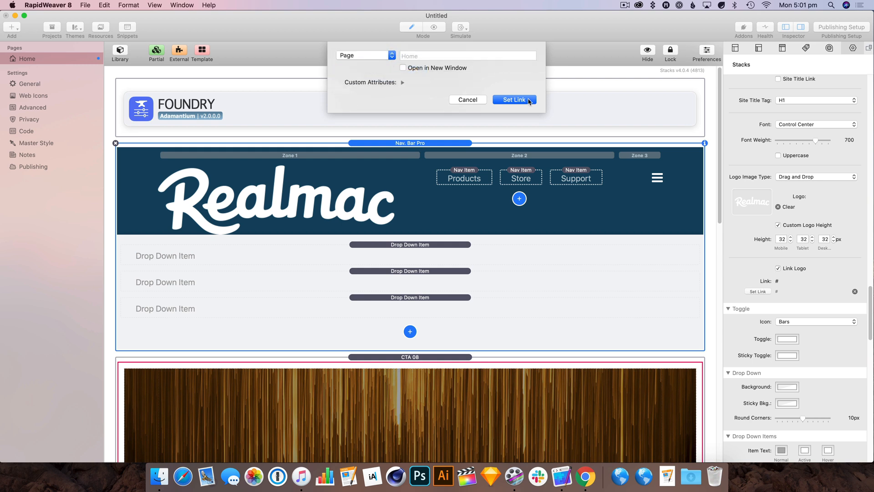
click(513, 99)
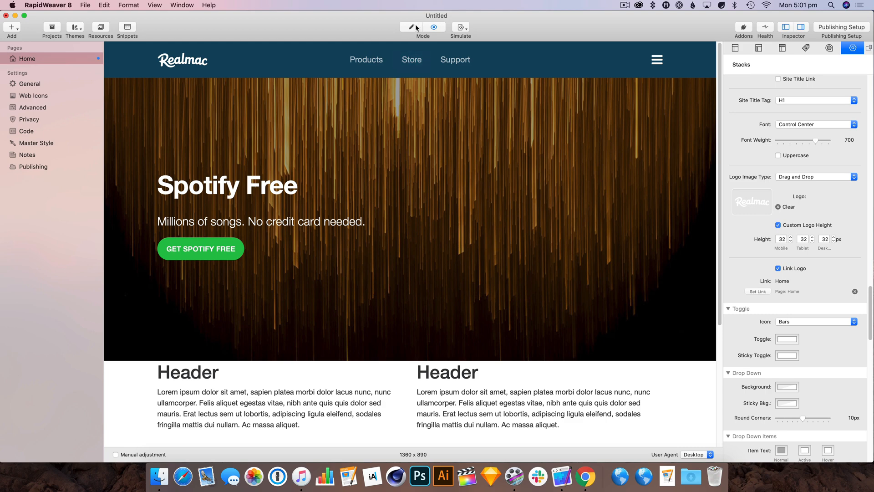
click(410, 27)
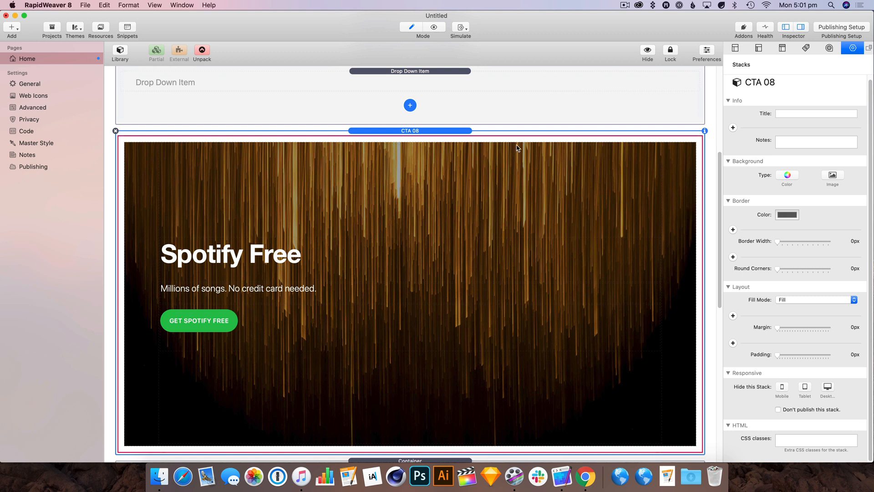
mouse_move(483, 216)
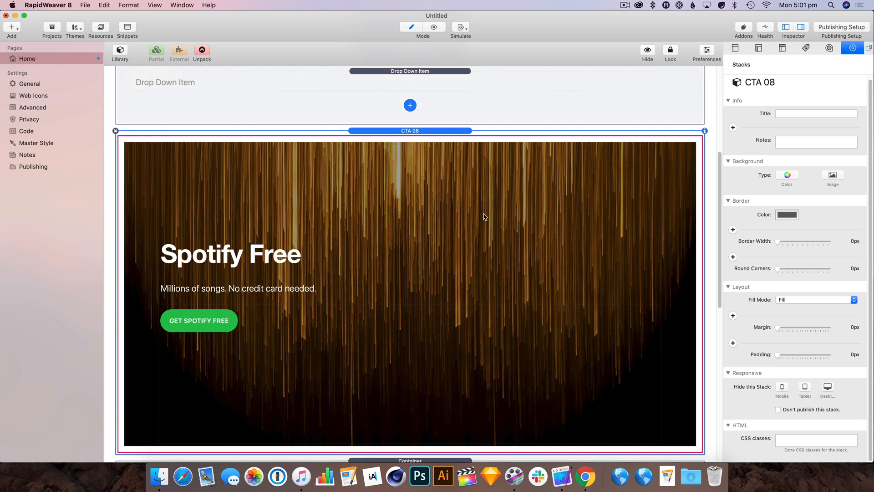
mouse_move(243, 82)
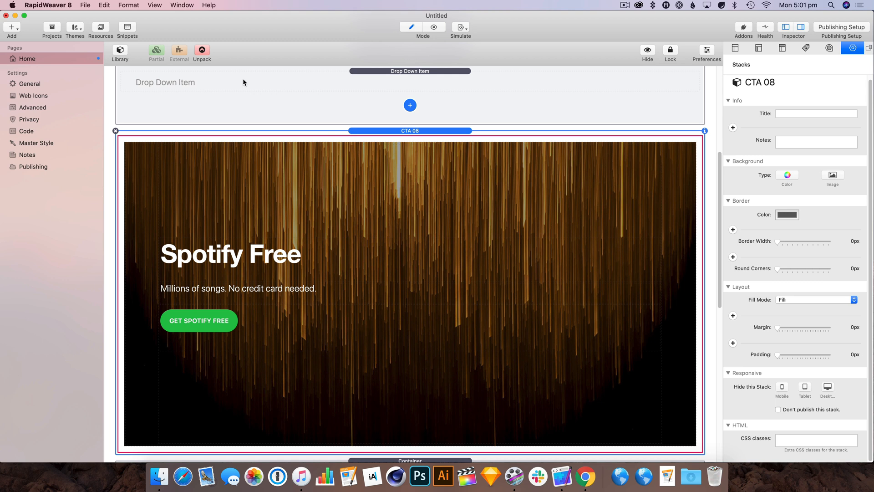
mouse_move(293, 155)
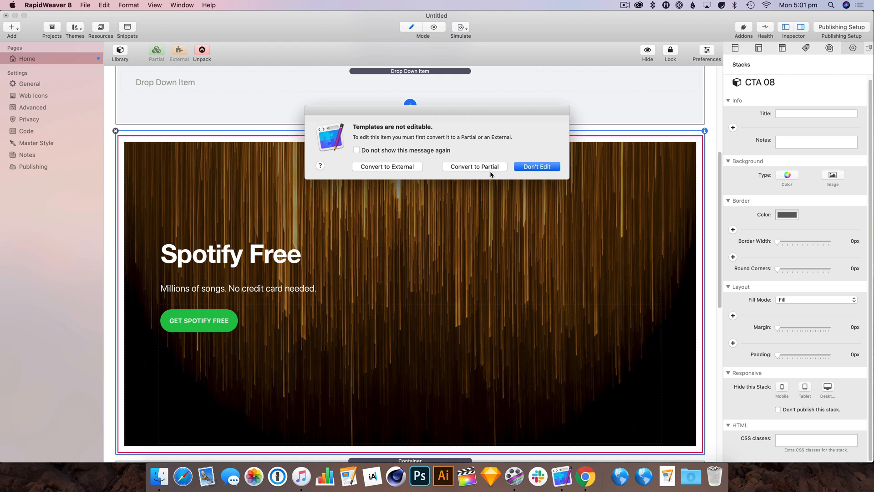
mouse_move(488, 176)
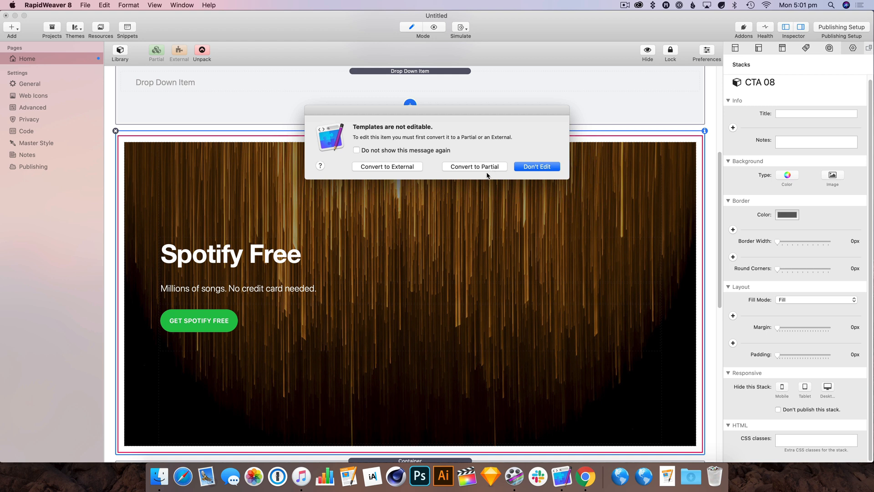
mouse_move(370, 274)
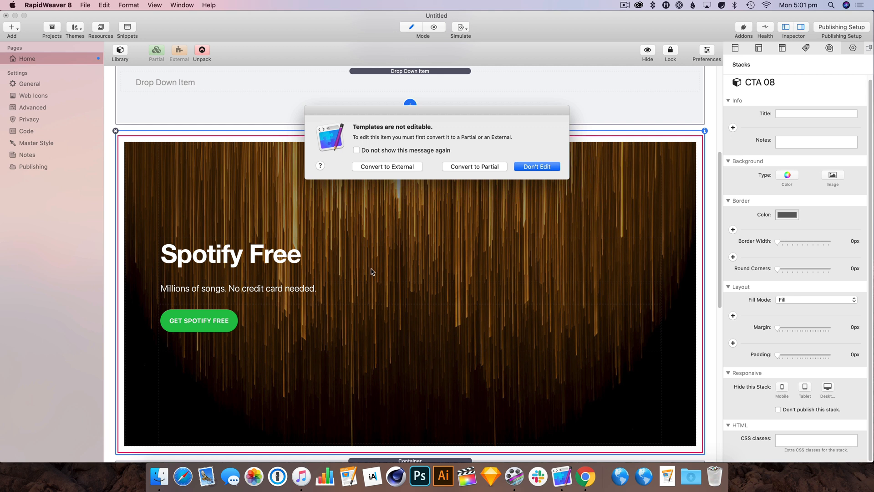
mouse_move(408, 241)
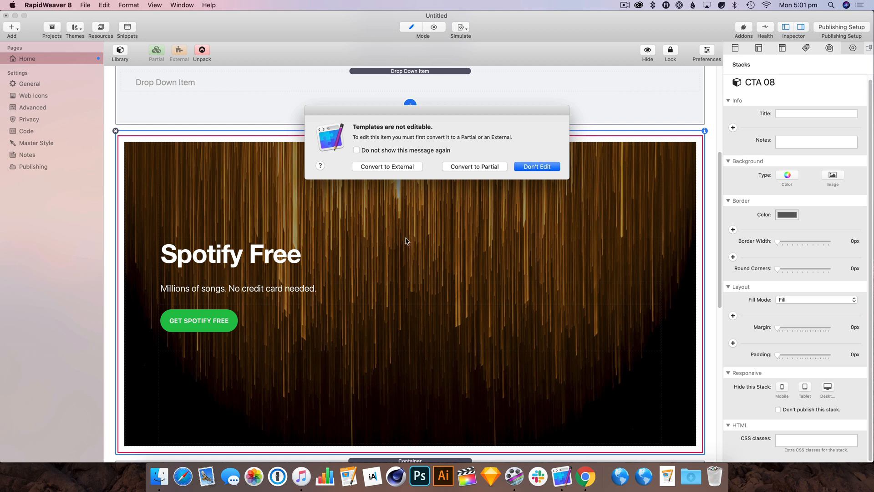
mouse_move(405, 239)
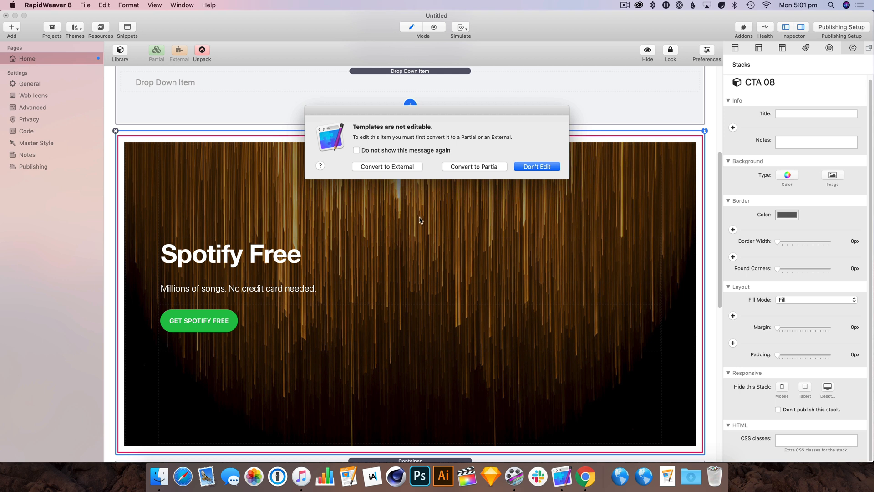
mouse_move(420, 218)
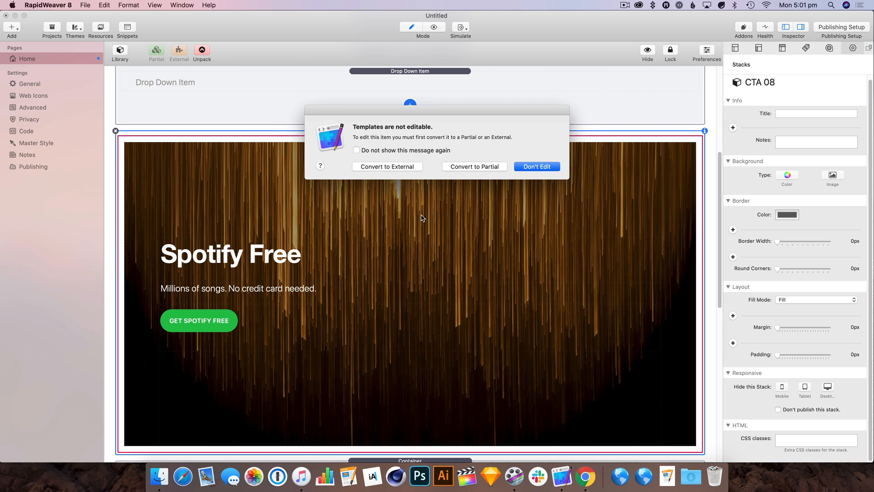
mouse_move(414, 230)
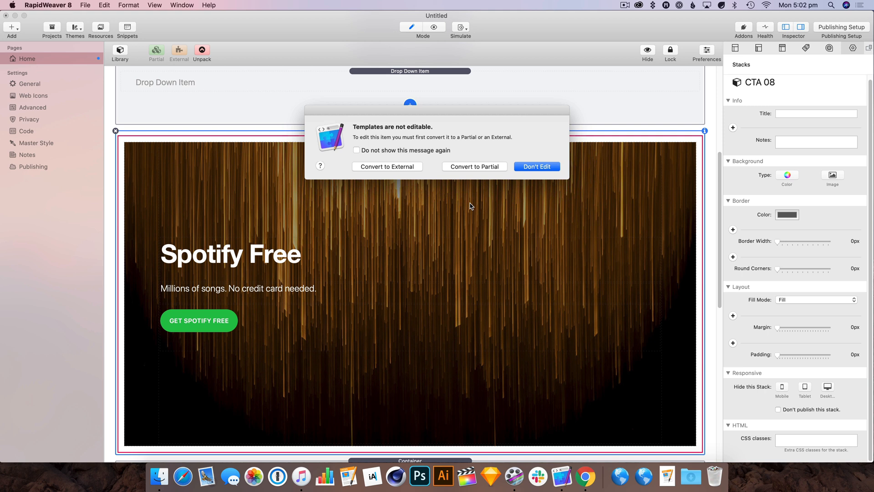
- Unpack the CTA 08 template stack to expose its header, paragraph and Jelly Button
click(536, 166)
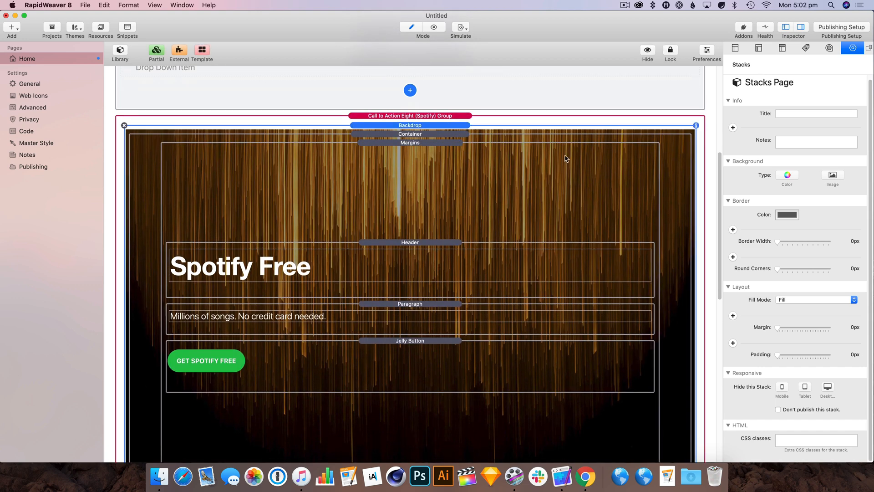
- Remove the current Spotify backdrop image, dismissing the file picker
scroll(down, 3)
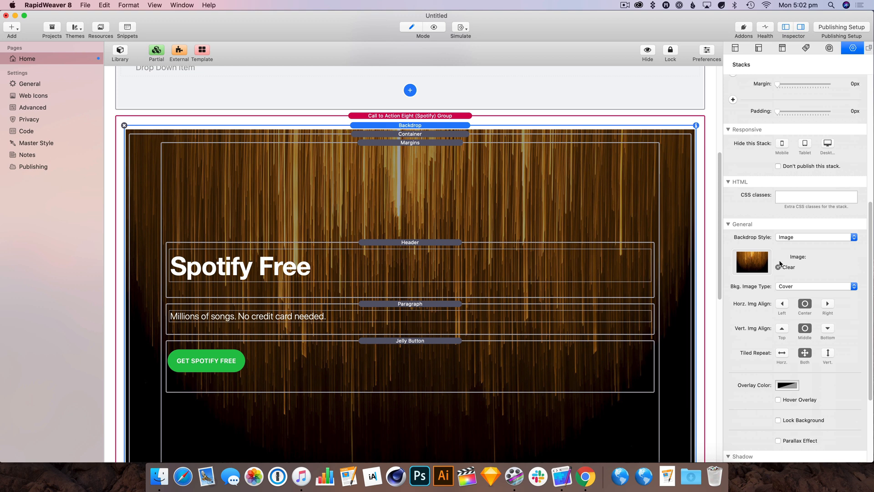
click(752, 262)
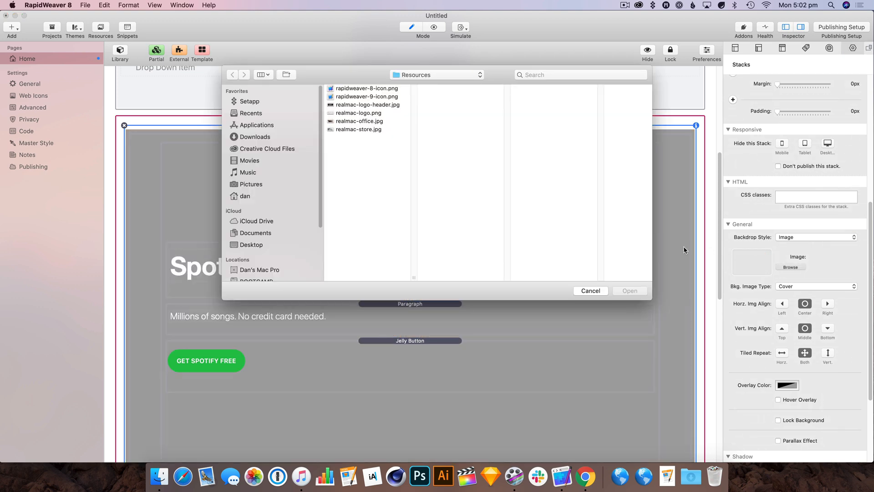
click(590, 291)
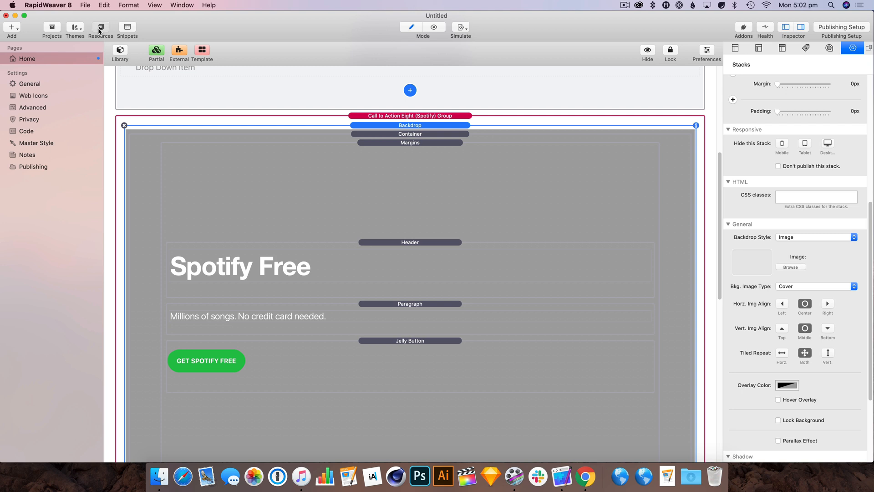
- Use a Jason Leung Unsplash photo as the backdrop and check it in preview
click(100, 29)
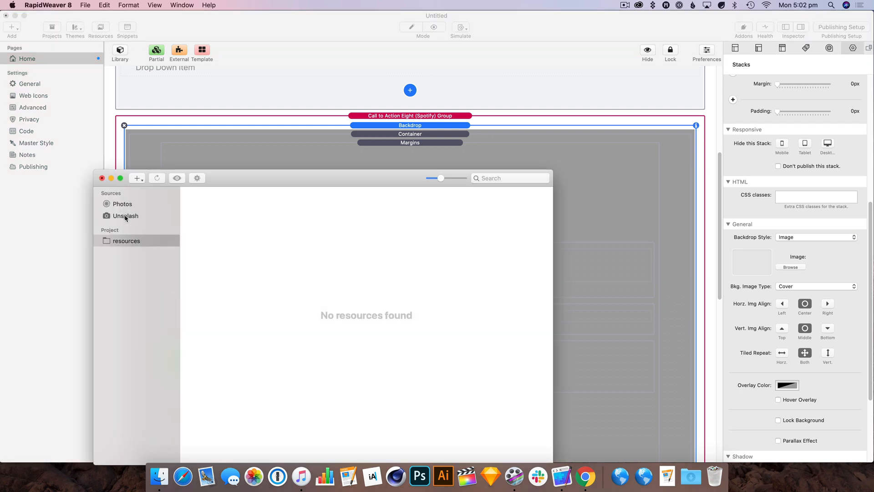
click(125, 216)
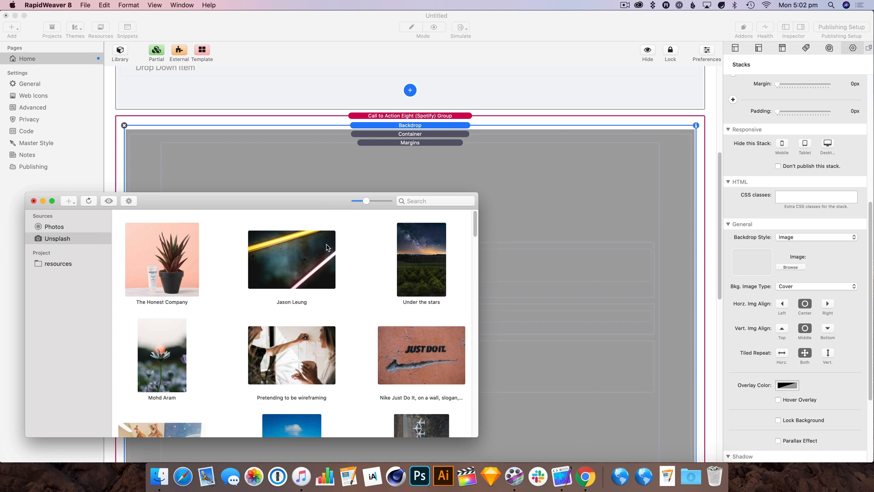
click(290, 259)
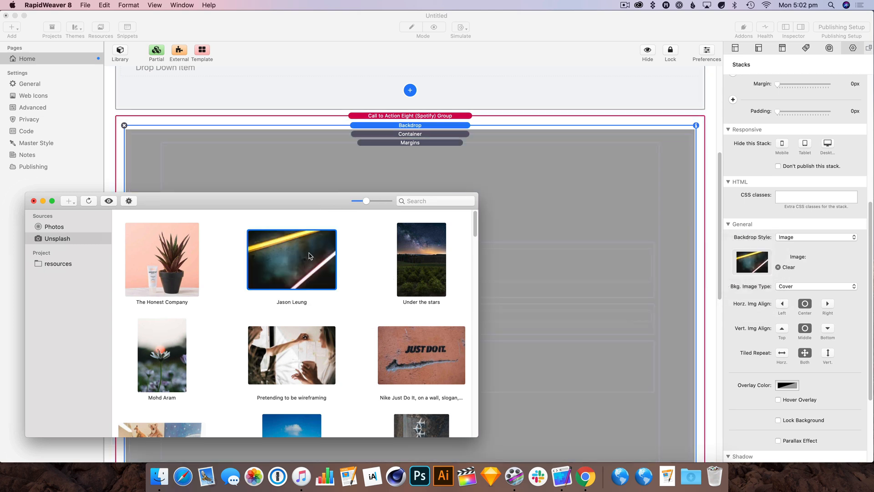
click(434, 27)
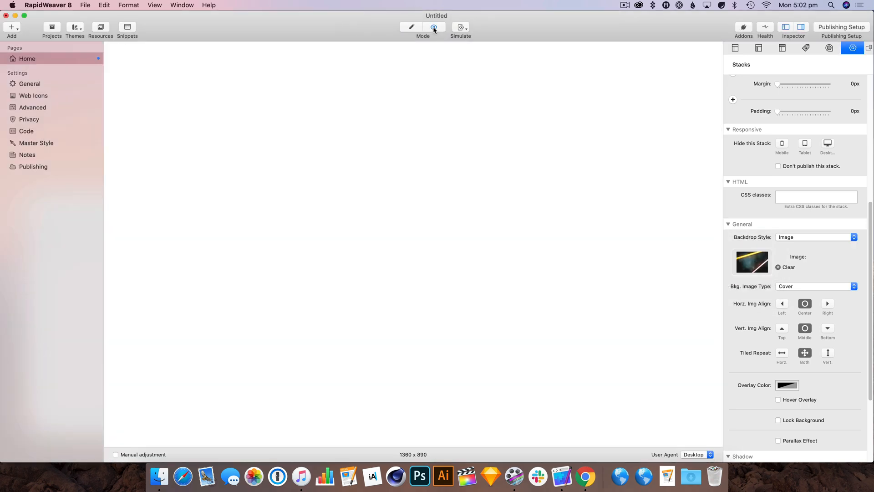
click(433, 26)
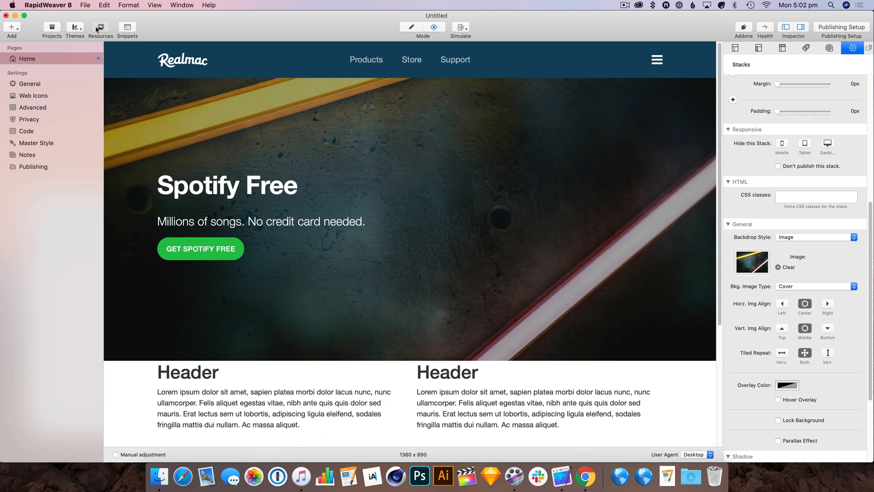
- Search Unsplash for 'Mac' and drop the Colorful MacBook keyboard photo onto the backdrop
click(100, 29)
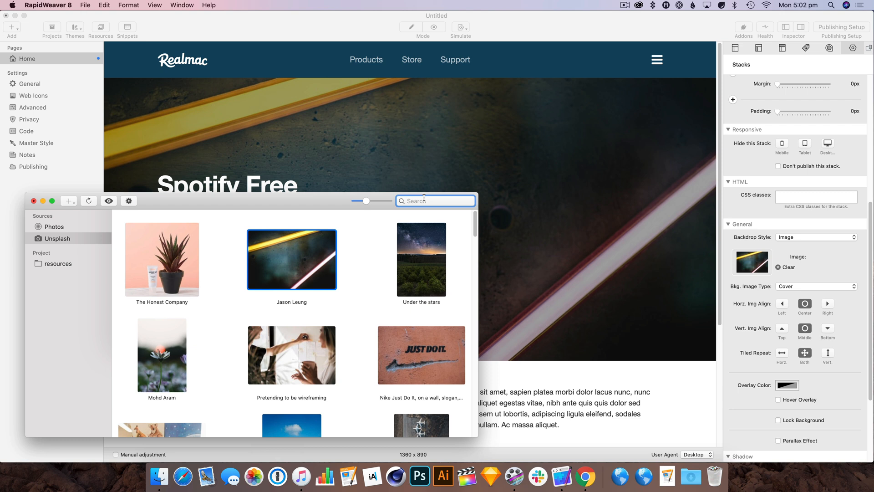
text(Mac)
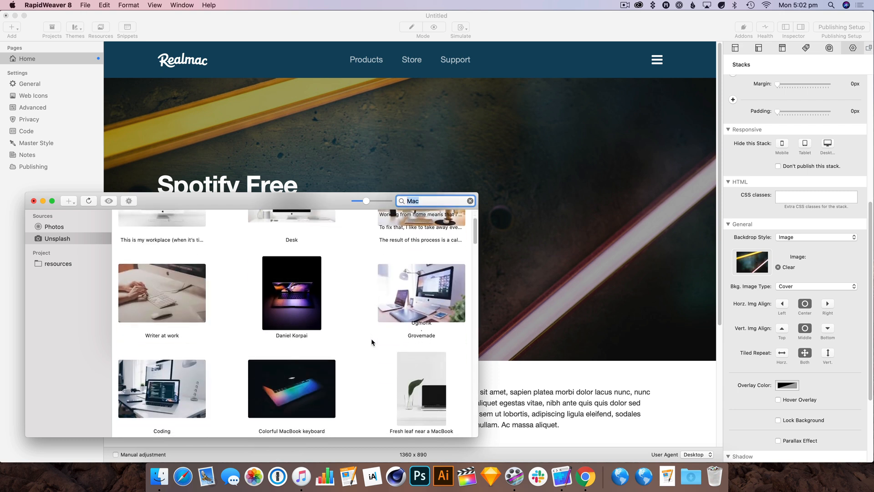
drag(291, 388, 745, 271)
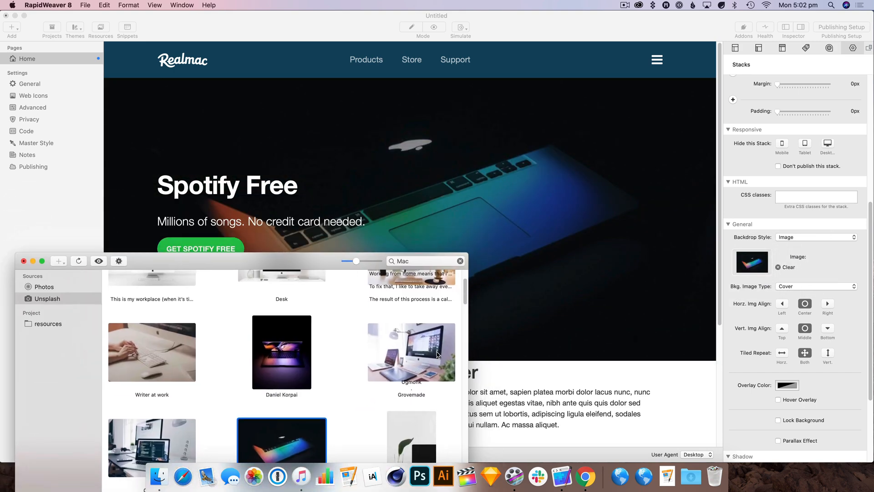
click(411, 352)
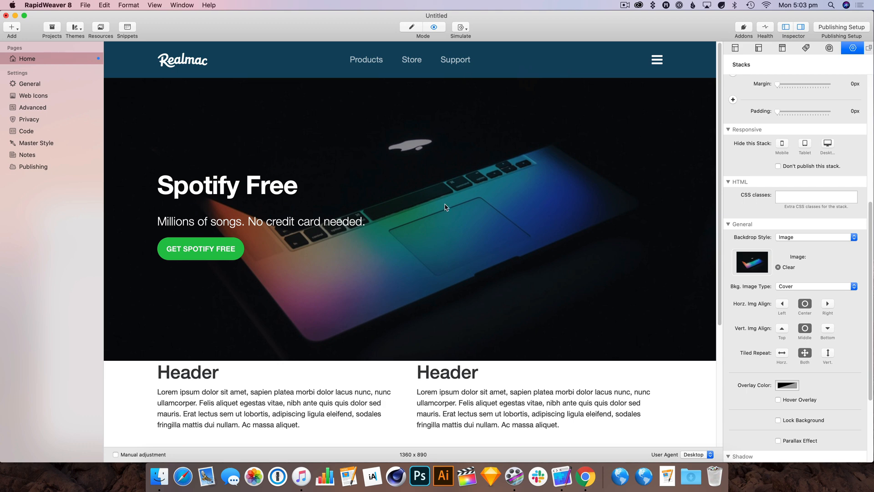
mouse_move(398, 39)
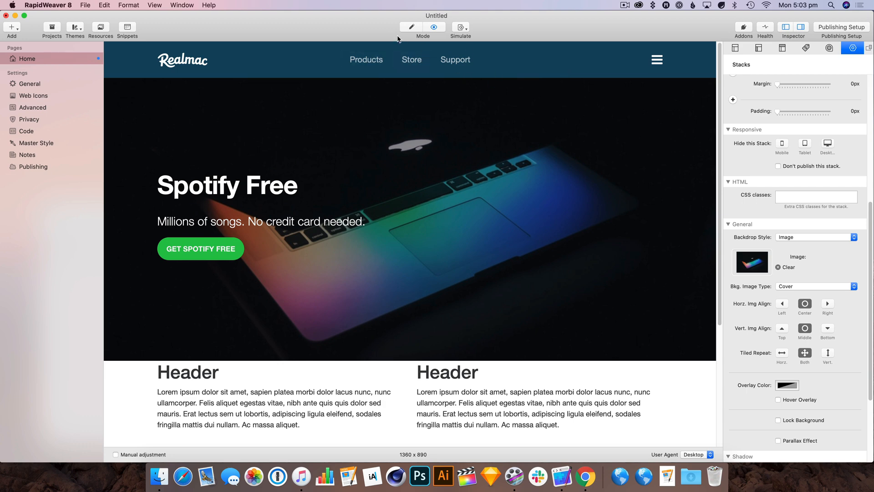
- Return to Edit mode after previewing the MacBook keyboard backdrop
click(410, 27)
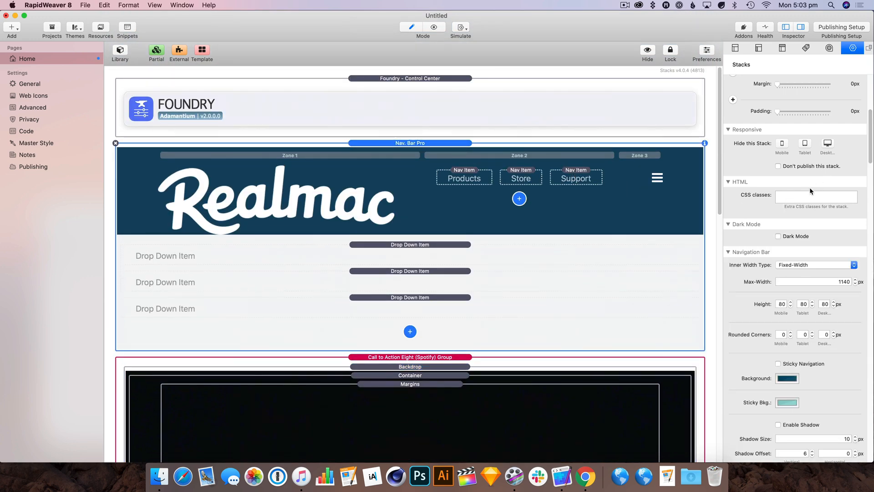
- Give Nav Bar Pro a black background, check it in preview, then resume editing
scroll(down, 3)
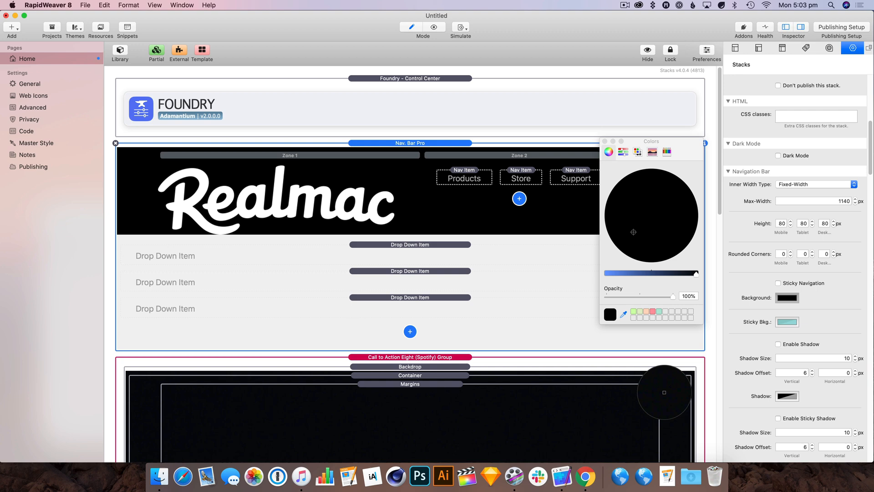
click(434, 27)
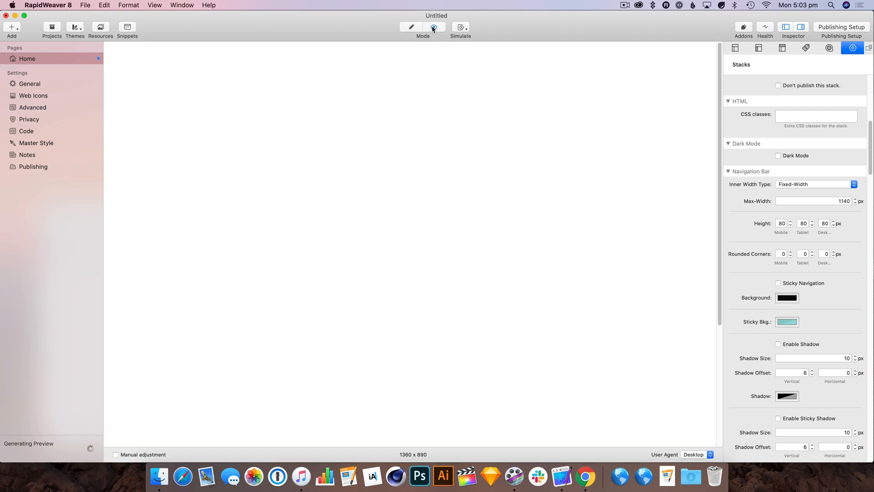
click(434, 27)
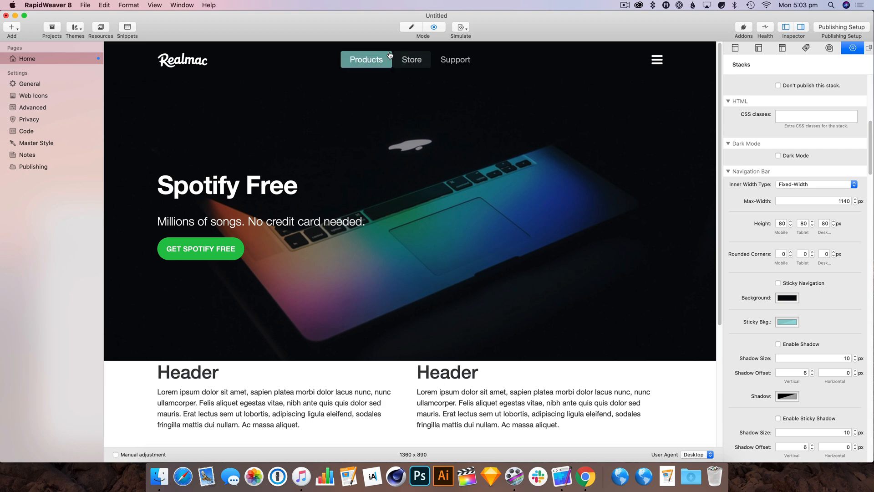
click(411, 27)
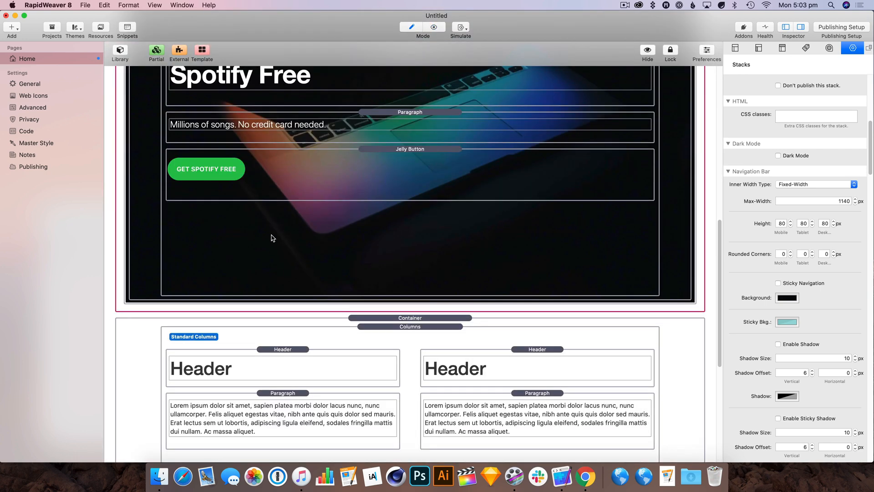
- Replace the Spotify Free heading with 'RapidWeaver 8'
double_click(240, 75)
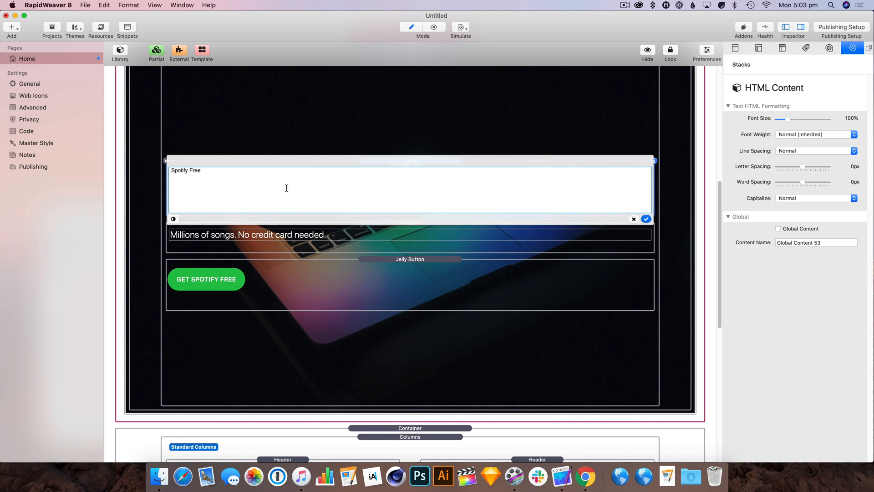
text(RapidWeaver)
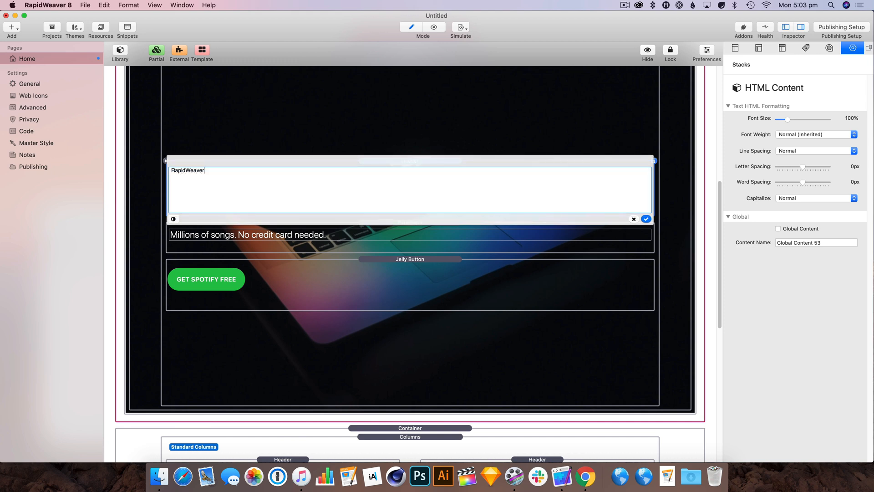
text(8)
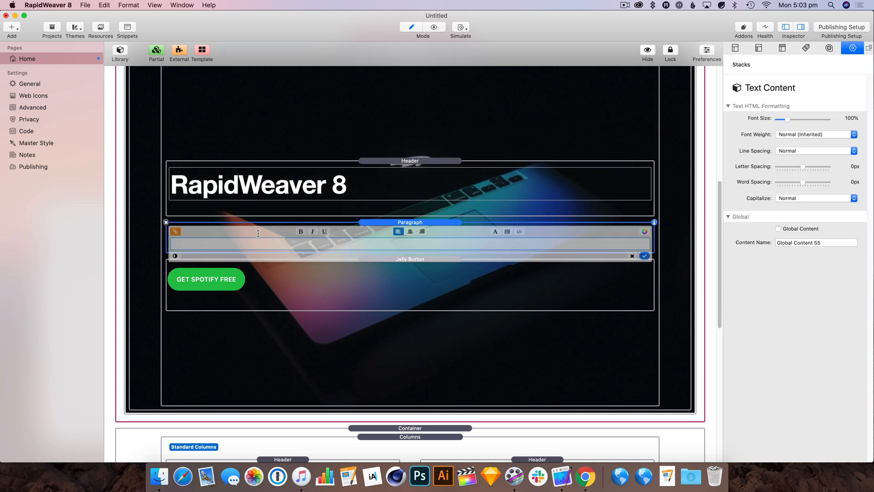
- Change the paragraph to 'The best web design software for Mac.'
text(The best web)
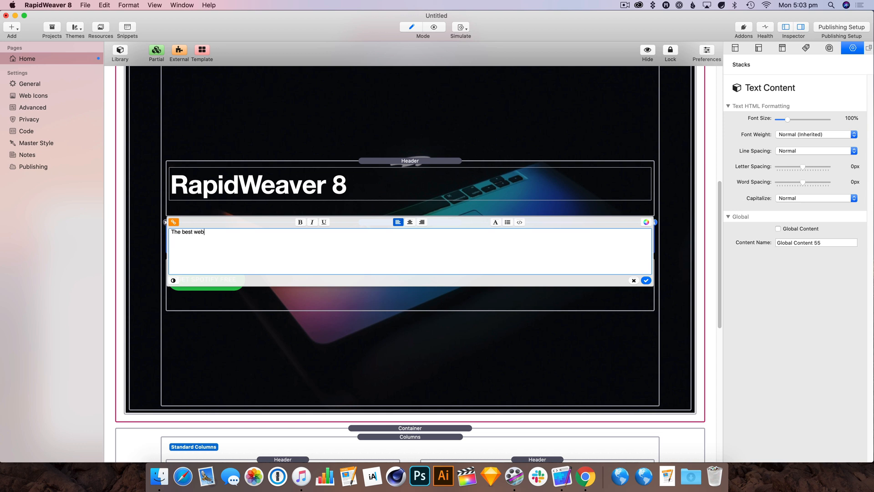
text(design s)
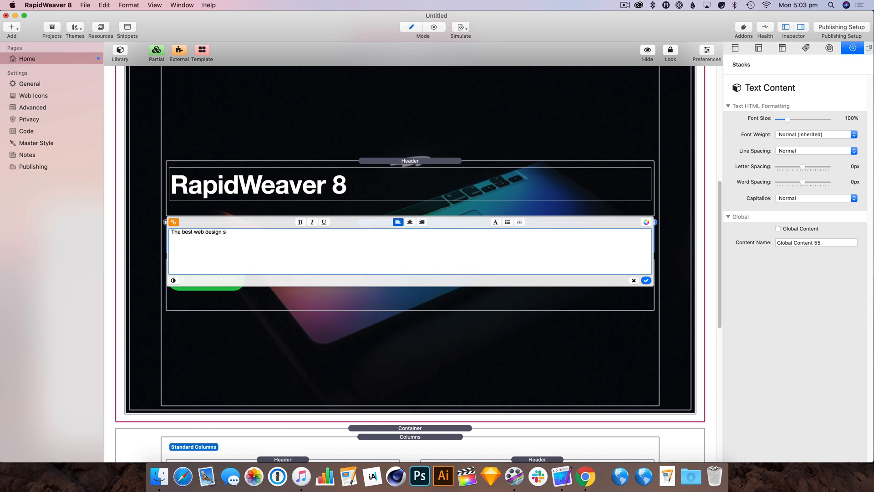
text(oftware for Mac.)
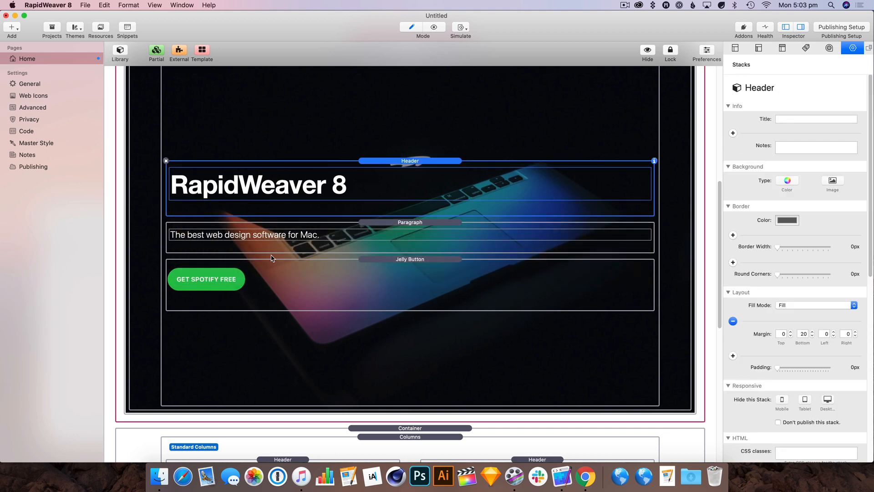
- Change the GET SPOTIFY FREE button label to DOWNLOAD RAPIDWEAVER and preview the hero
click(410, 259)
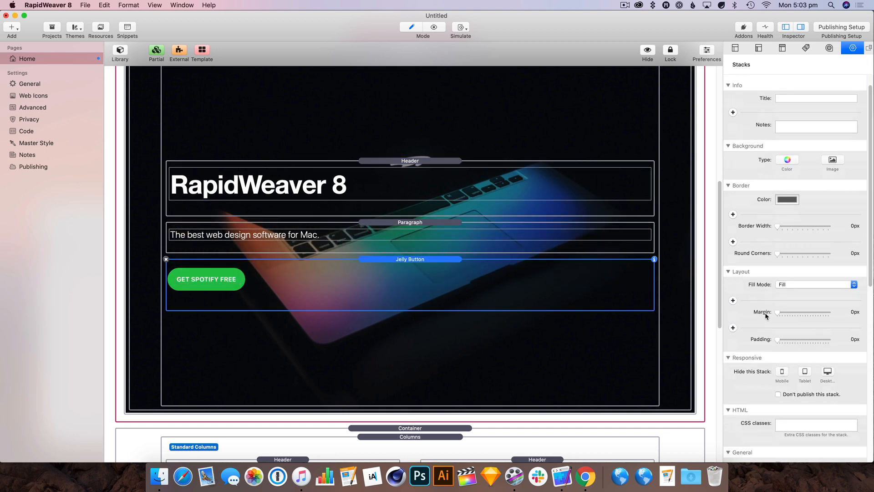
scroll(down, 3)
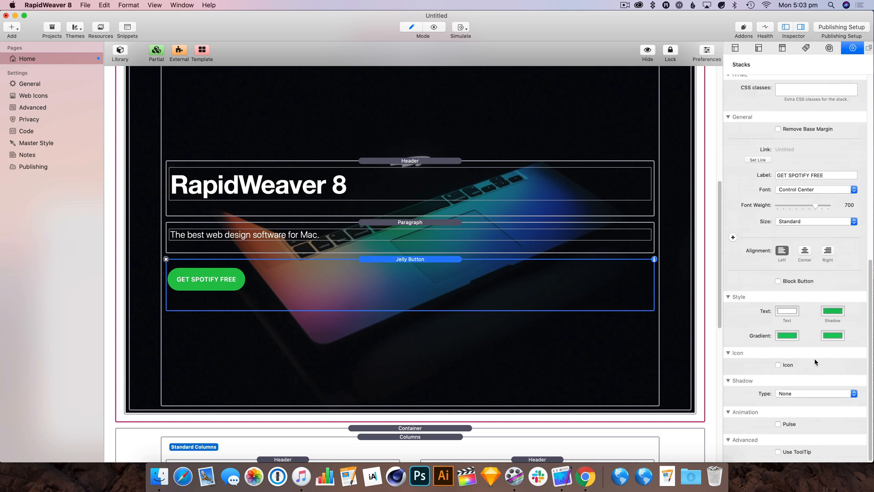
click(816, 176)
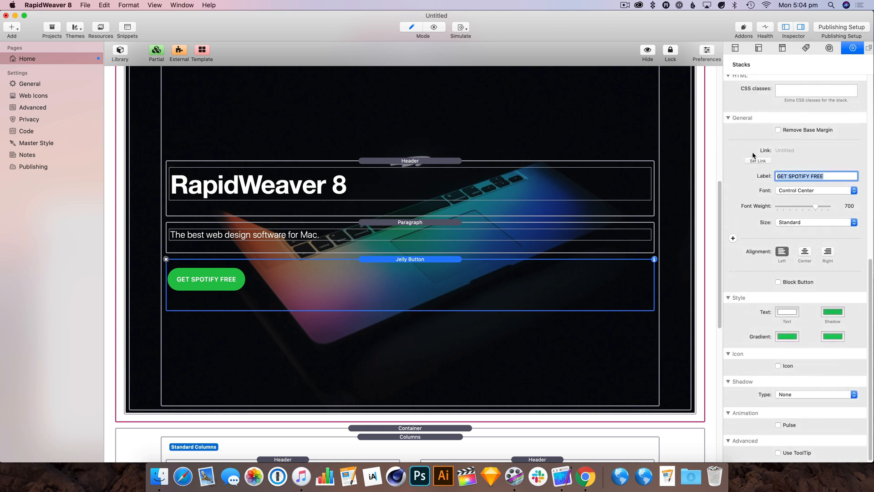
text(DOWNLOAD RAPIDWEAVER)
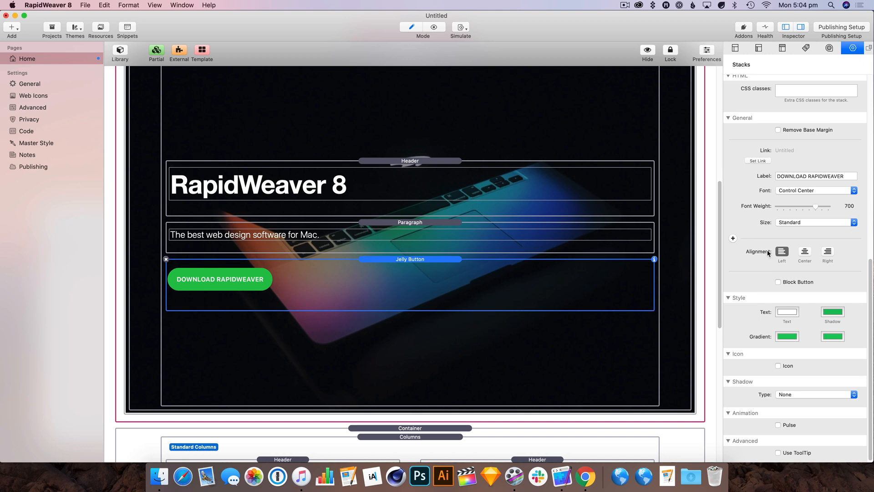
click(433, 27)
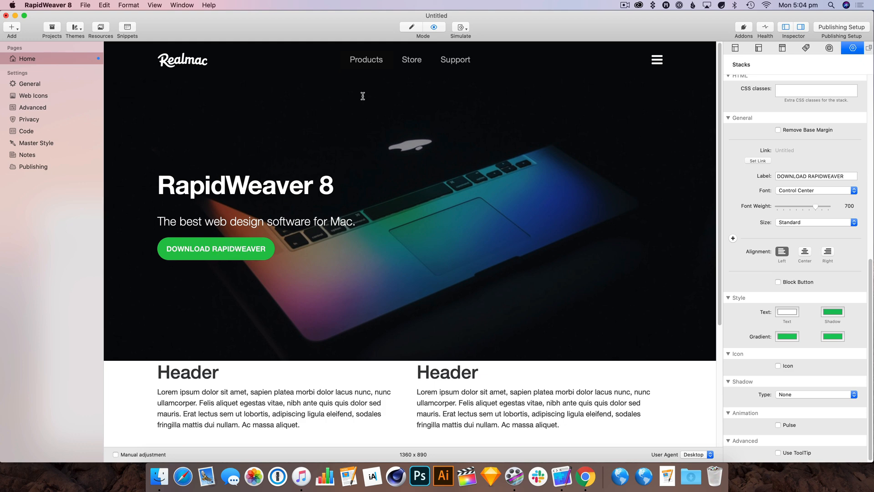
- Set both Jelly Button gradient wells to purple and the Shadow well to near-black
click(411, 27)
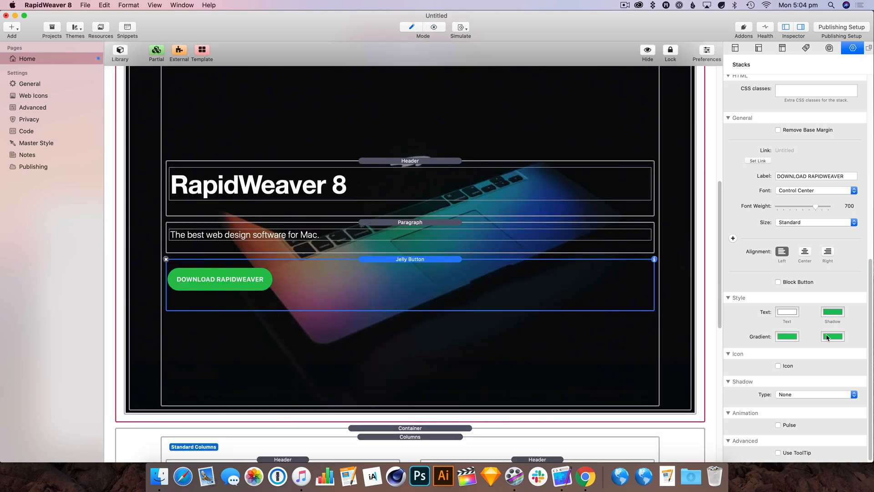
click(833, 336)
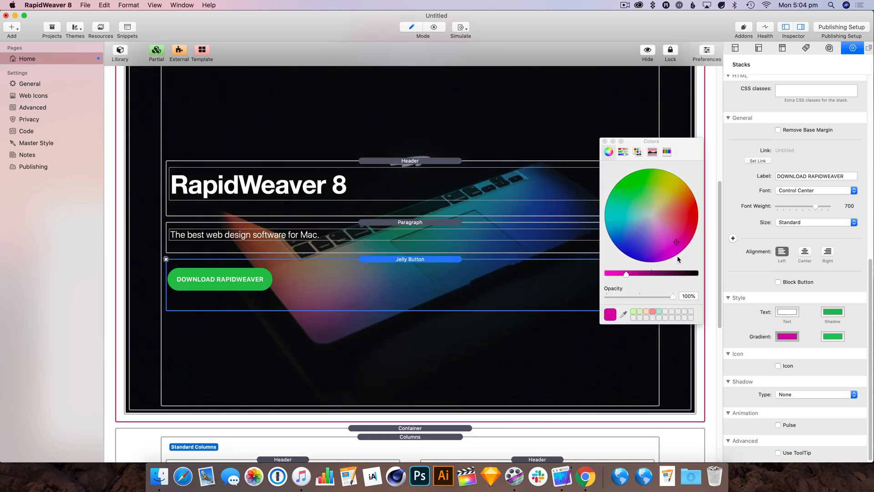
click(674, 257)
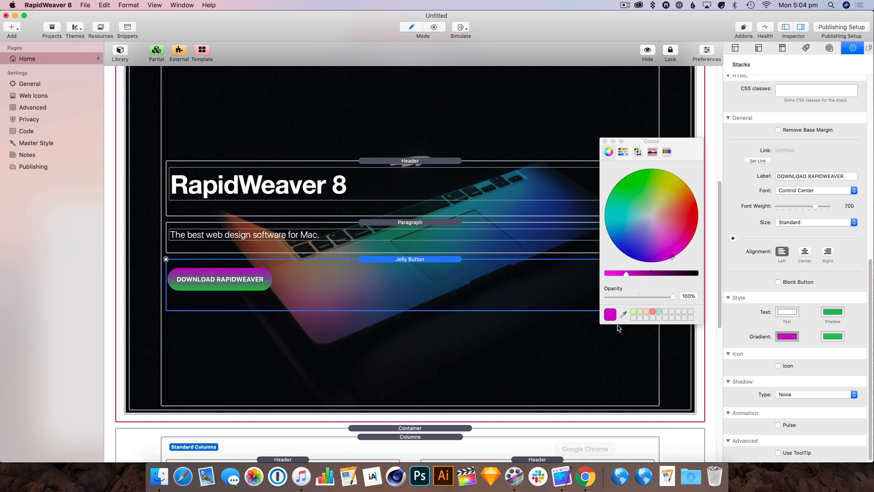
mouse_move(632, 191)
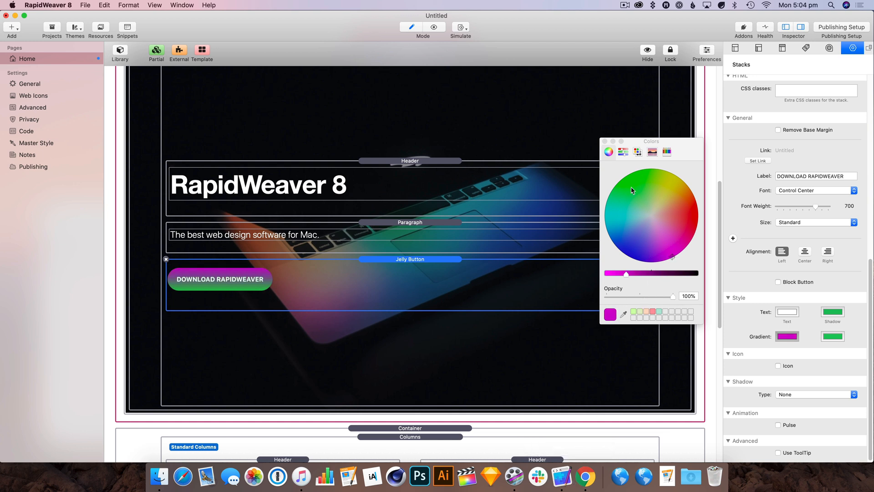
drag(626, 273, 643, 273)
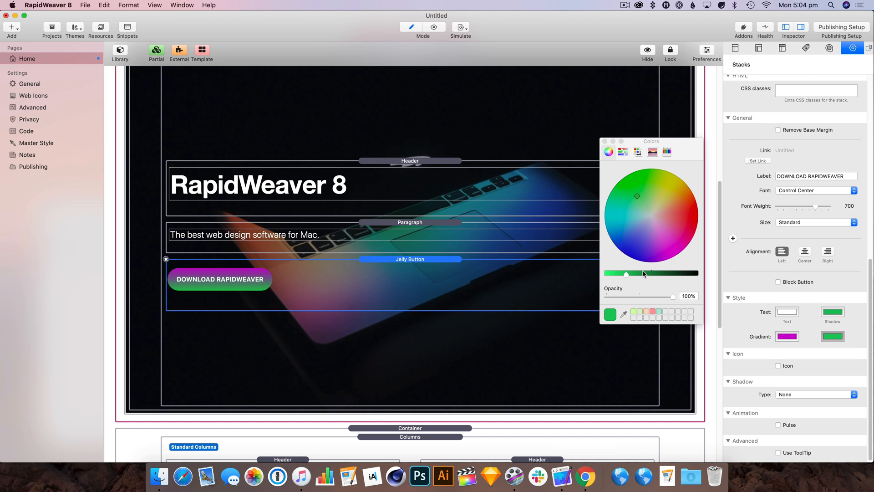
click(668, 263)
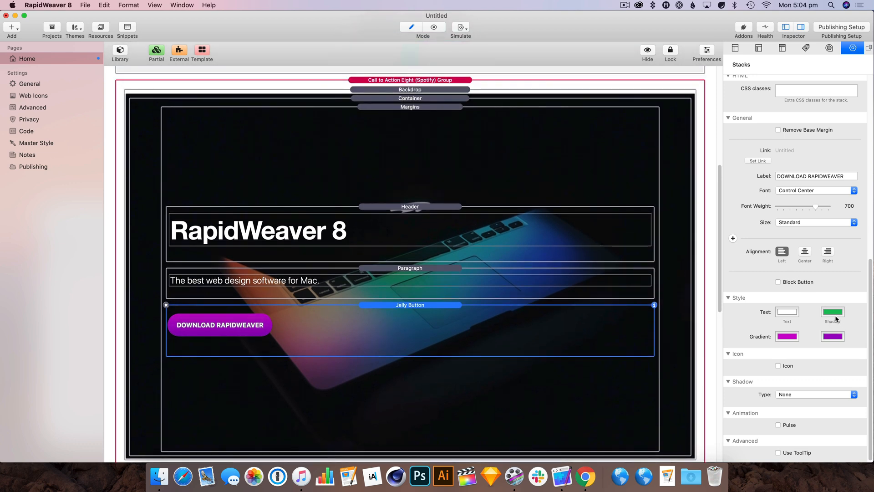
click(833, 311)
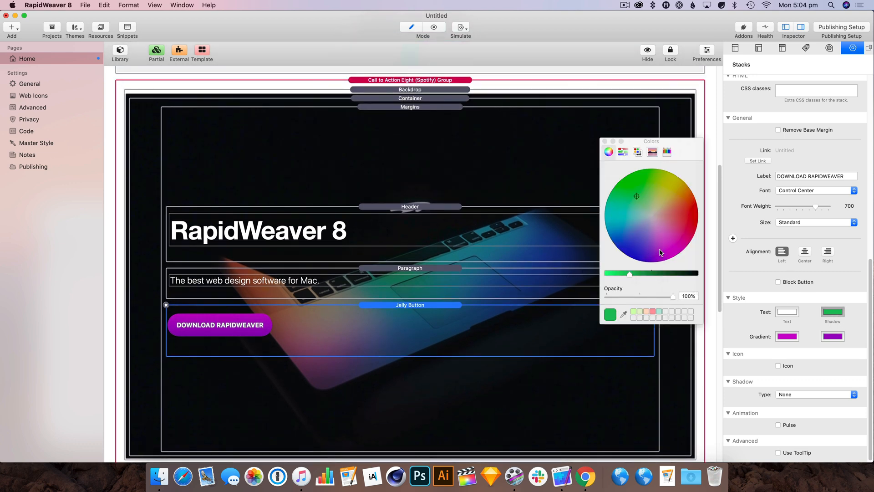
drag(629, 272, 679, 272)
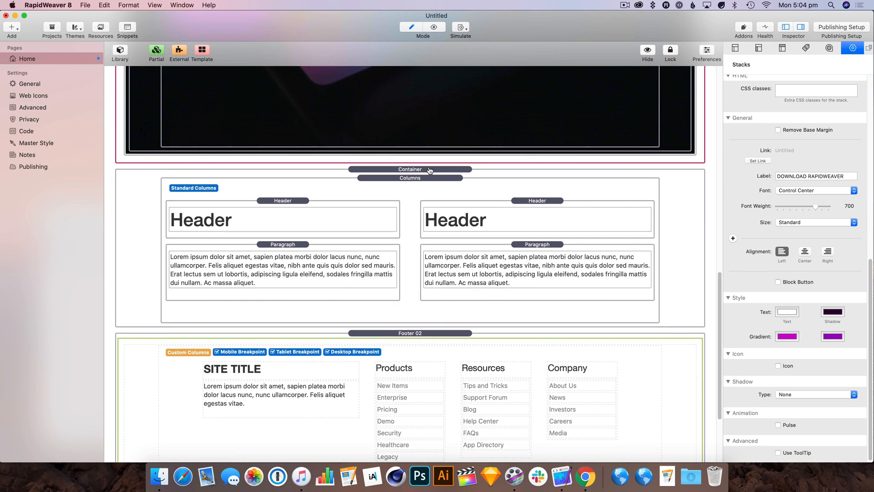
- Give the two-column Container stack 100 px of Top and Bottom padding
click(410, 169)
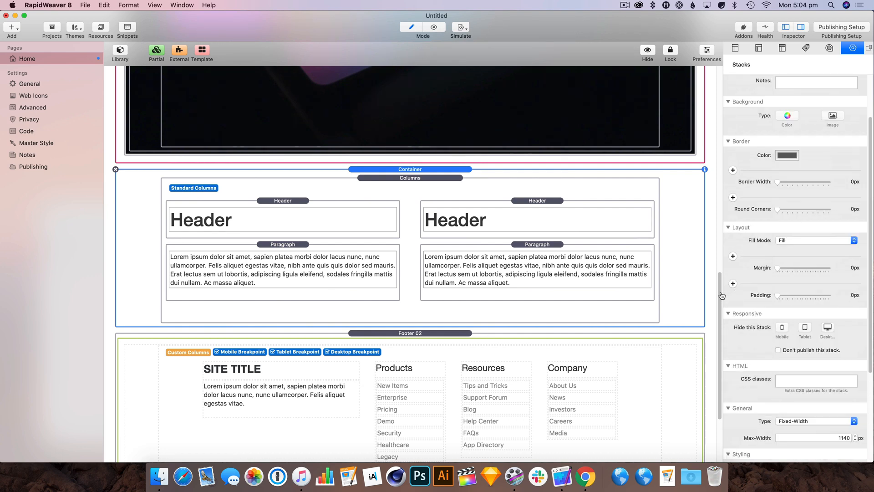
click(733, 283)
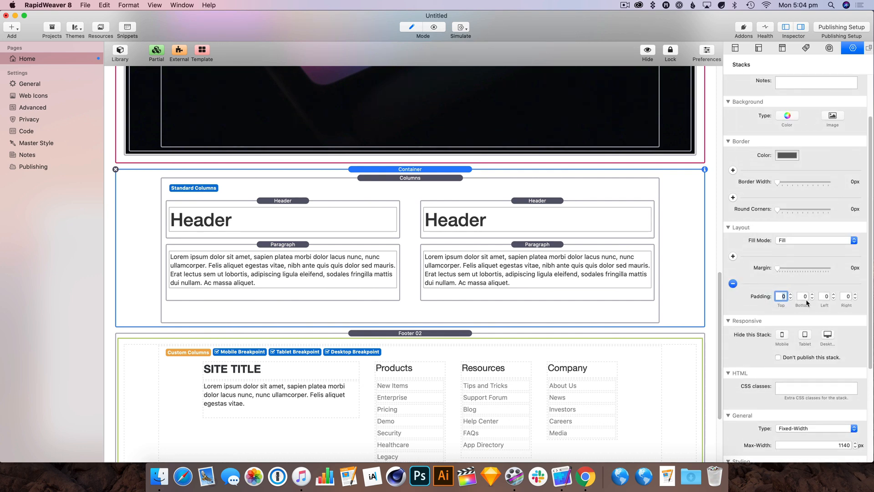
text(100)
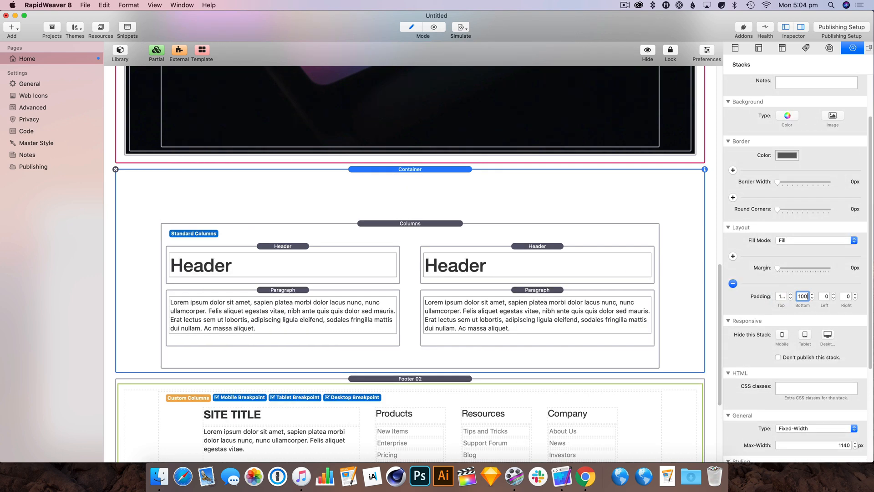
scroll(down, 3)
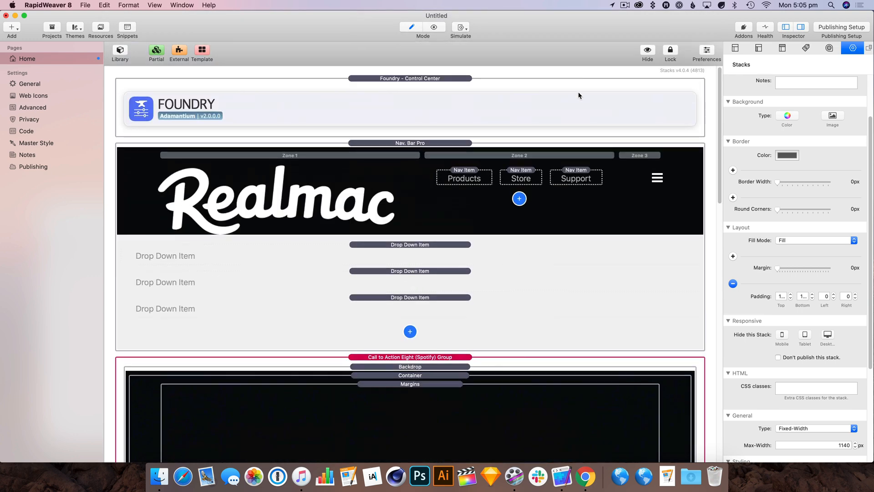
- Set Nav Bar Pro's Item Bkg Hover colour to light purple
click(410, 142)
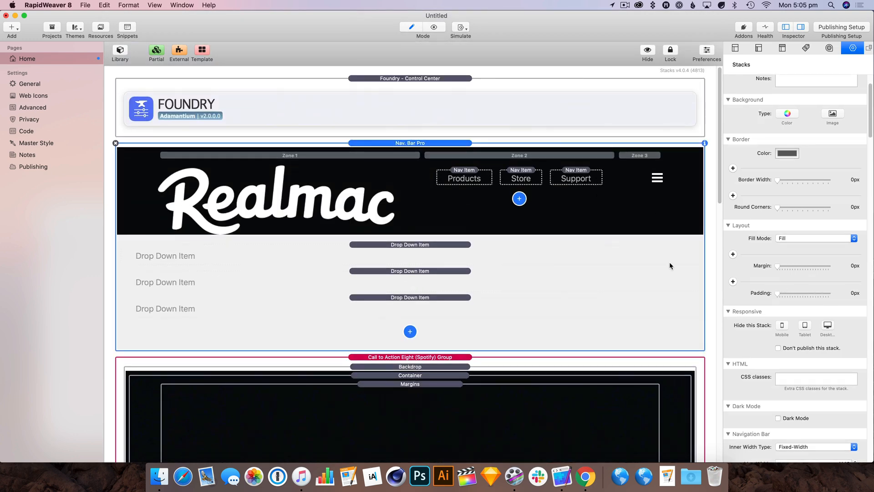
scroll(down, 3)
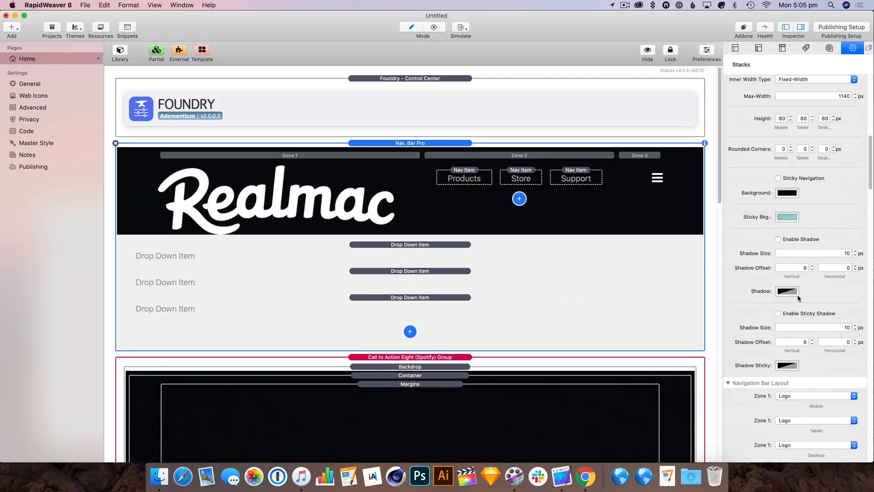
scroll(down, 3)
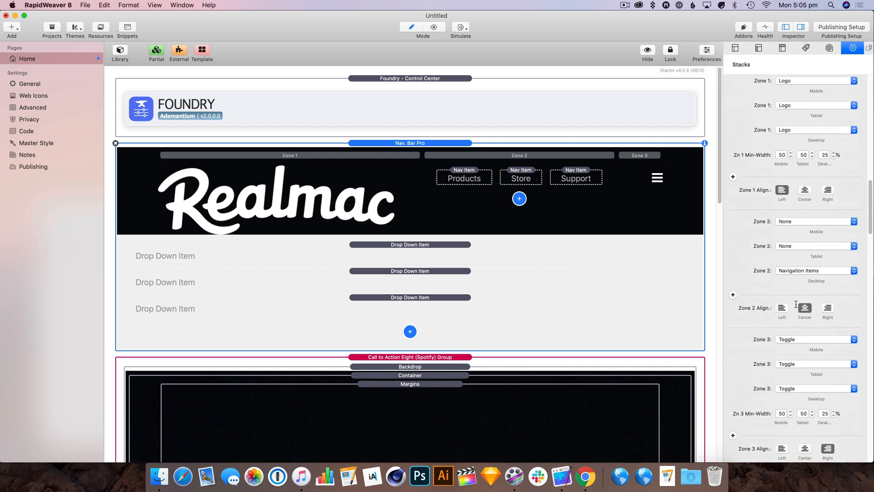
scroll(down, 3)
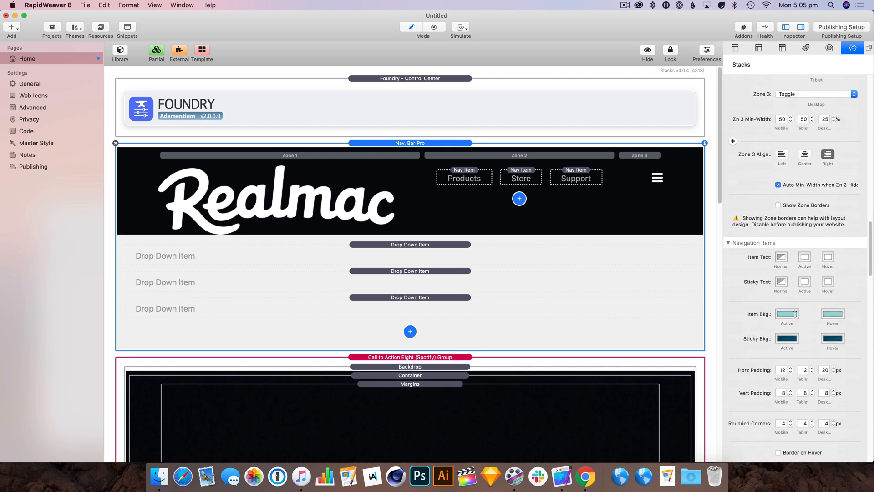
click(832, 314)
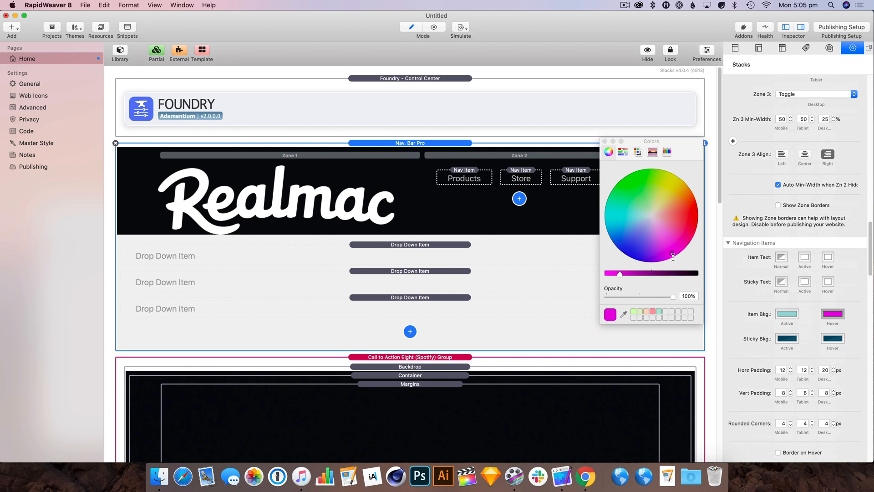
click(659, 235)
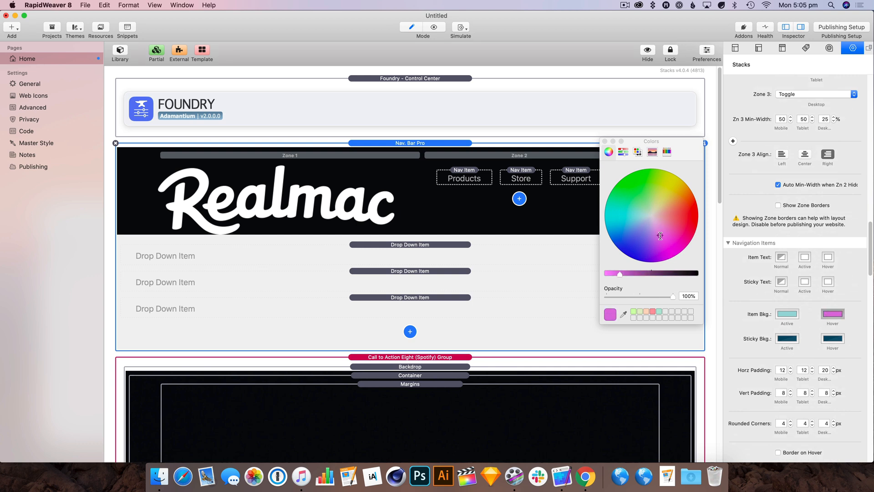
mouse_move(498, 68)
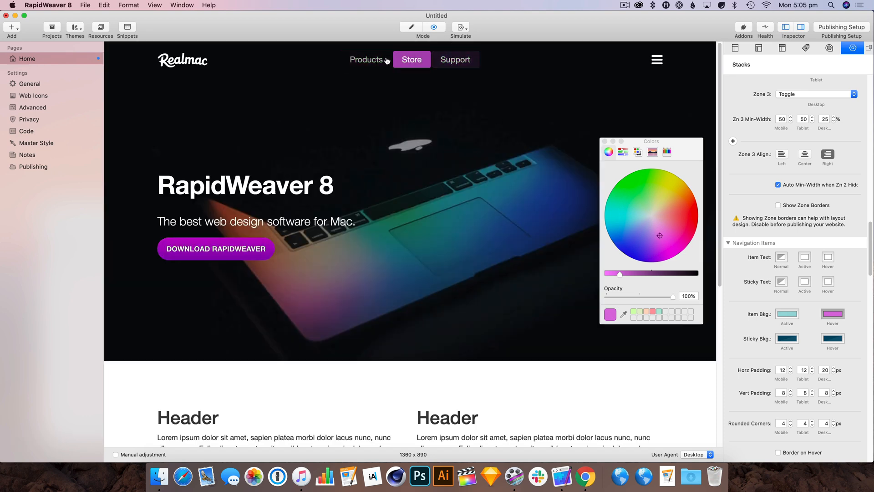
mouse_move(705, 215)
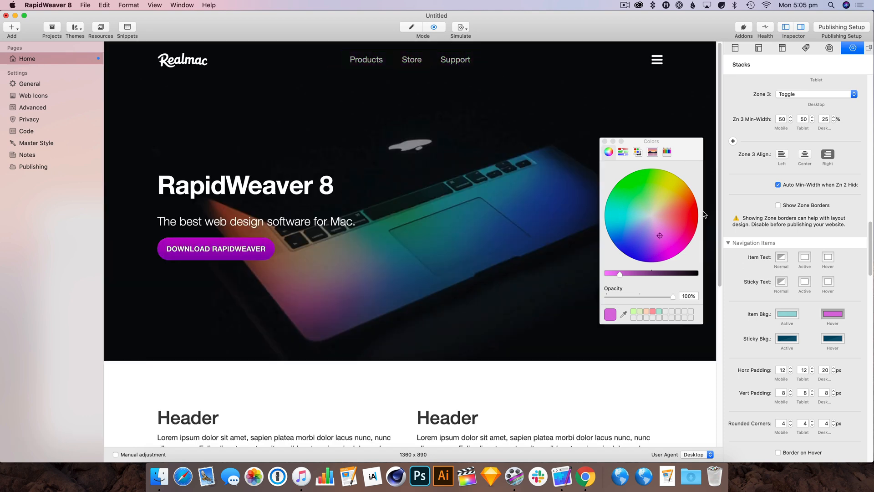
- Set the nav items' Item Bkg Active colour to the same purple as hover
click(641, 216)
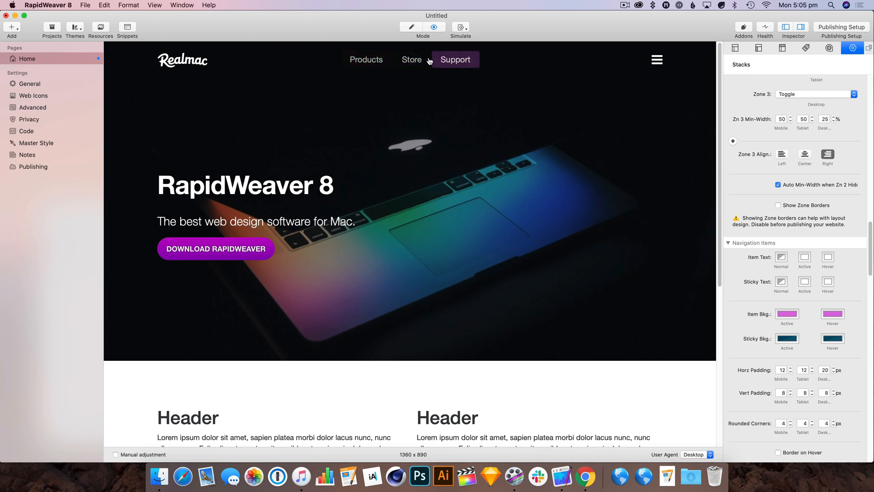
scroll(down, 3)
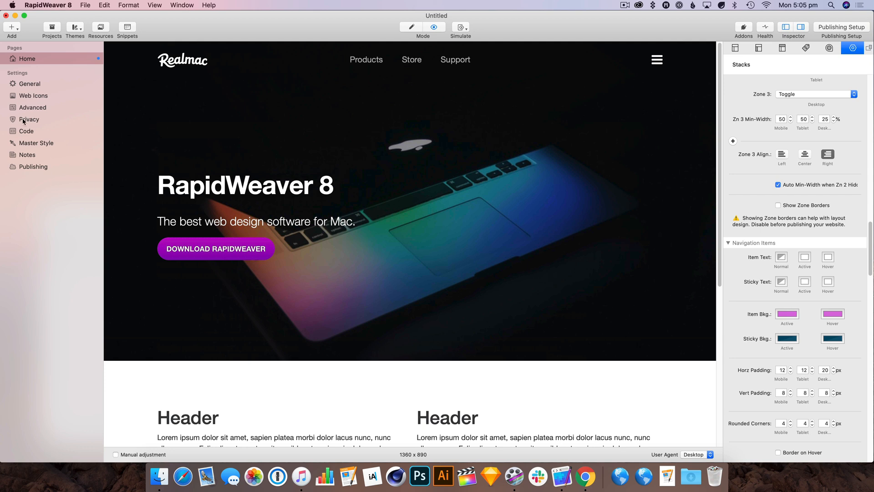
click(29, 84)
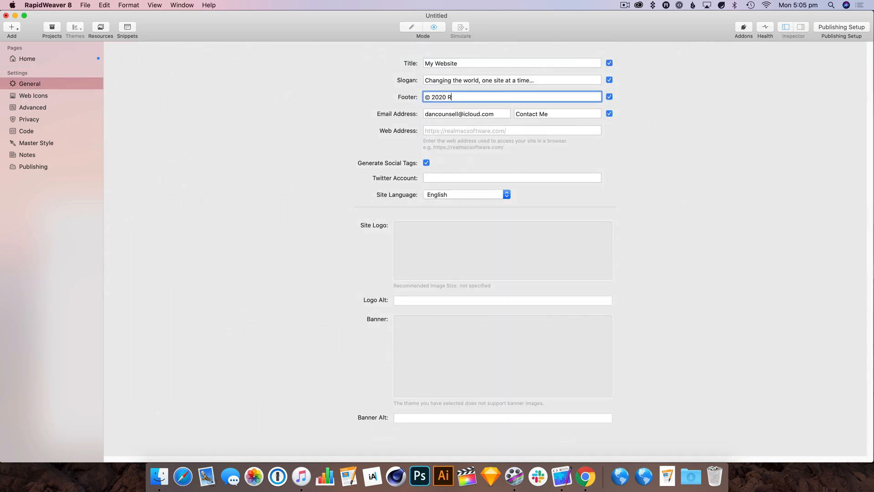
text(ealmac Software)
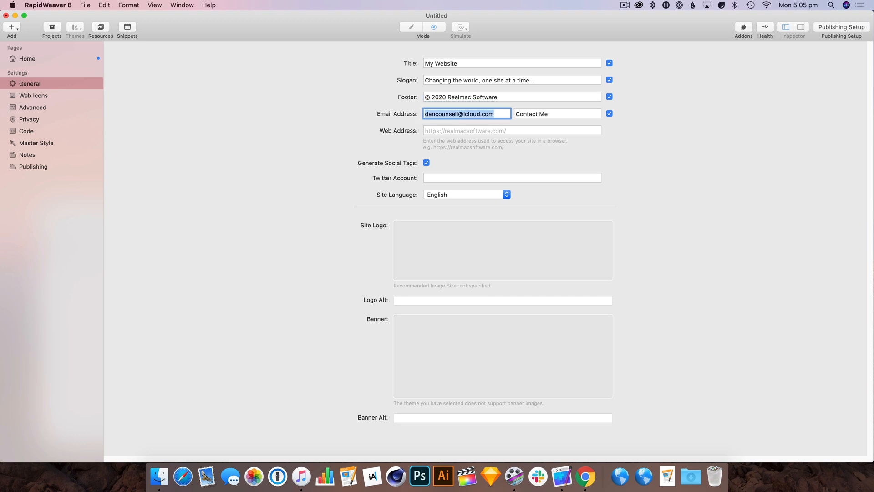
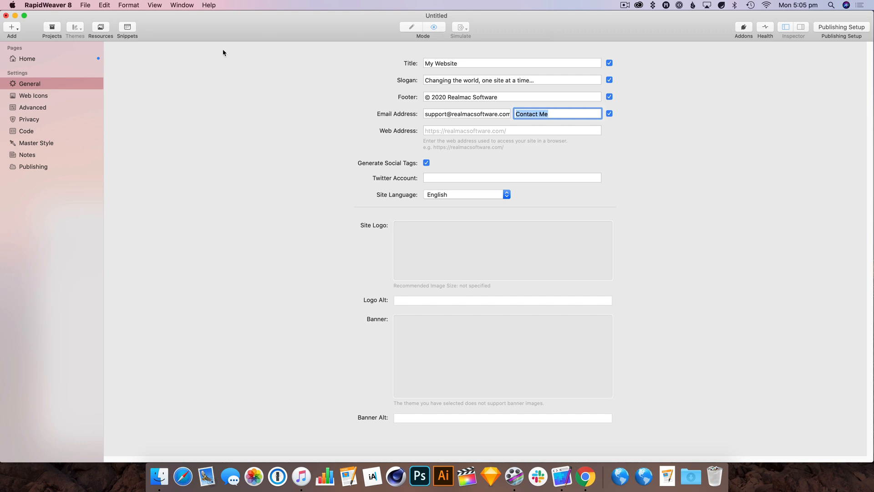
- Check the footer in preview, relabel 'Contact Me' as 'Contact Us', and return Home
click(433, 27)
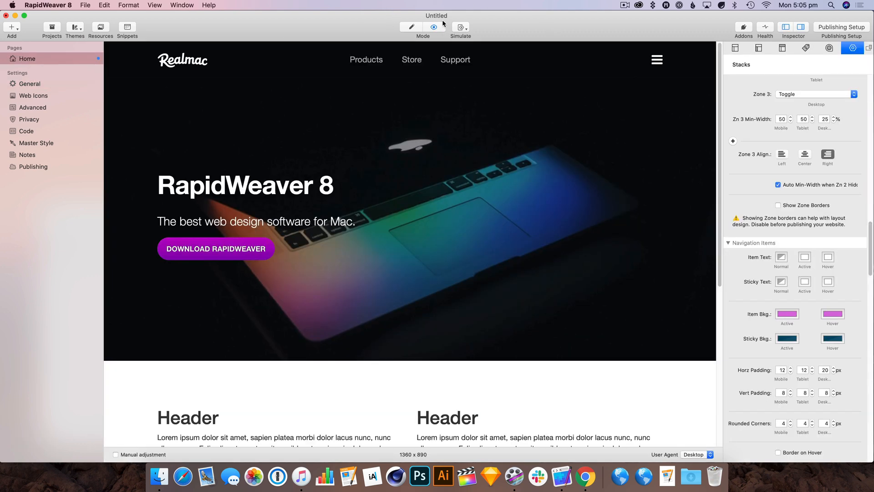
scroll(down, 3)
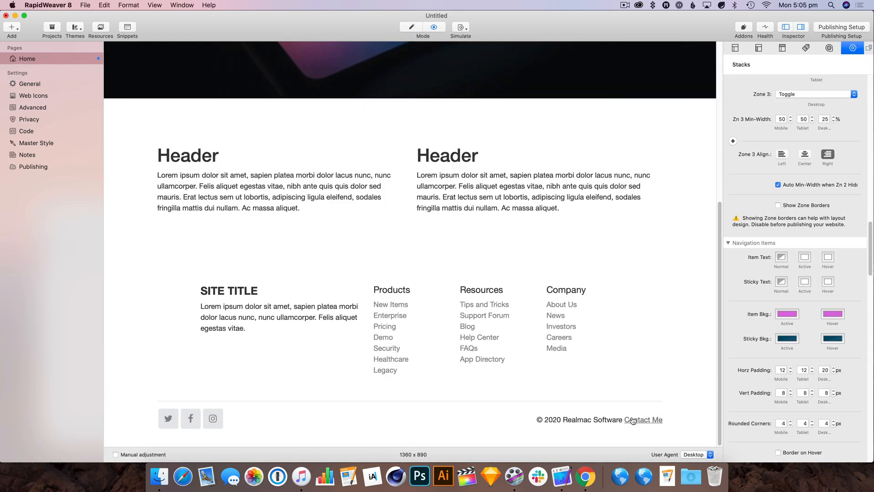
mouse_move(619, 430)
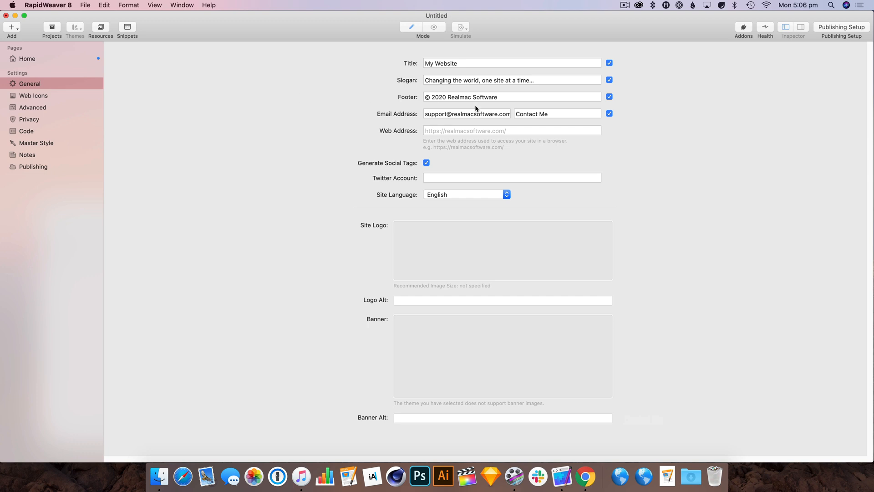
click(557, 113)
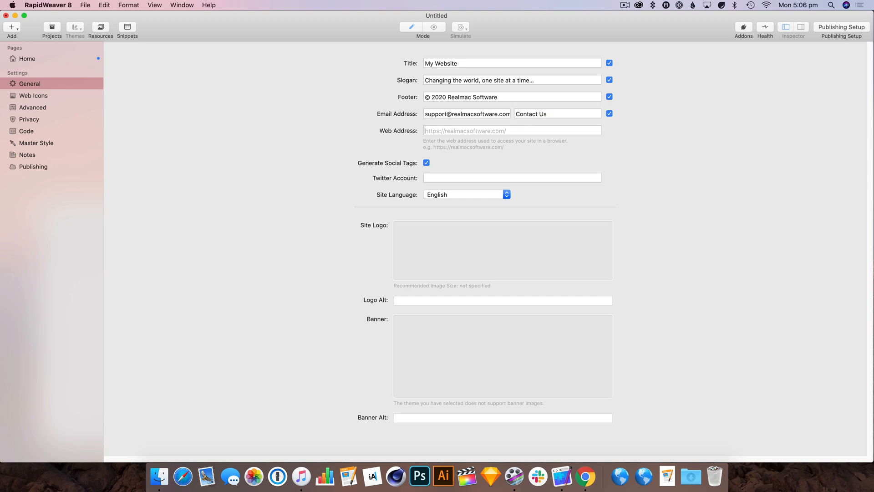
click(27, 59)
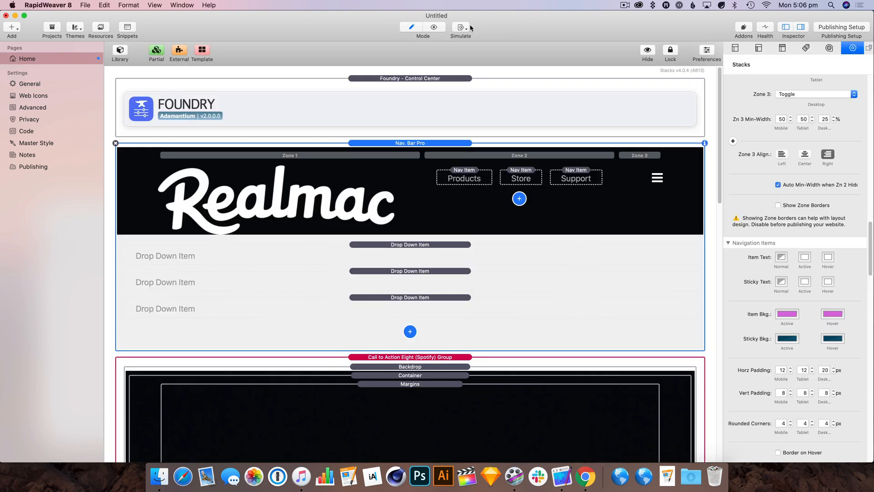
- Unpack the Footer 02 stack into separate stacks and select its Twitter badge
click(434, 27)
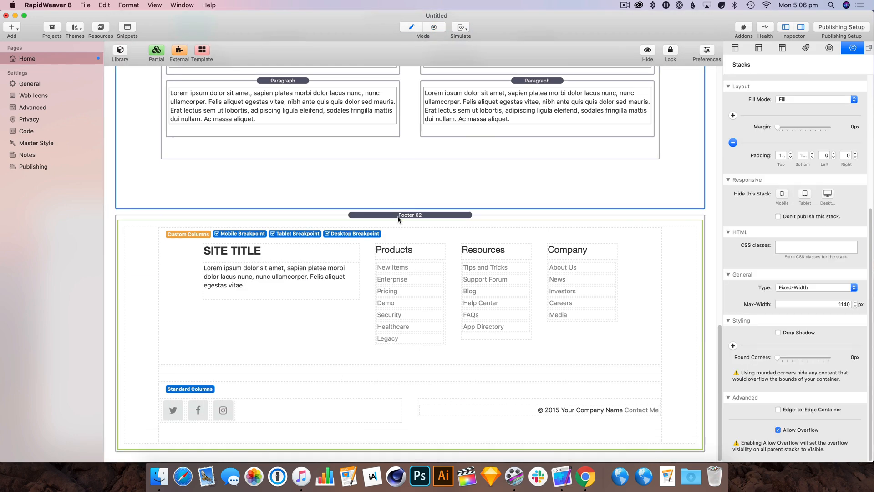
click(410, 215)
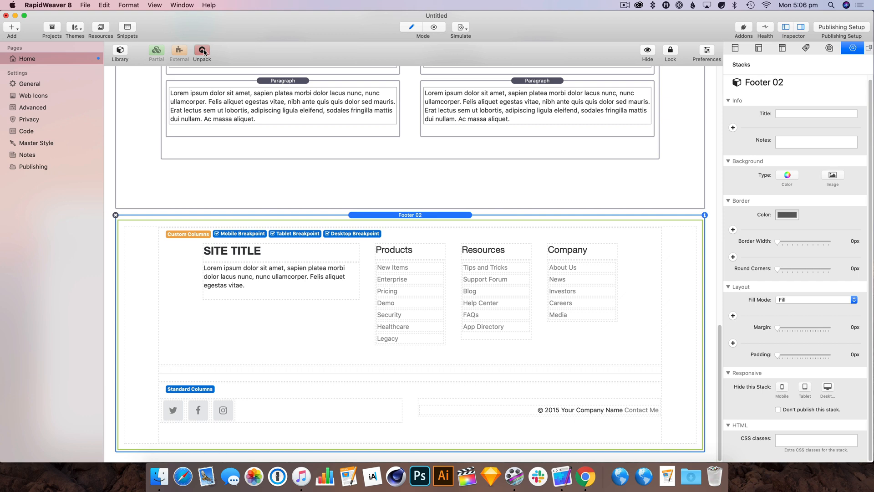
click(202, 53)
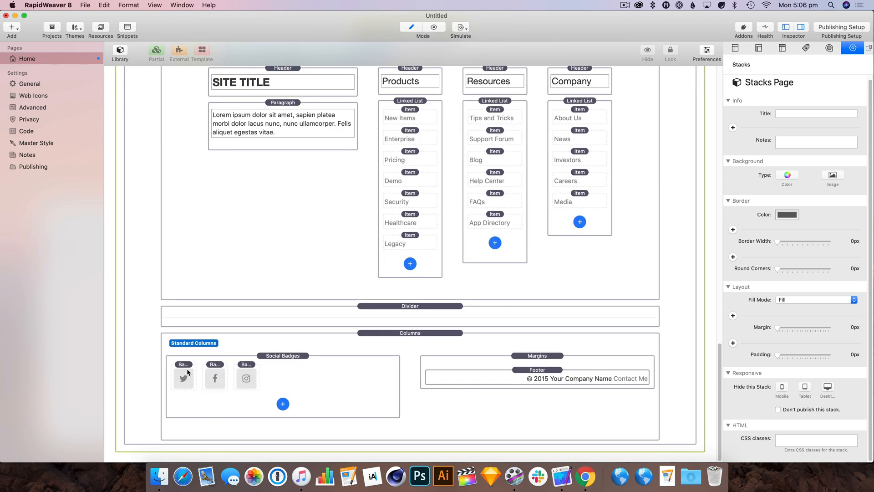
click(184, 377)
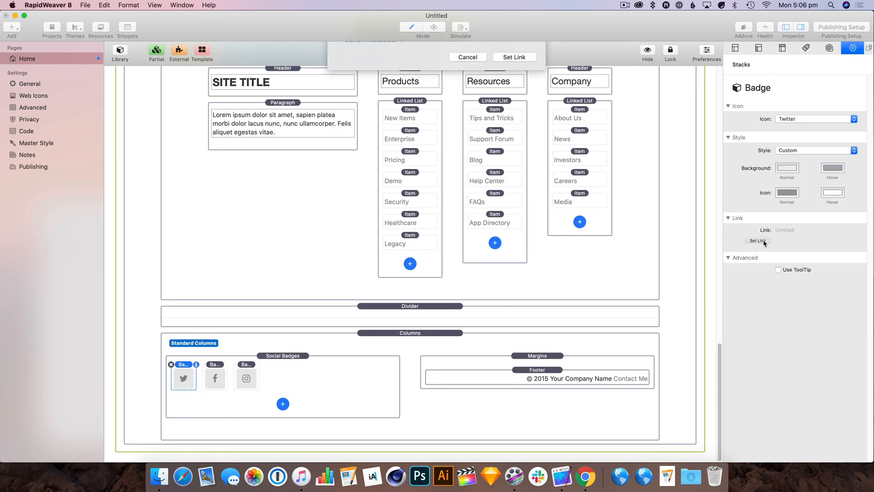
text(https://)
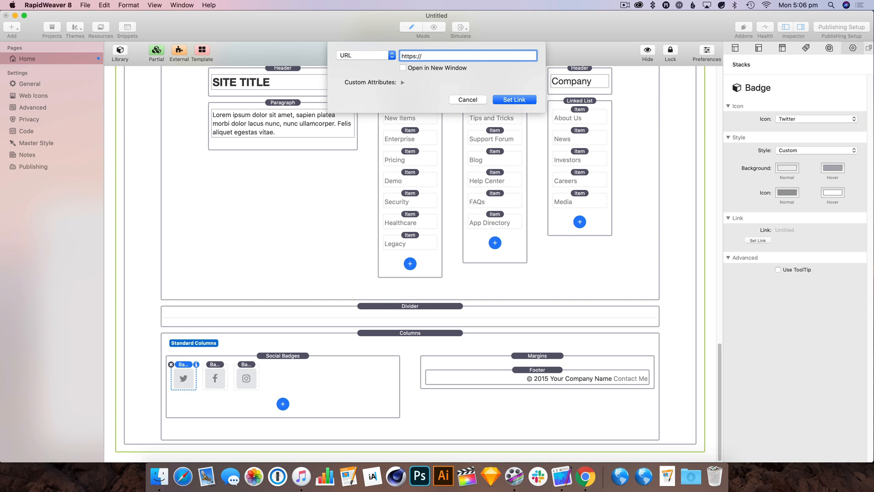
text(www.twitter)
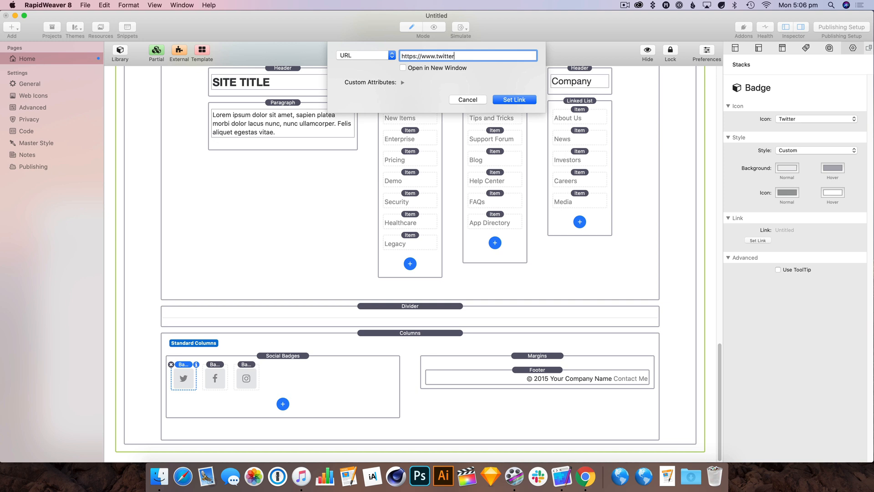
text(.com/realmacsoftware)
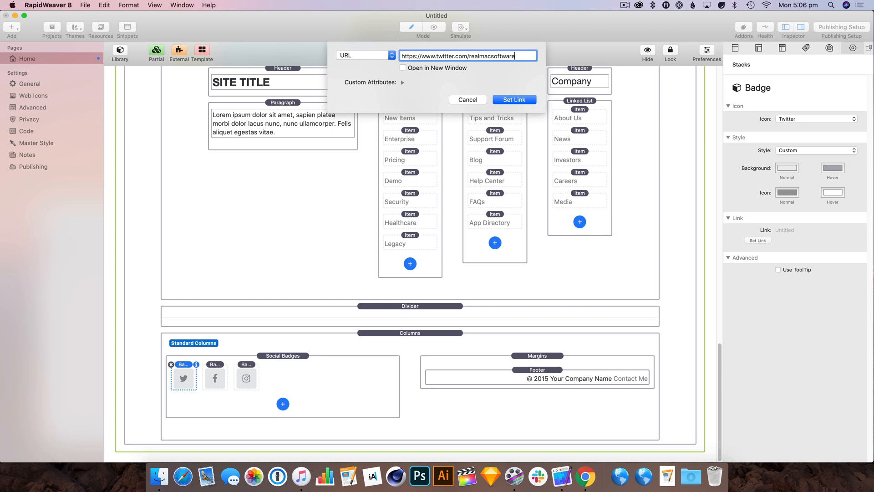
click(402, 68)
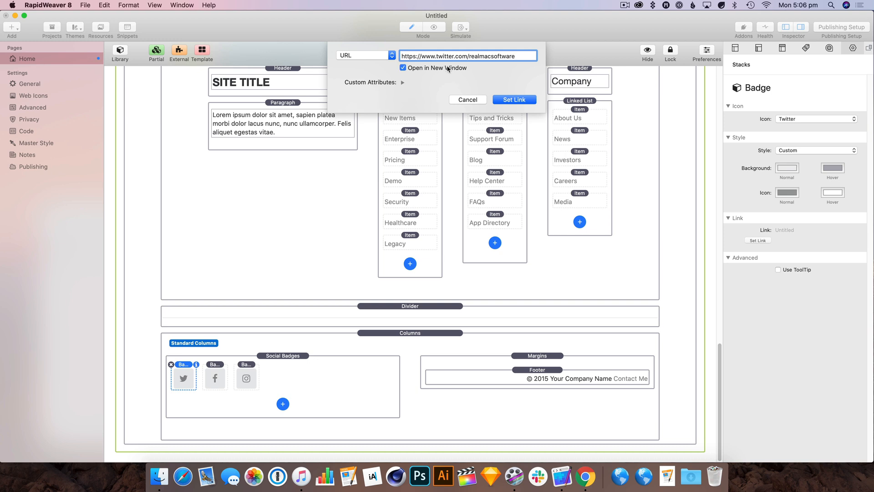
click(513, 99)
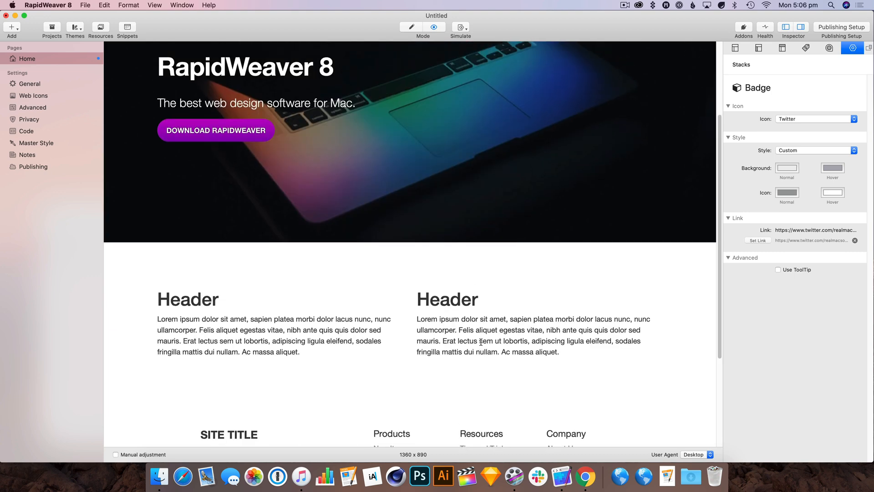
scroll(down, 3)
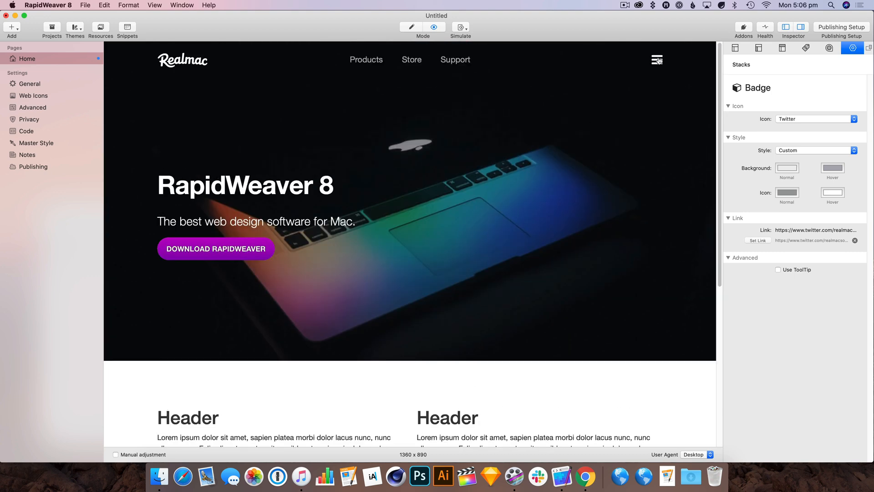
mouse_move(546, 133)
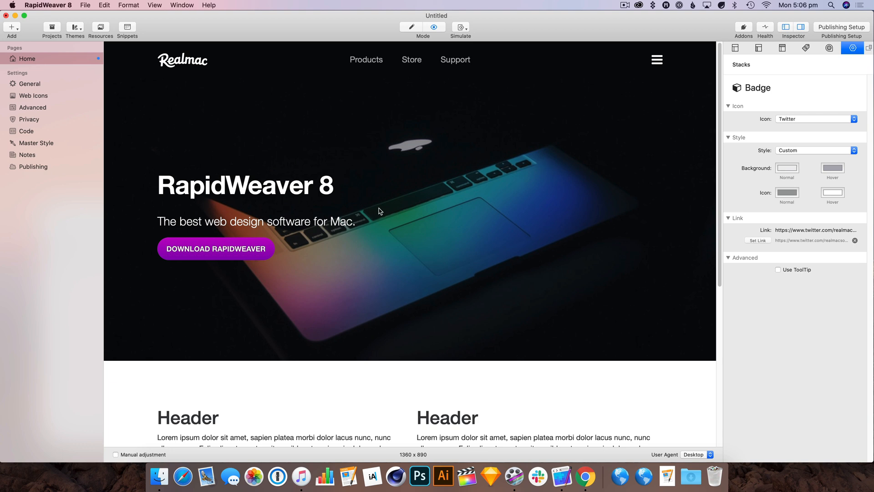
mouse_move(373, 214)
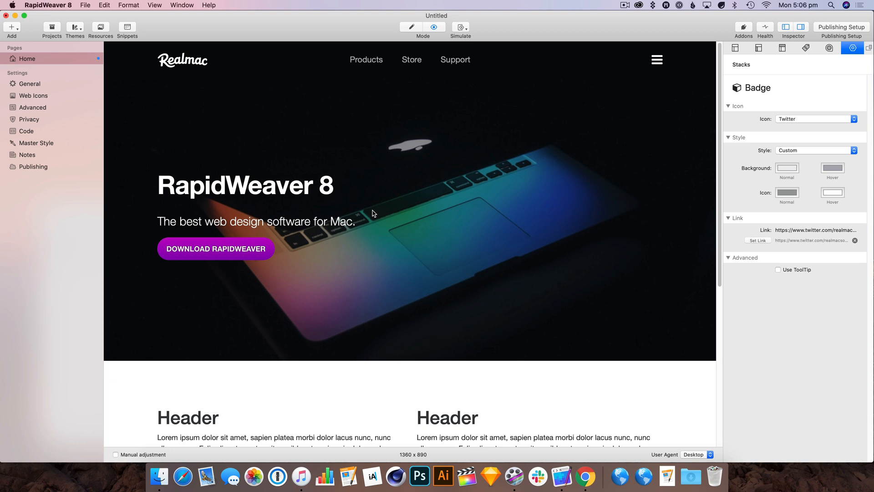
mouse_move(390, 134)
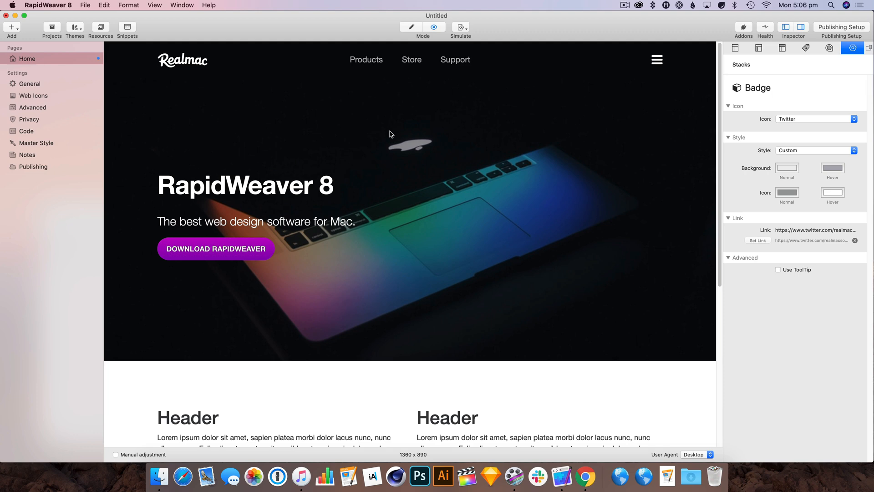
scroll(down, 3)
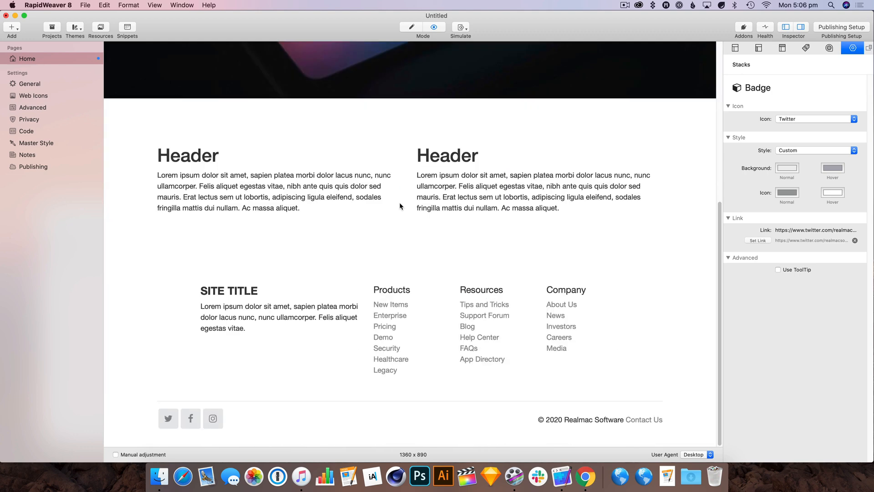
scroll(up, 3)
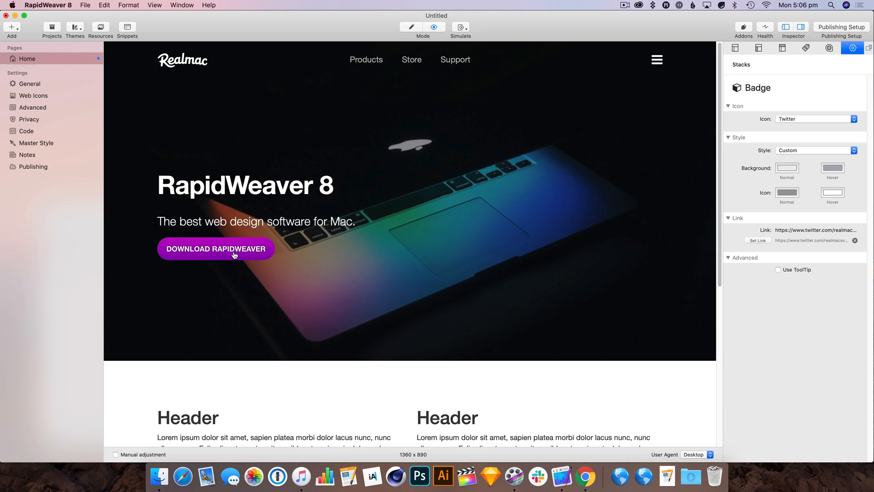
mouse_move(326, 55)
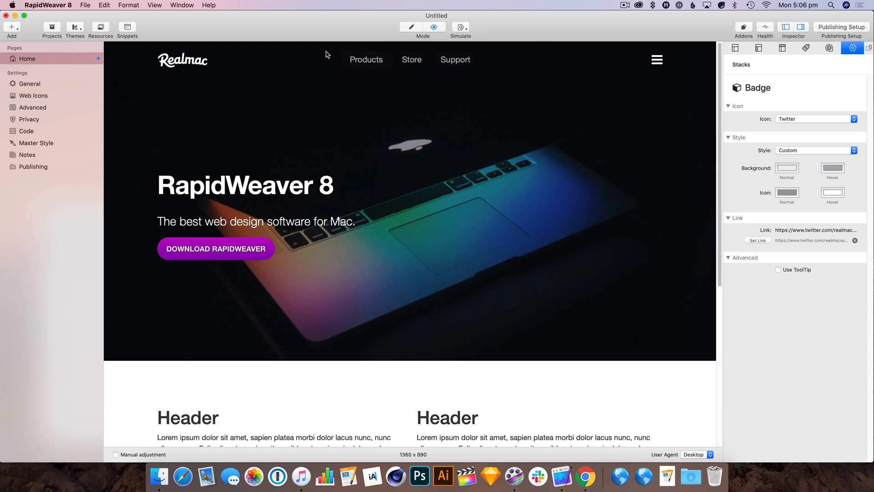
scroll(down, 3)
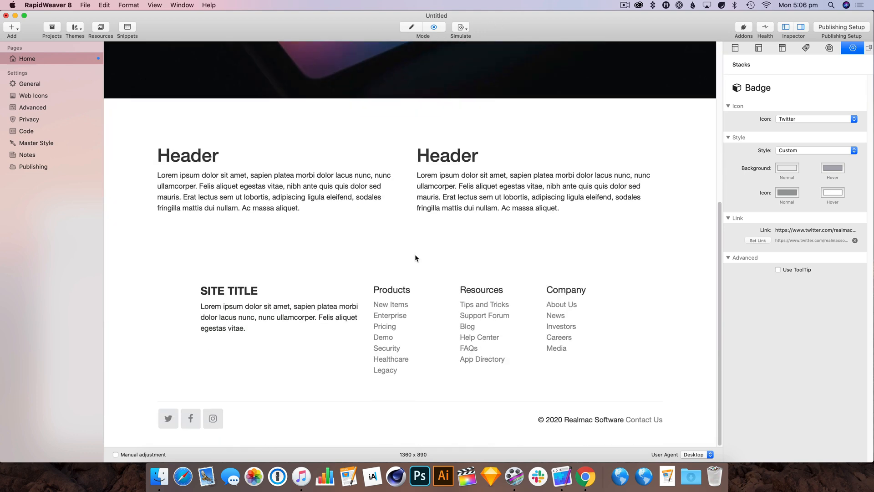
scroll(down, 3)
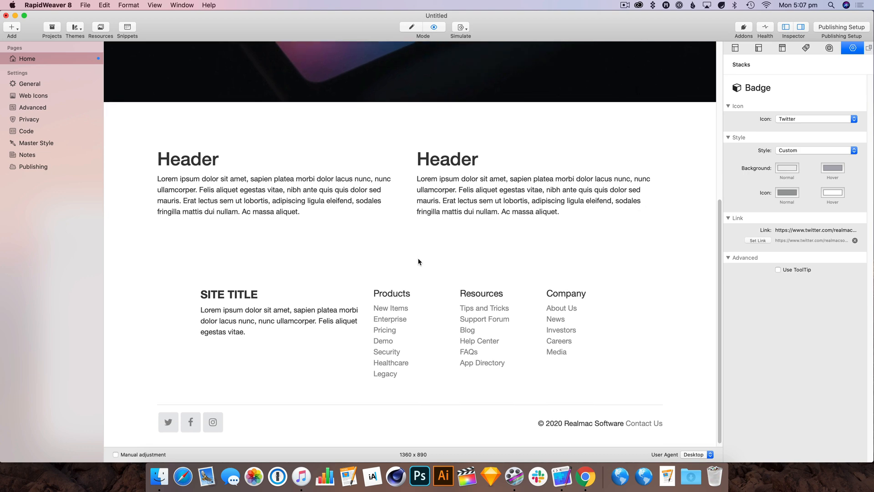
scroll(down, 3)
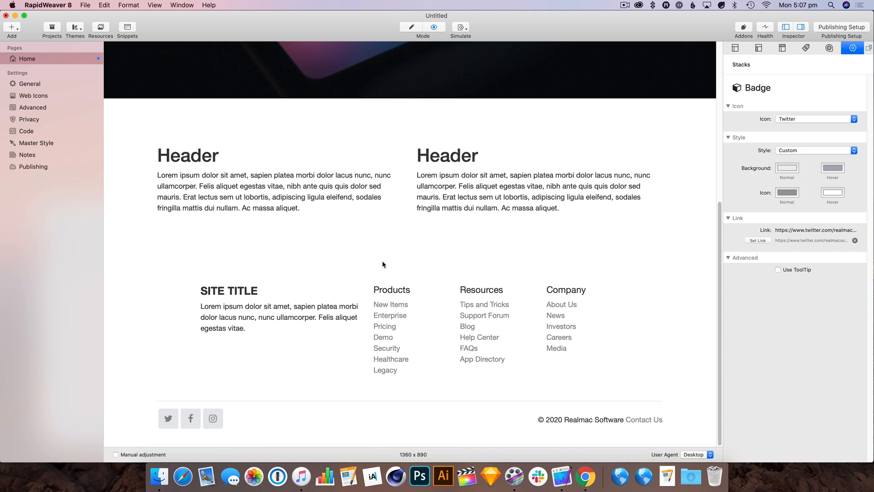
mouse_move(416, 236)
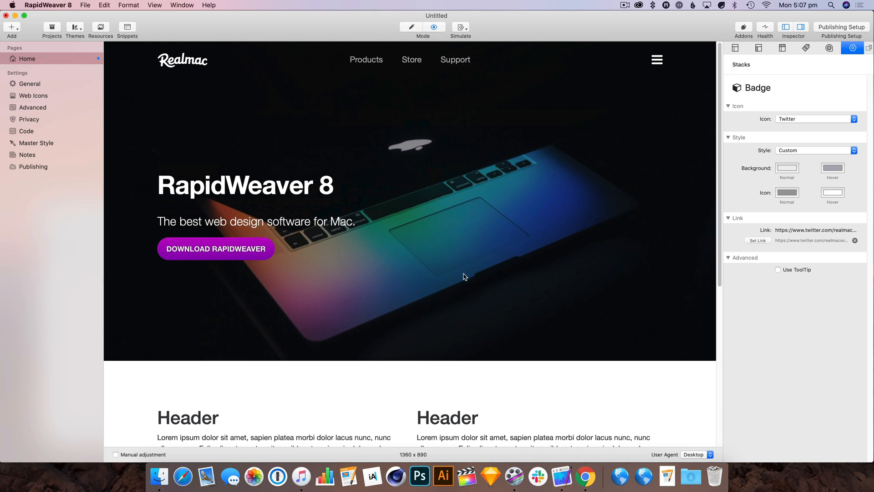
scroll(down, 3)
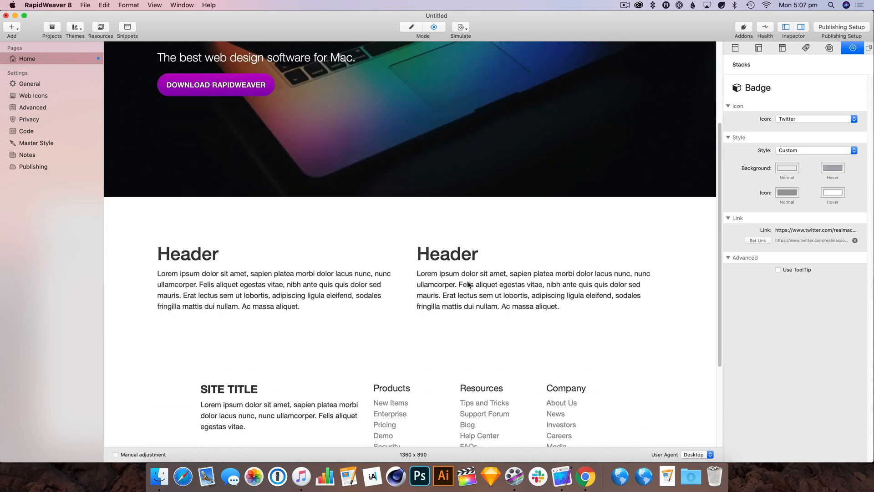
scroll(down, 3)
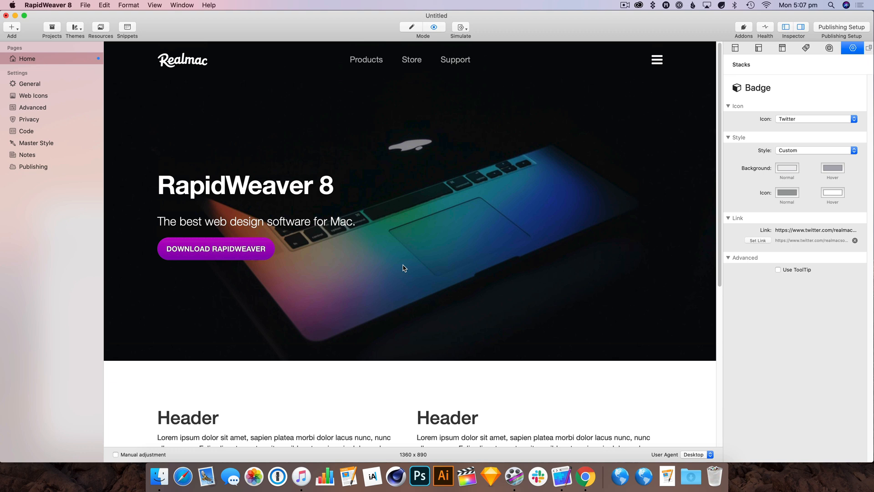
mouse_move(551, 421)
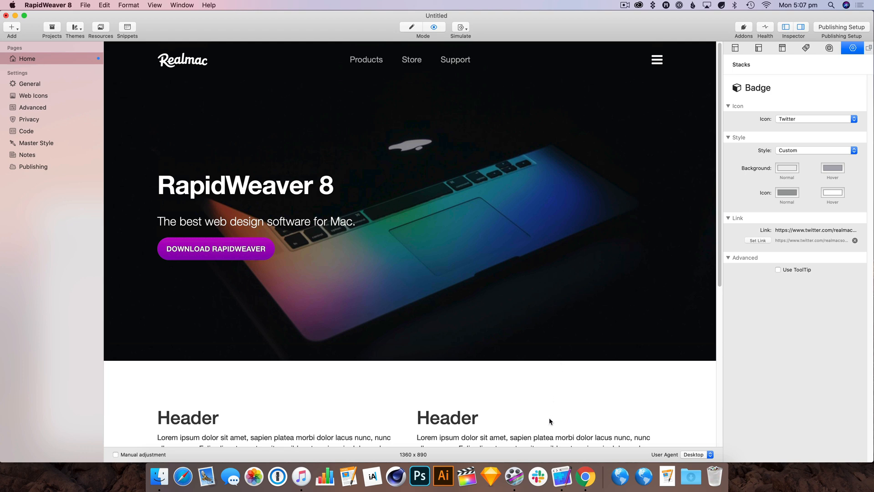
mouse_move(500, 392)
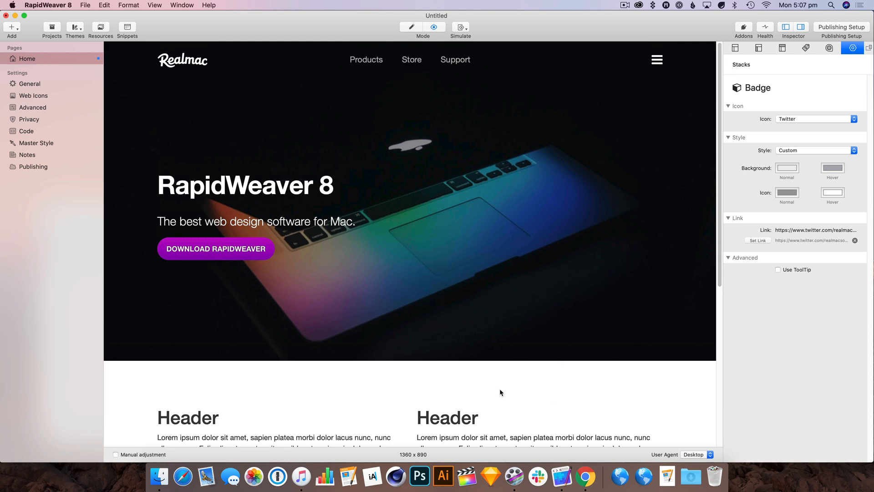